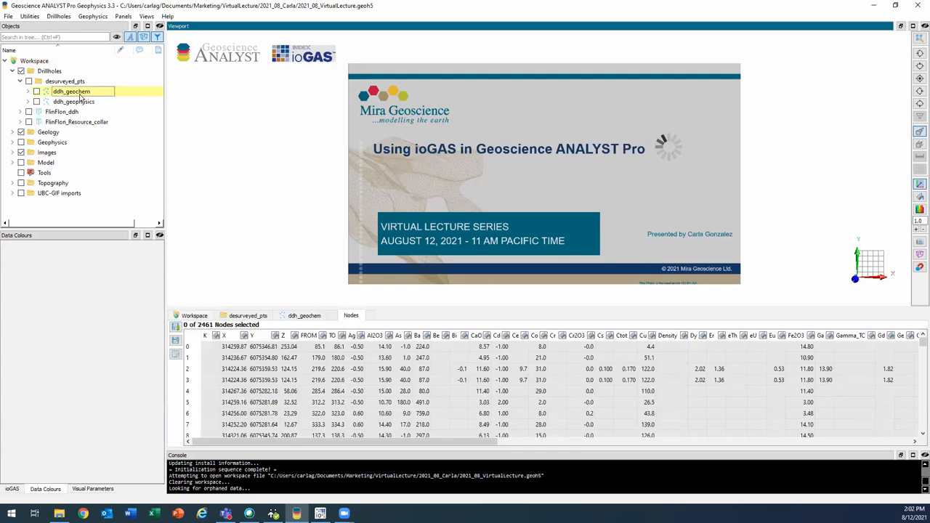
# Display the ddh_geochem drill-hole points in 3D and colour them by the Al2O3 column.
pyautogui.click(36, 90)
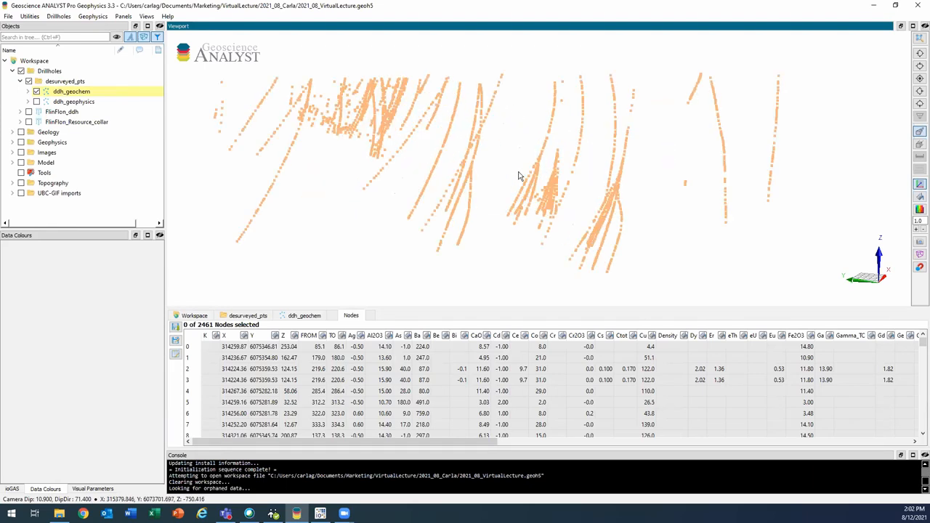
pyautogui.moveTo(492, 99)
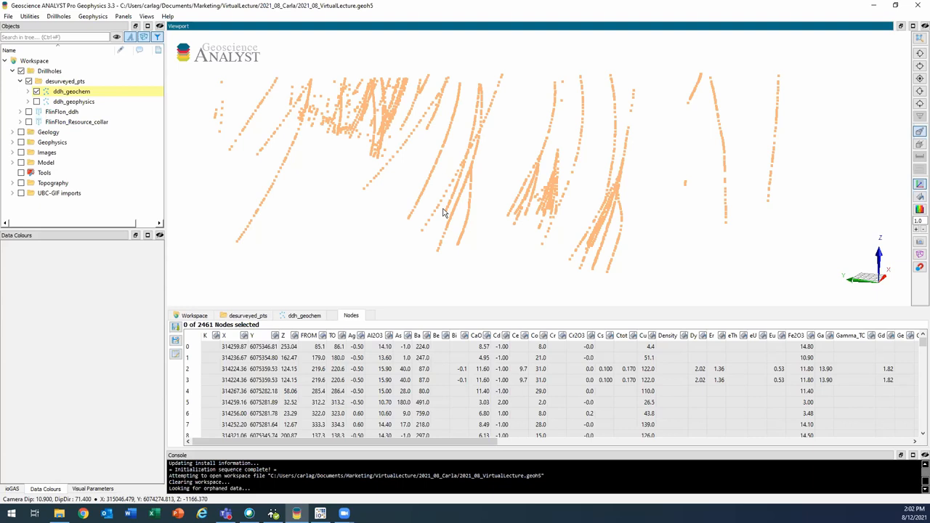
pyautogui.moveTo(439, 215)
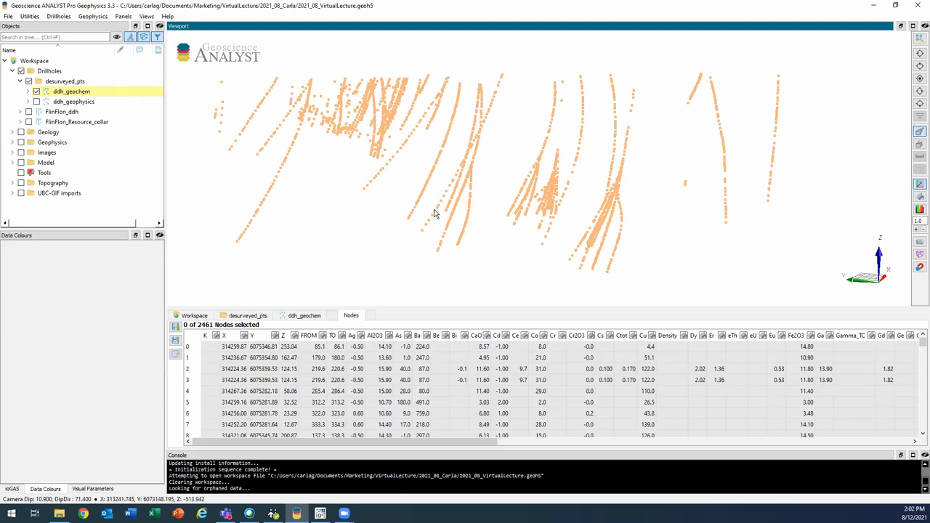
pyautogui.click(351, 334)
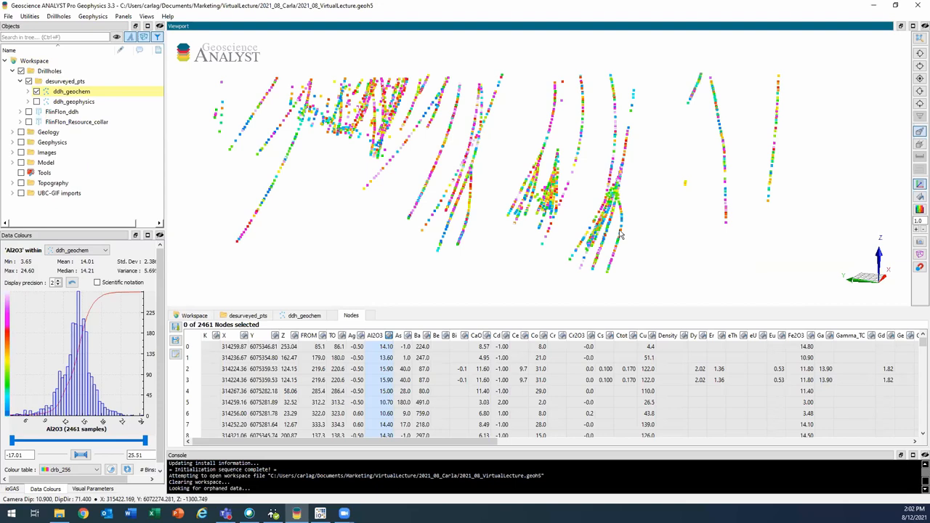
pyautogui.moveTo(647, 210)
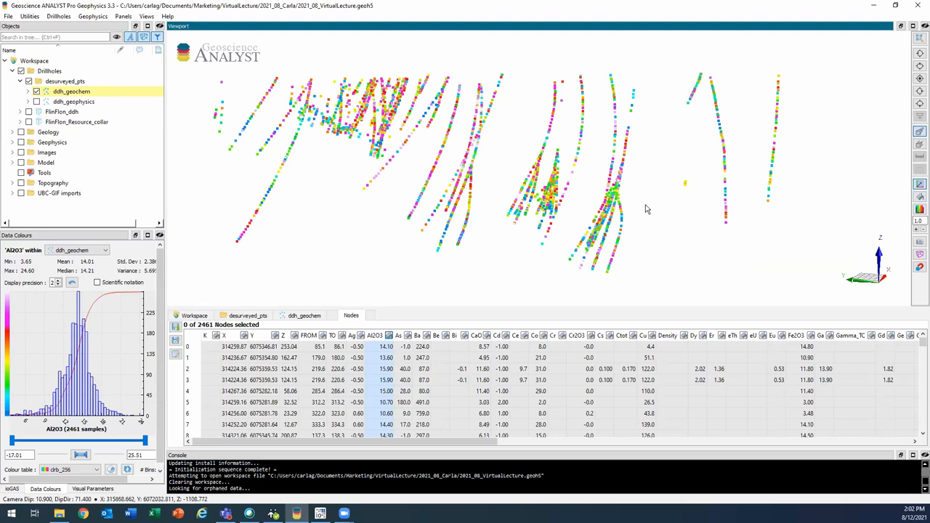
pyautogui.click(320, 515)
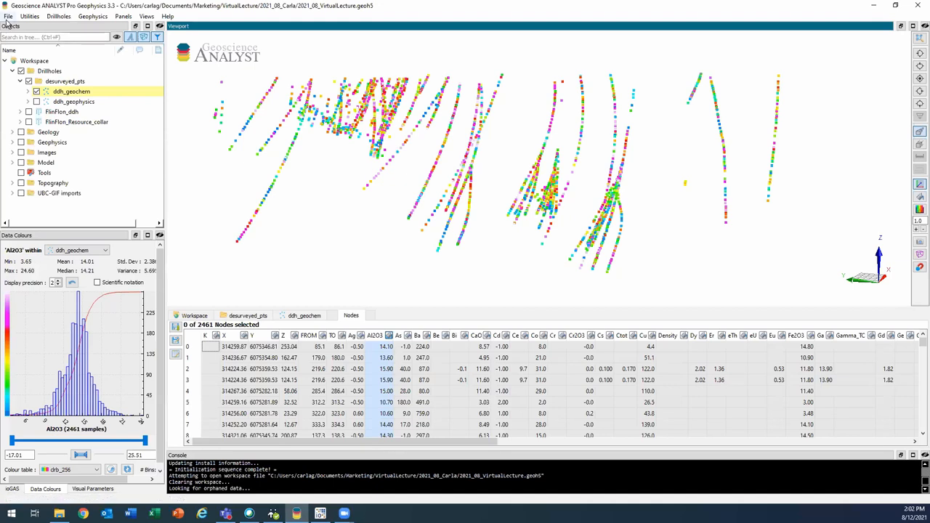
# Connect the workspace to ioGAS from the File menu.
pyautogui.click(9, 16)
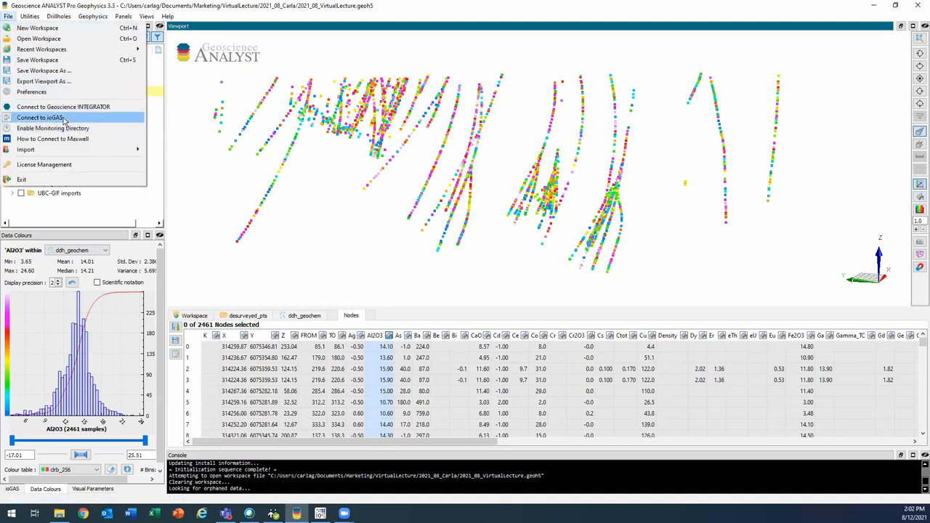
pyautogui.click(40, 116)
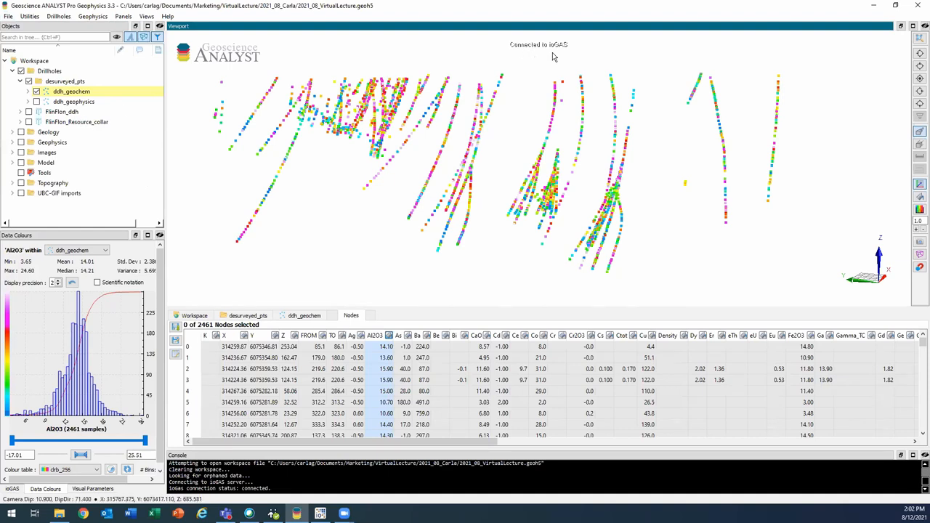
pyautogui.moveTo(488, 132)
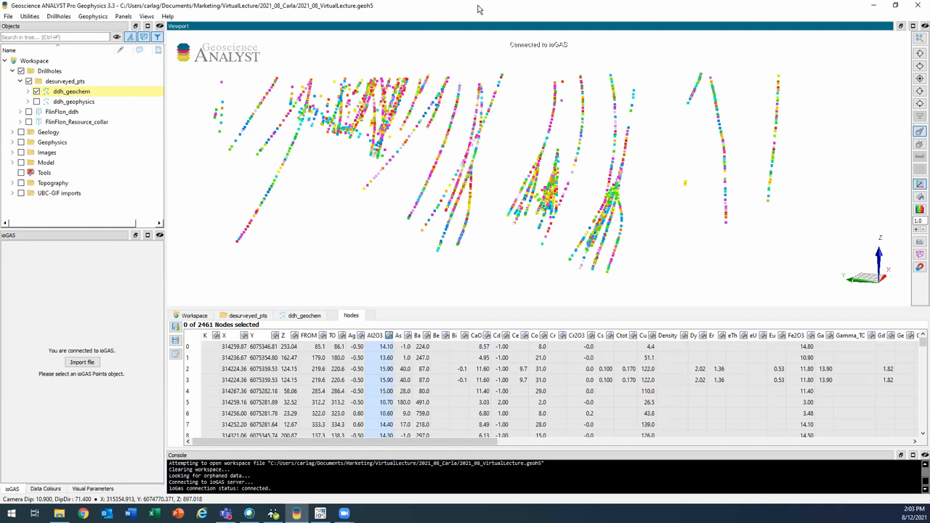
# Launch ioGAS, load ddh_geochem via the link and select the linked GA: ddh_geochem points object.
pyautogui.click(895, 6)
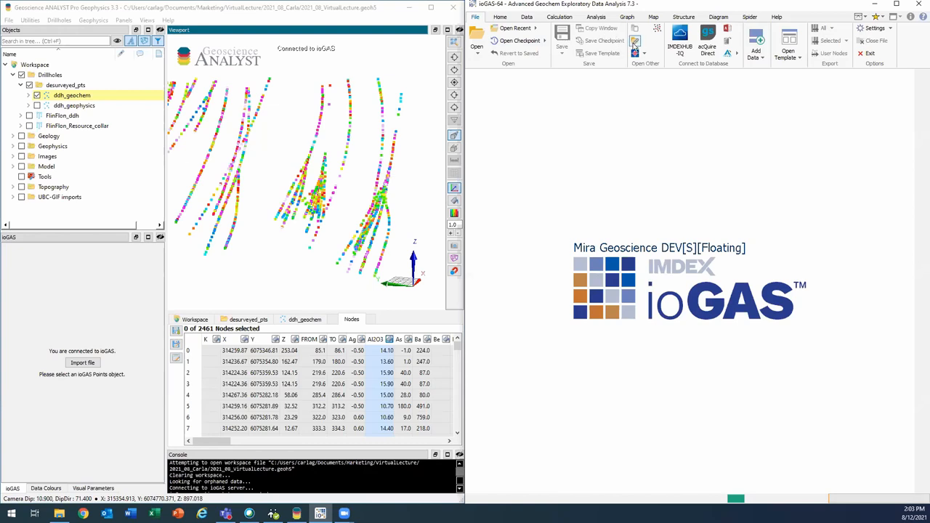
pyautogui.moveTo(633, 40)
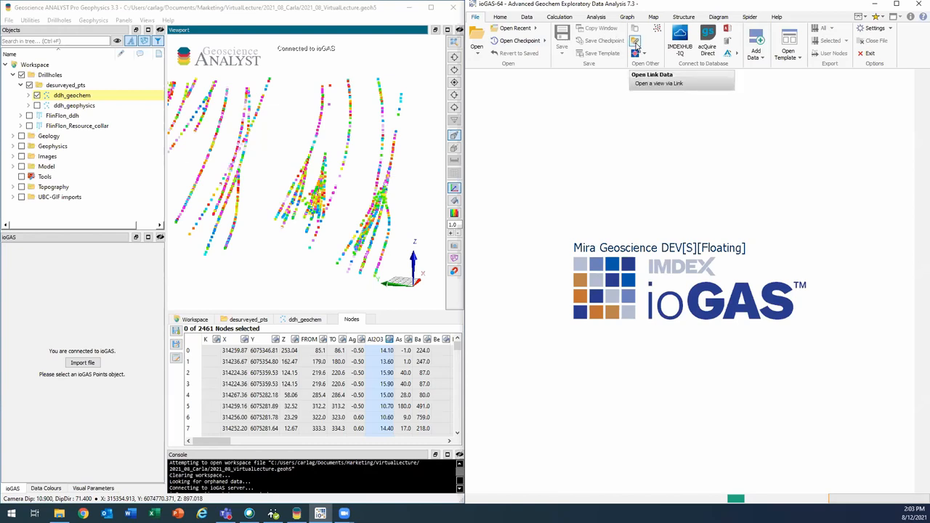
pyautogui.click(660, 78)
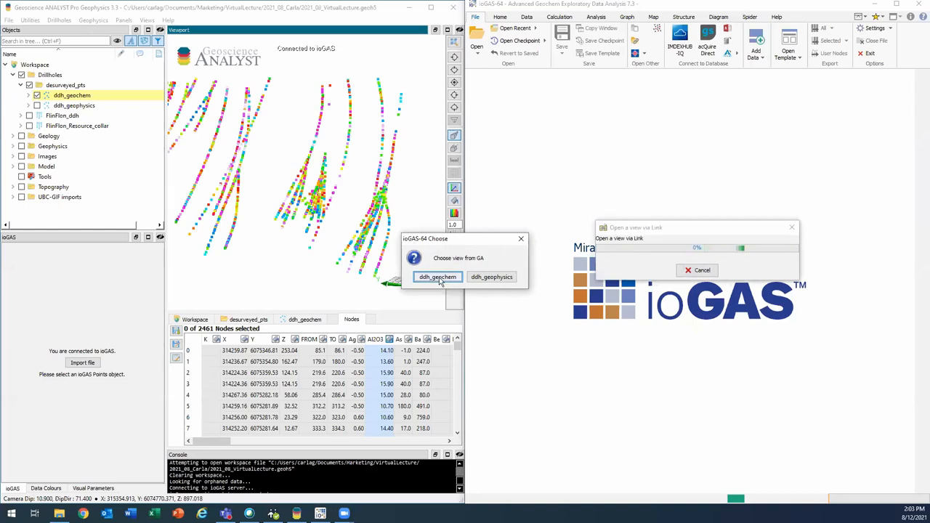
pyautogui.click(437, 276)
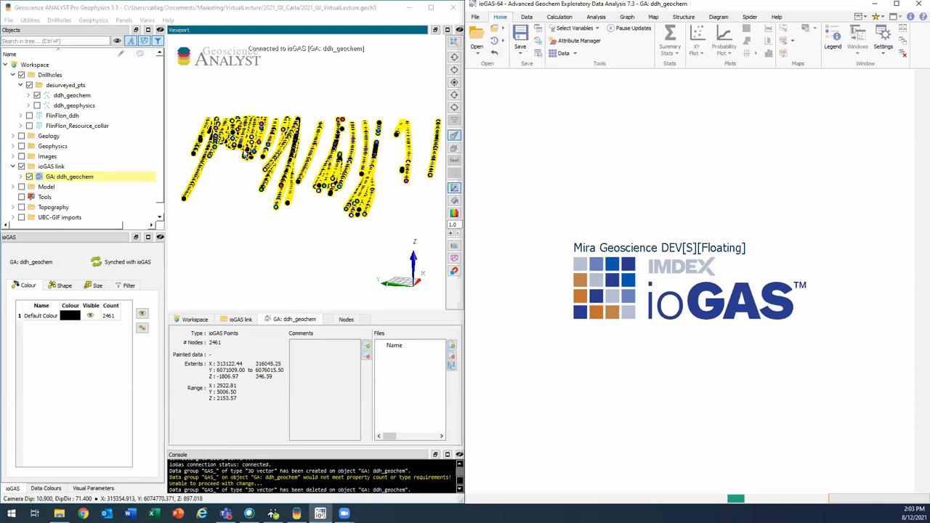
pyautogui.moveTo(190, 160)
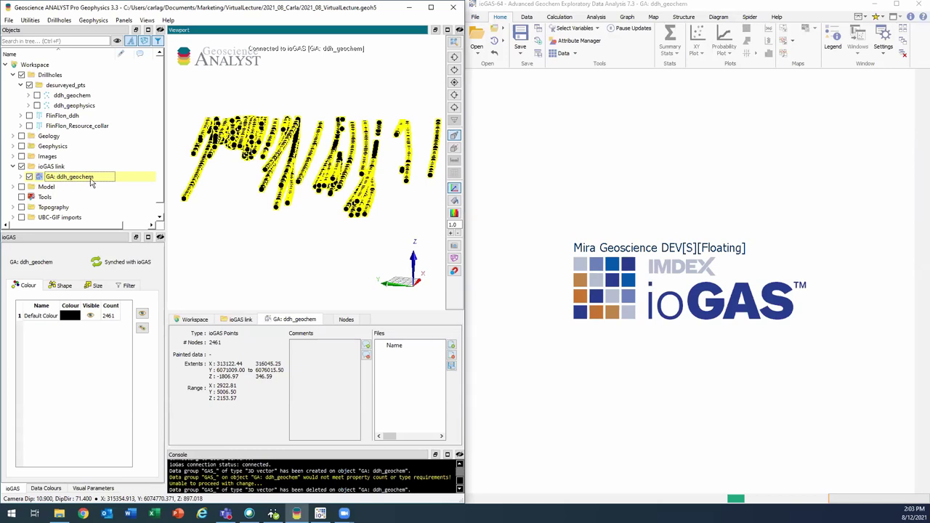
pyautogui.click(346, 319)
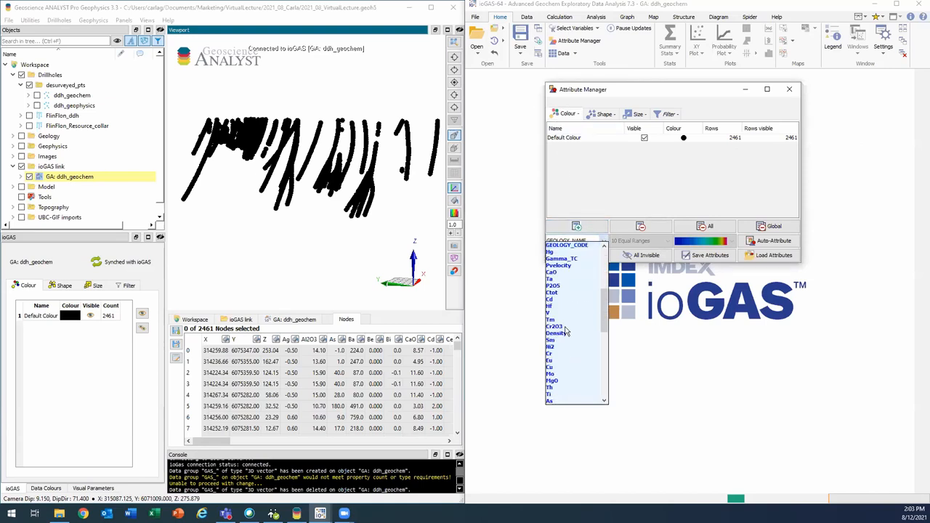
# Colour the linked points by MgO in ten equal ranges using Auto Attribute.
pyautogui.click(552, 381)
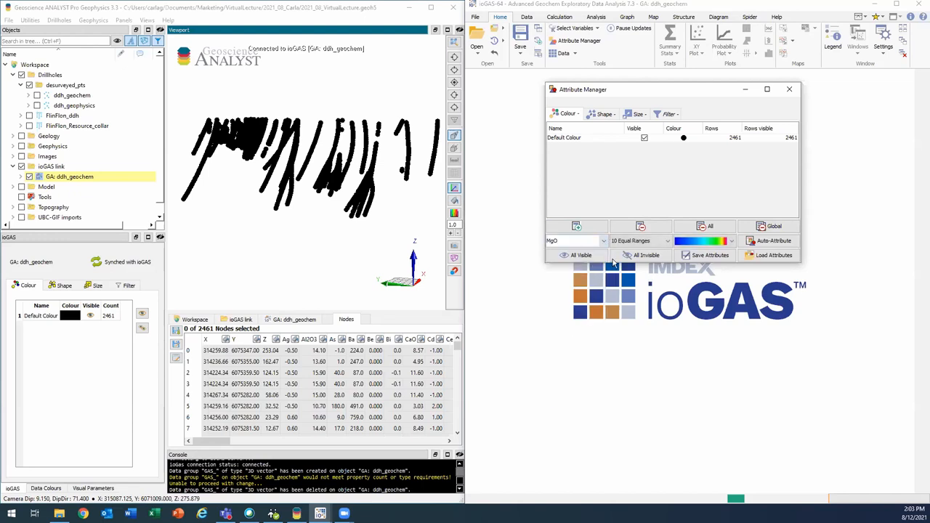
pyautogui.click(730, 241)
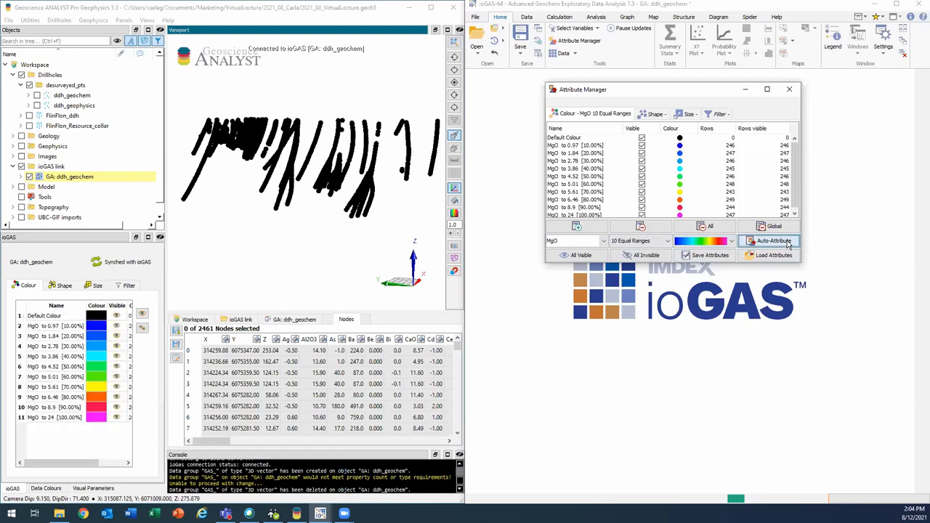
pyautogui.click(773, 242)
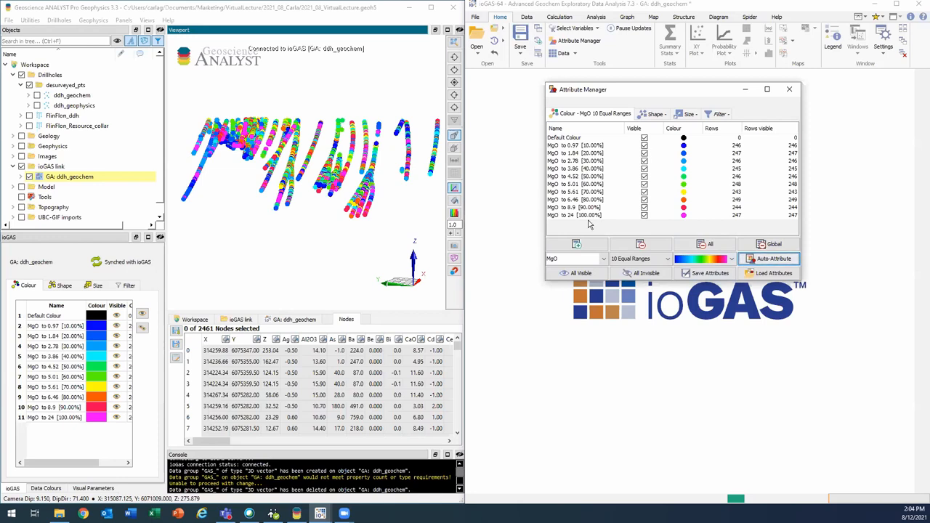
pyautogui.moveTo(342, 101)
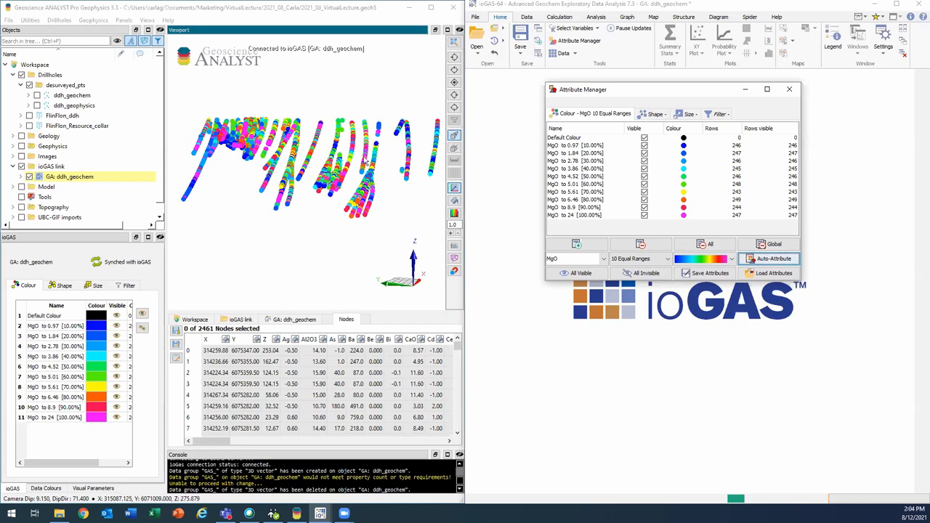
pyautogui.moveTo(474, 157)
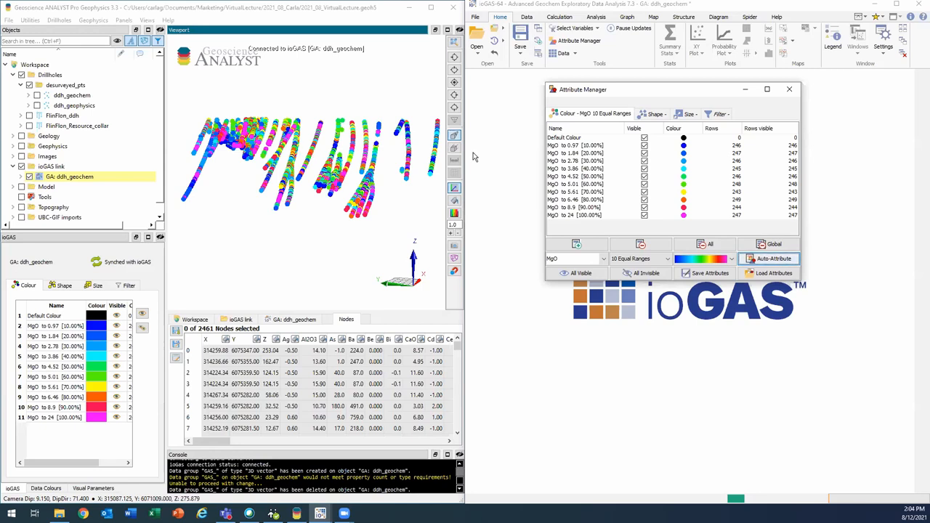
pyautogui.click(644, 145)
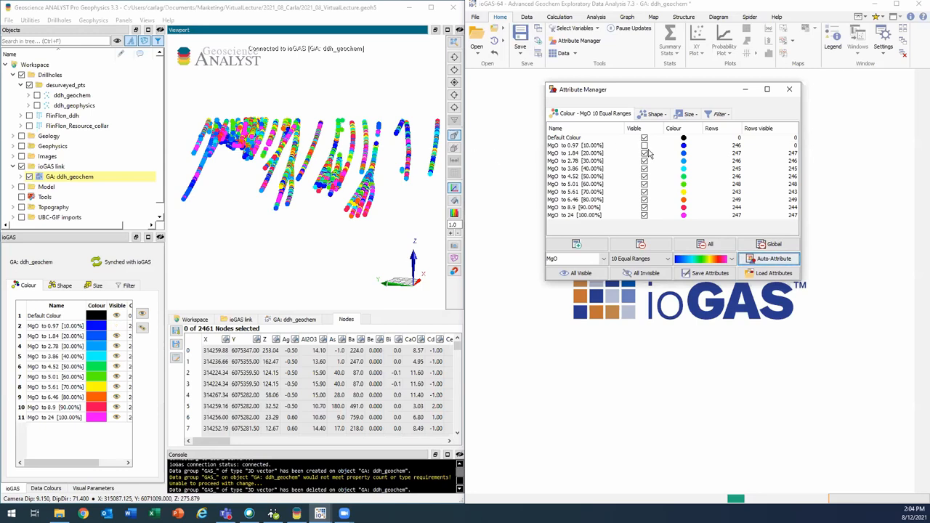
pyautogui.click(644, 146)
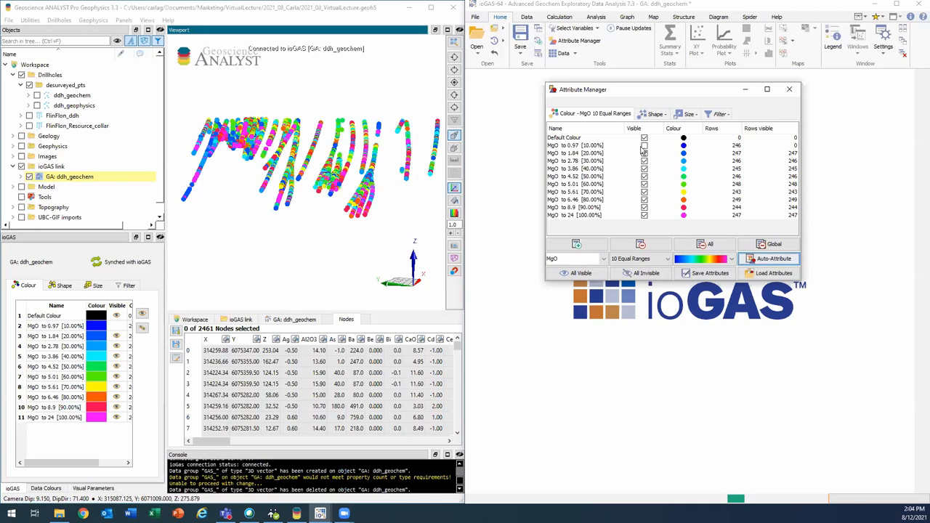
pyautogui.moveTo(643, 148)
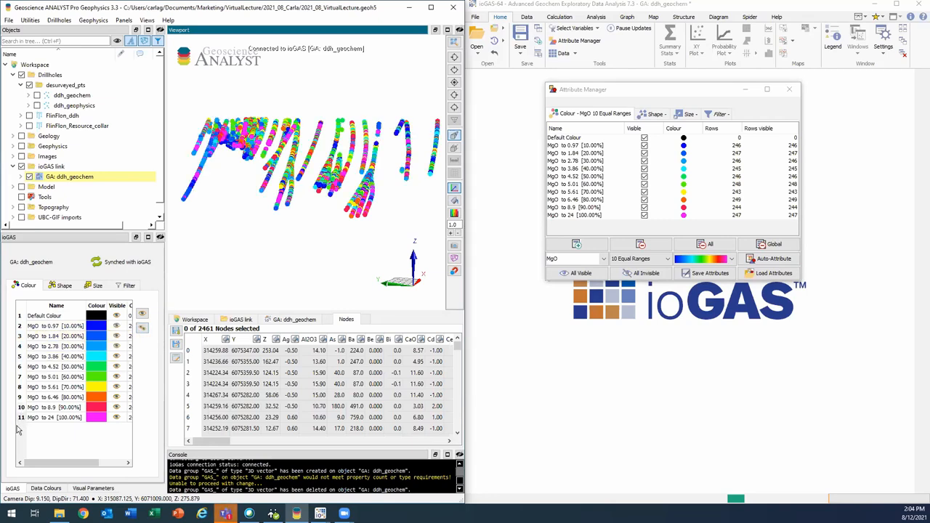
# Review the matching MgO colour legend in Geoscience ANALYST's linked view.
pyautogui.click(55, 417)
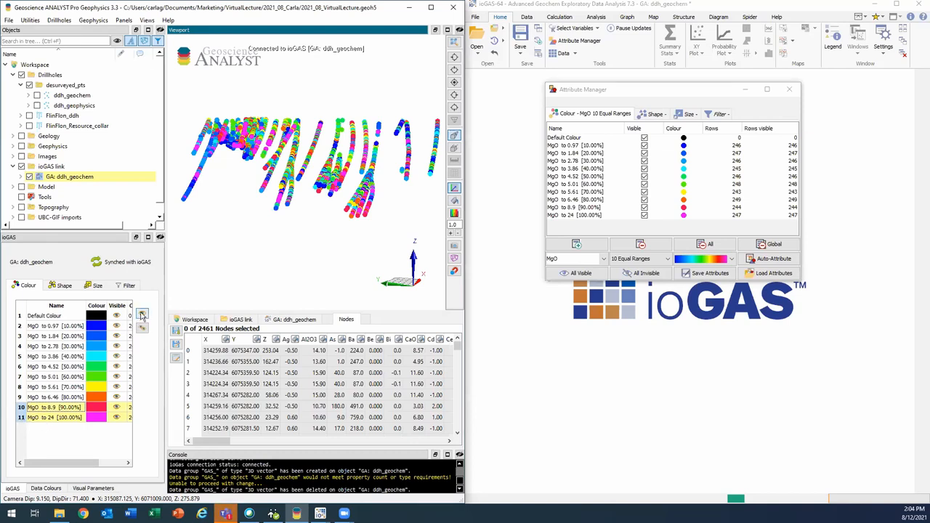
pyautogui.click(142, 314)
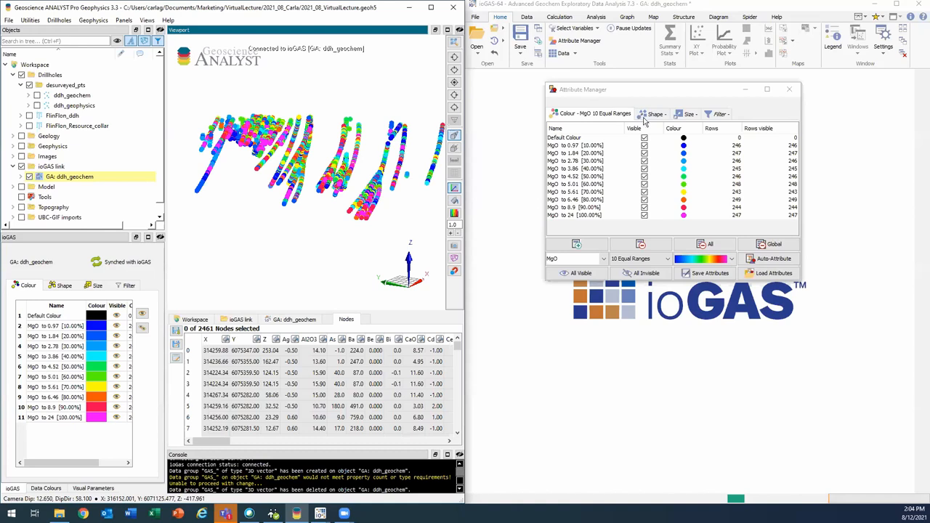
# Assign point shapes by GEOLOGY_NAME in the Attribute Manager.
pyautogui.click(654, 113)
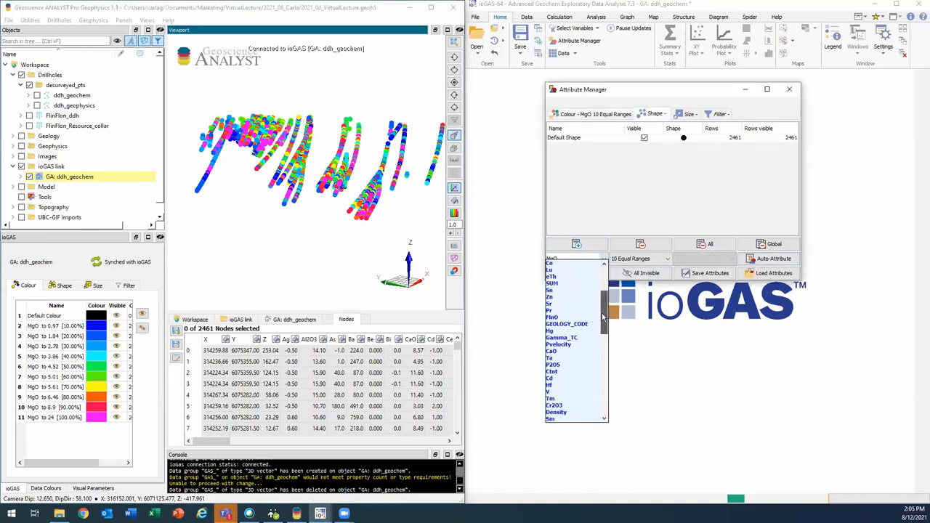
pyautogui.click(567, 324)
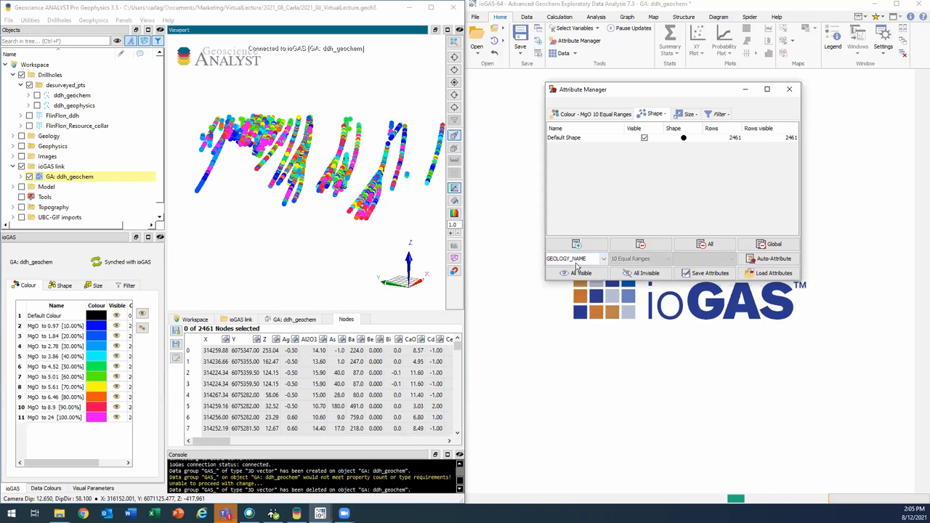
pyautogui.click(770, 258)
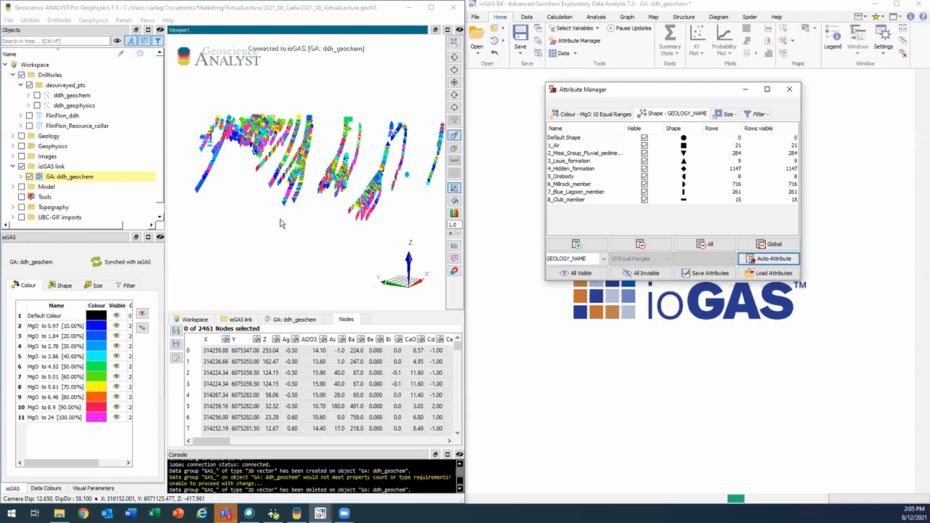
pyautogui.moveTo(317, 247)
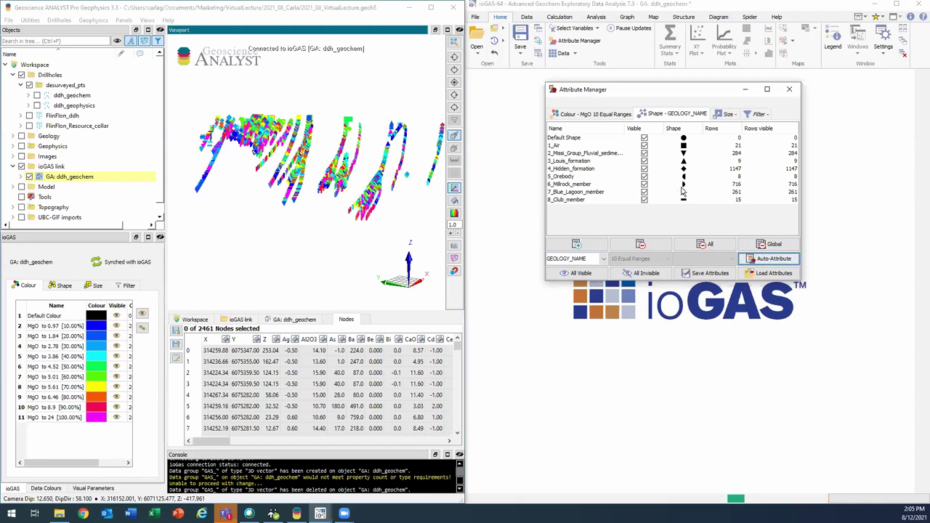
# Sync the geology shape assignments into the Geoscience ANALYST linked view.
pyautogui.click(683, 183)
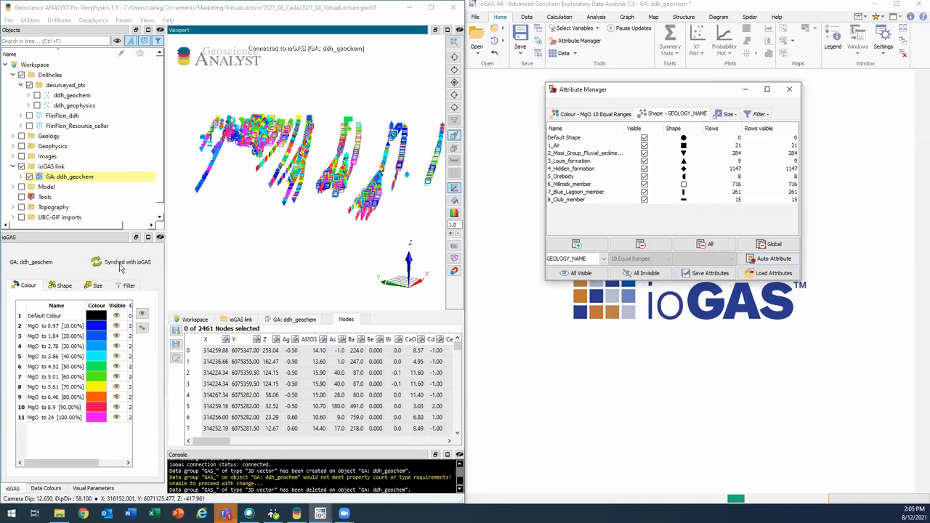
pyautogui.click(62, 285)
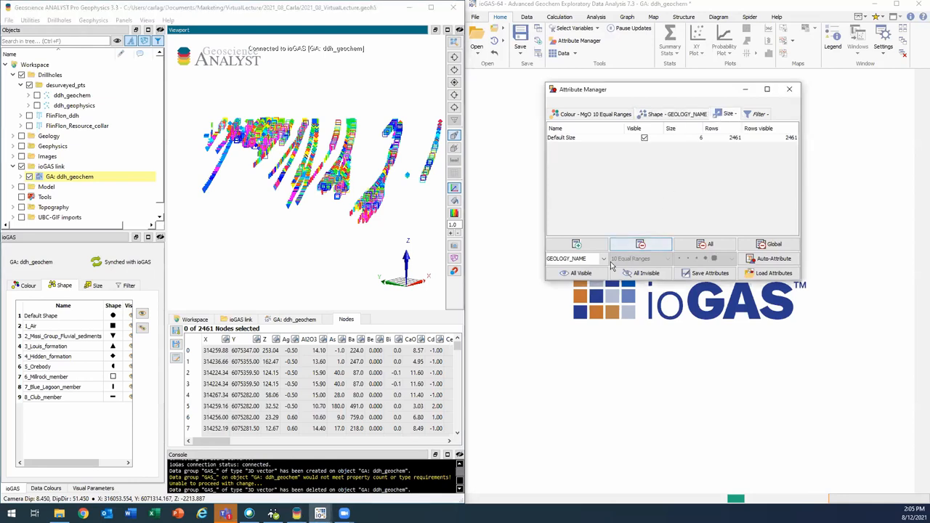
# Size the points by Fe2O3 split into quartile ranges.
pyautogui.click(601, 259)
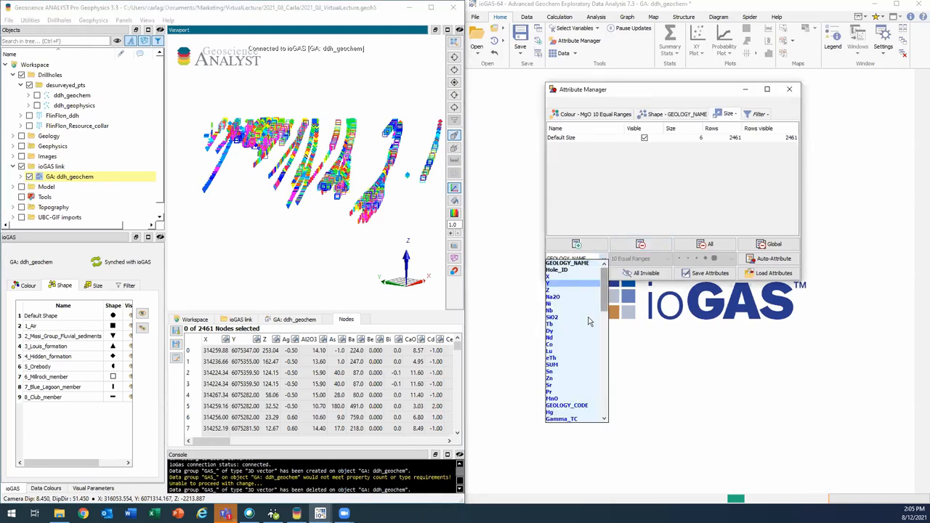
pyautogui.scroll(-3)
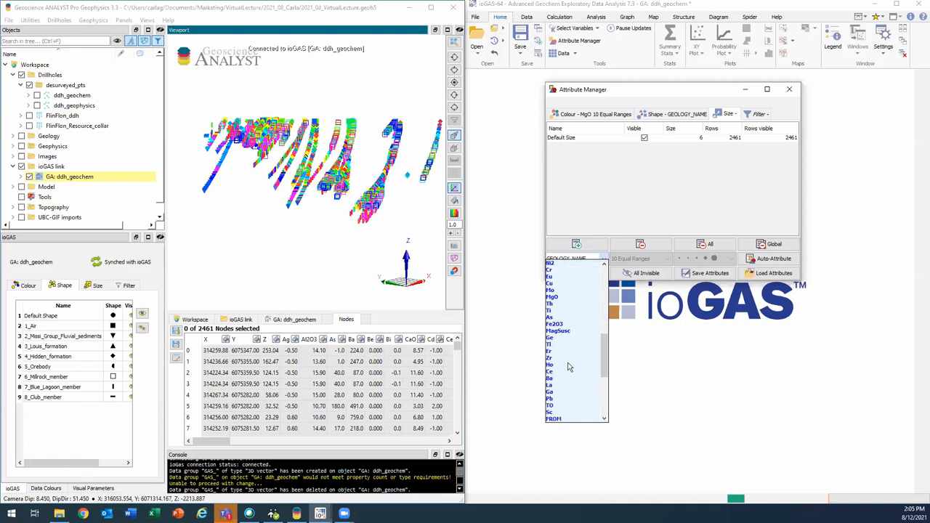
pyautogui.scroll(-3)
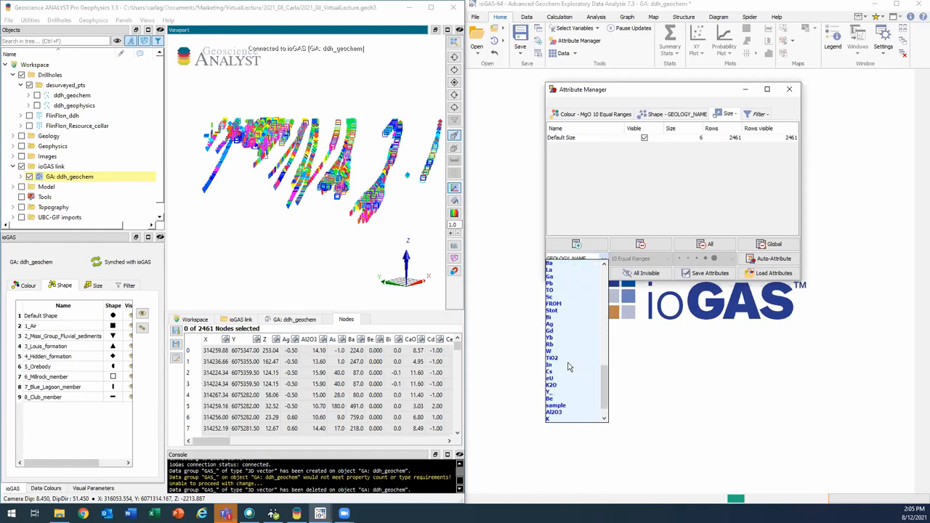
pyautogui.click(555, 398)
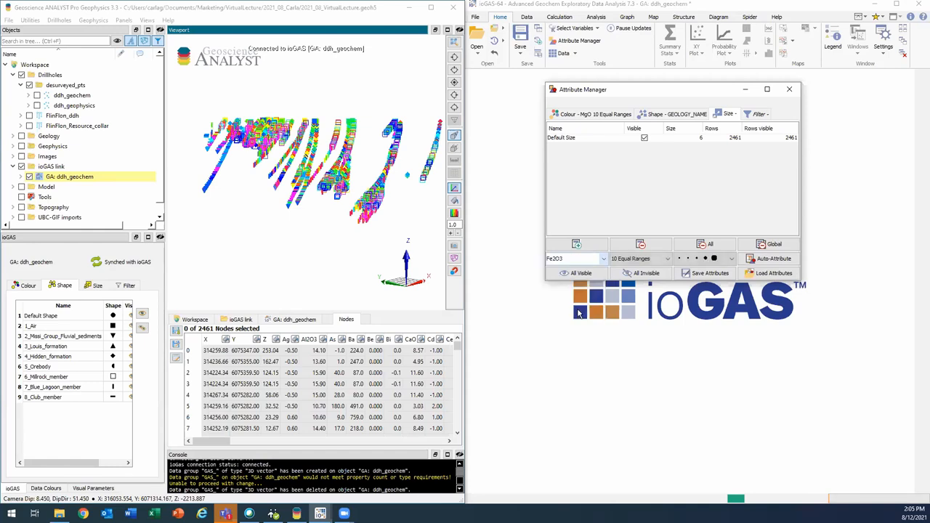
pyautogui.click(637, 258)
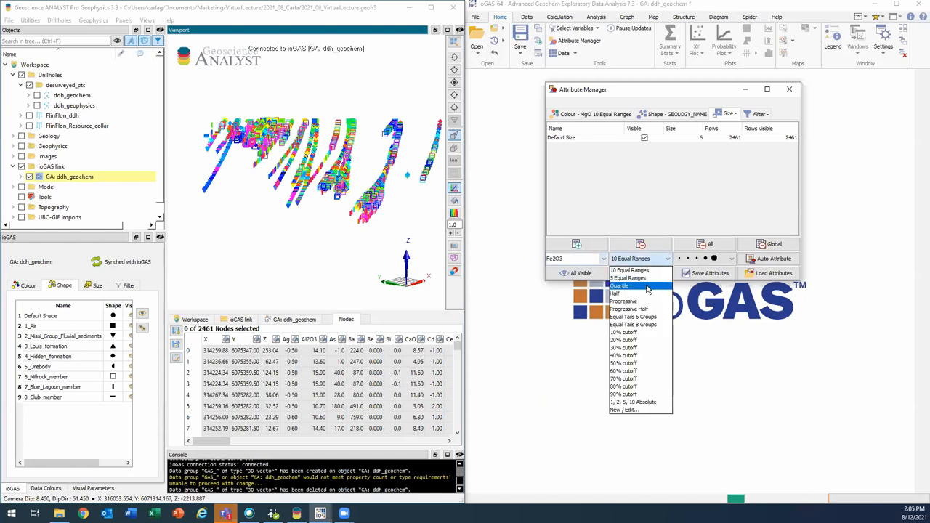
pyautogui.click(619, 285)
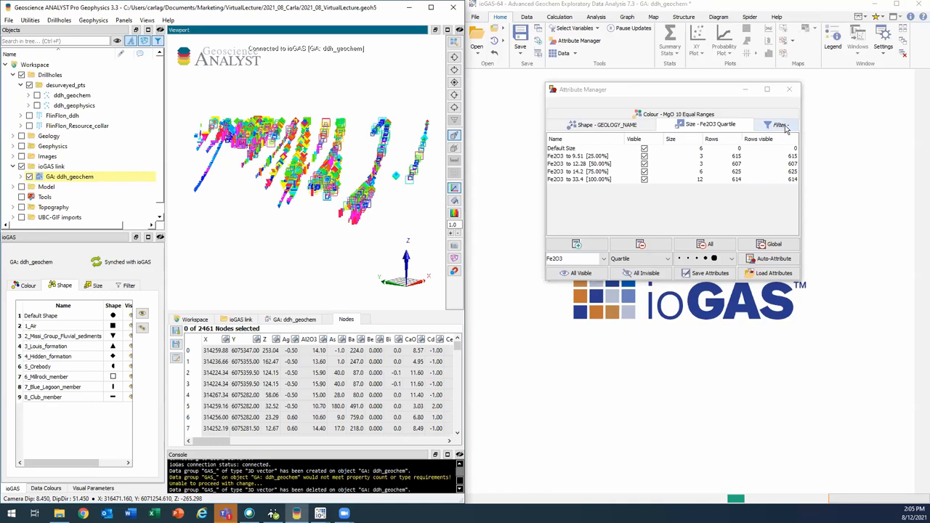
pyautogui.moveTo(753, 129)
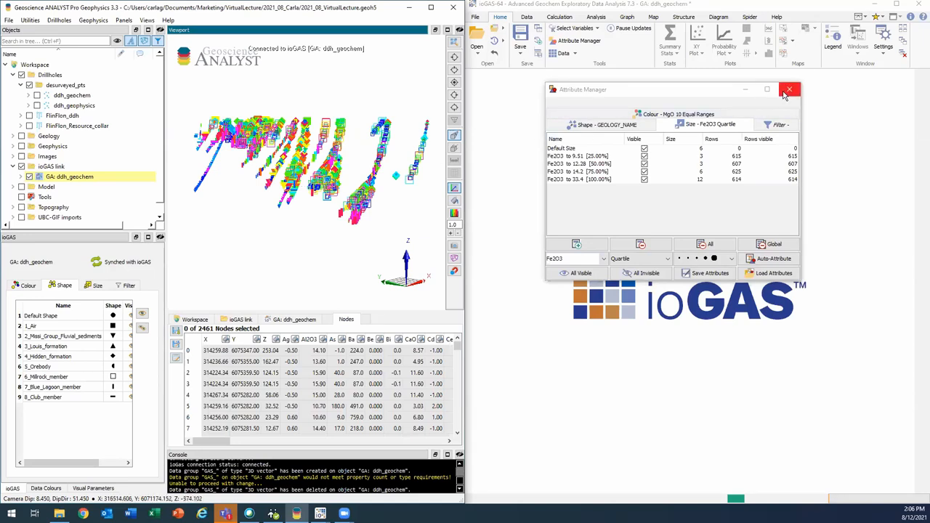
pyautogui.moveTo(789, 90)
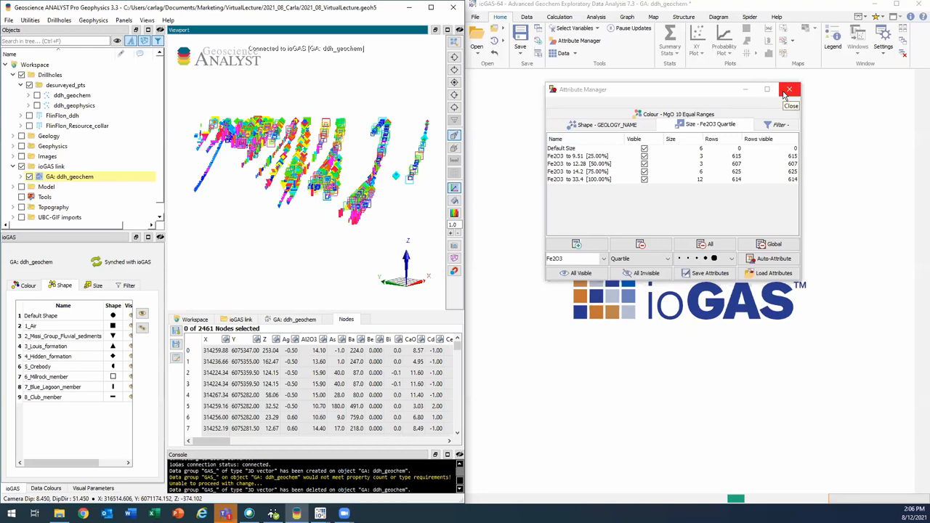
# Close the Attribute Manager, keeping the colour, shape and size assignments.
pyautogui.click(789, 90)
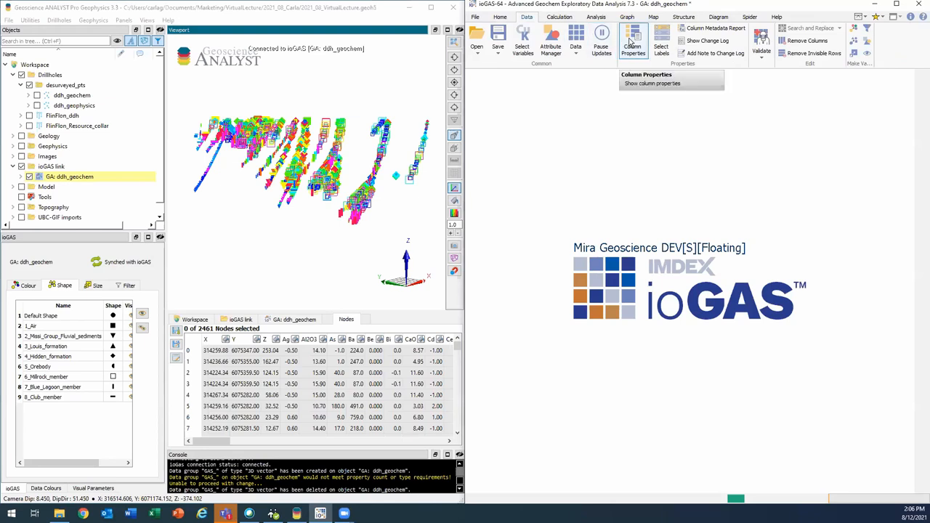
# Guess column aliases such as Nb_ppm in Column Properties and commit the changes.
pyautogui.click(633, 41)
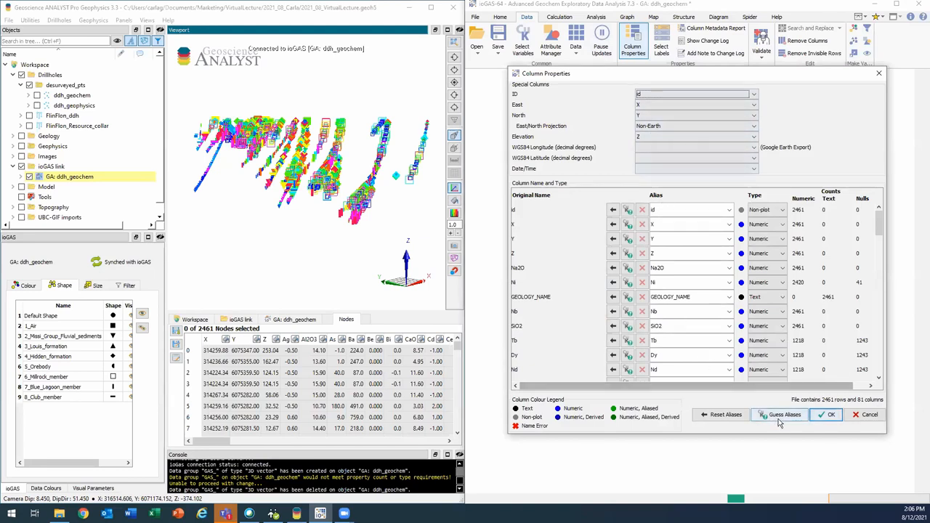
pyautogui.click(779, 414)
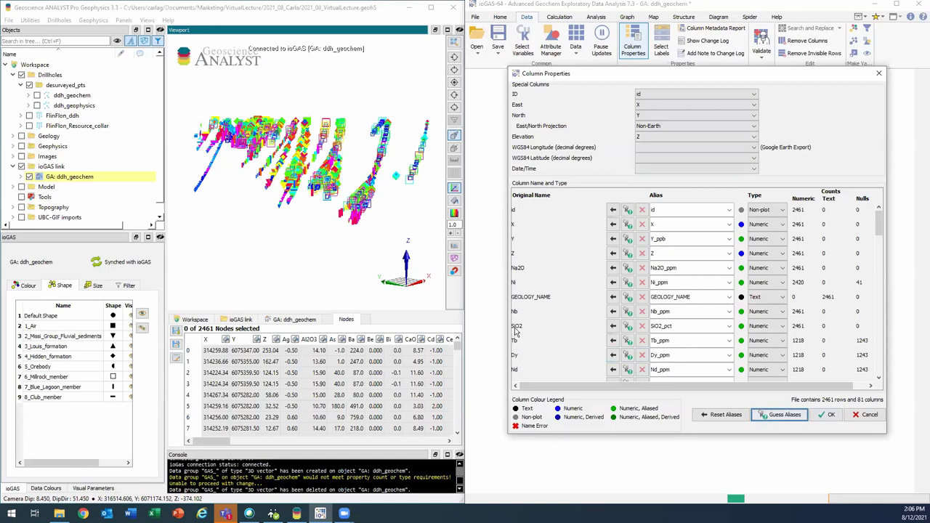
pyautogui.moveTo(516, 342)
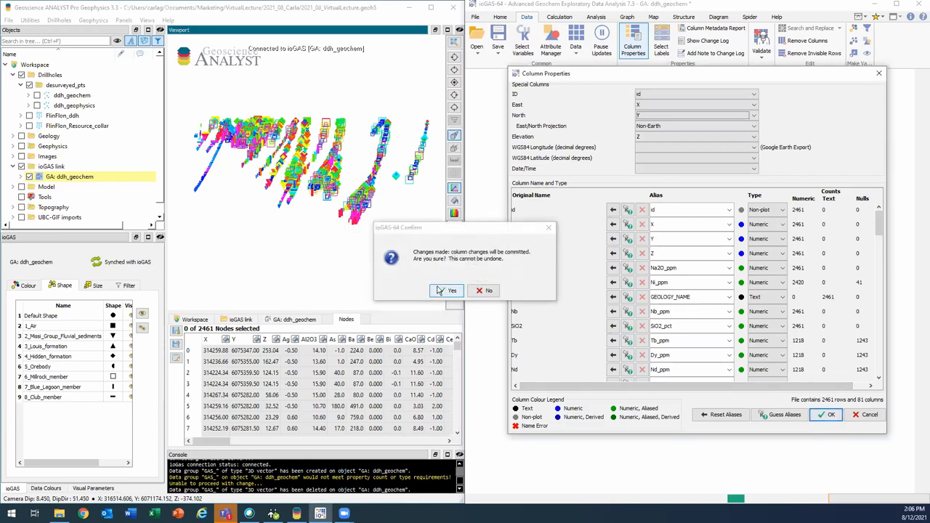
pyautogui.click(448, 290)
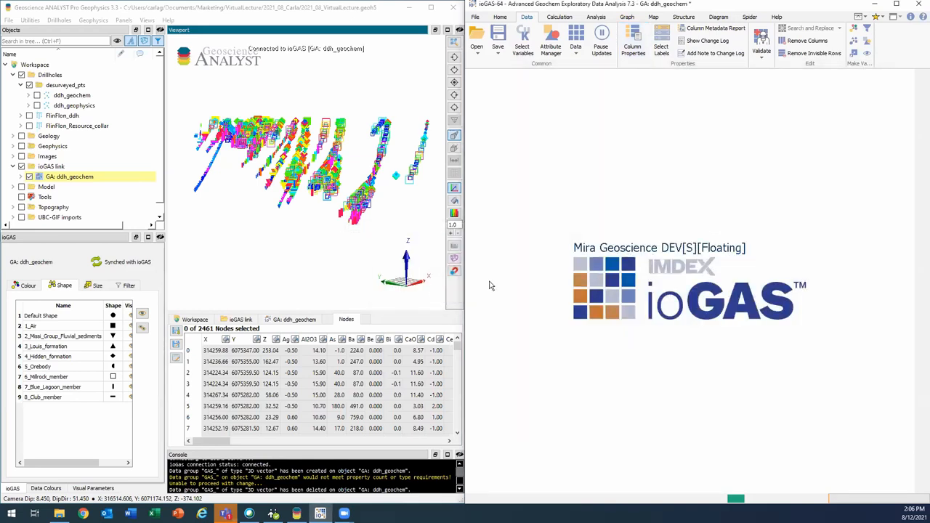
pyautogui.moveTo(472, 265)
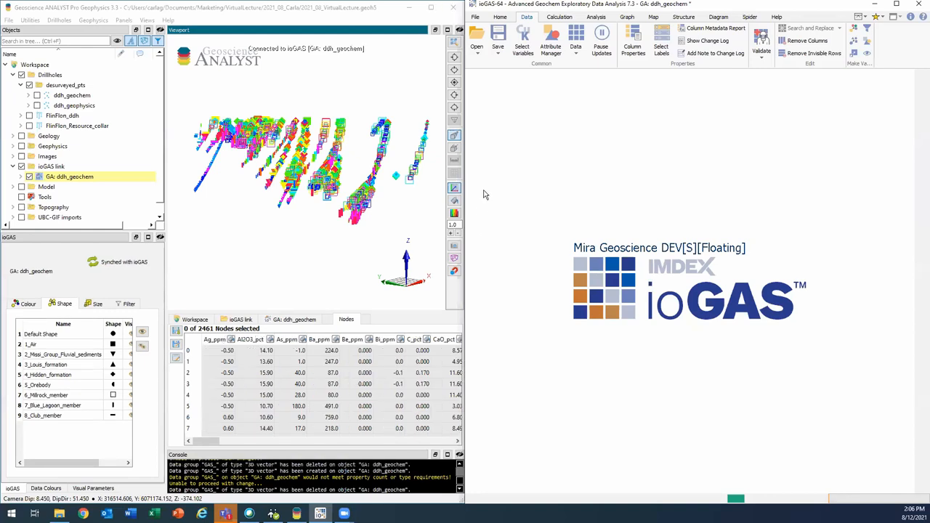
pyautogui.moveTo(523, 41)
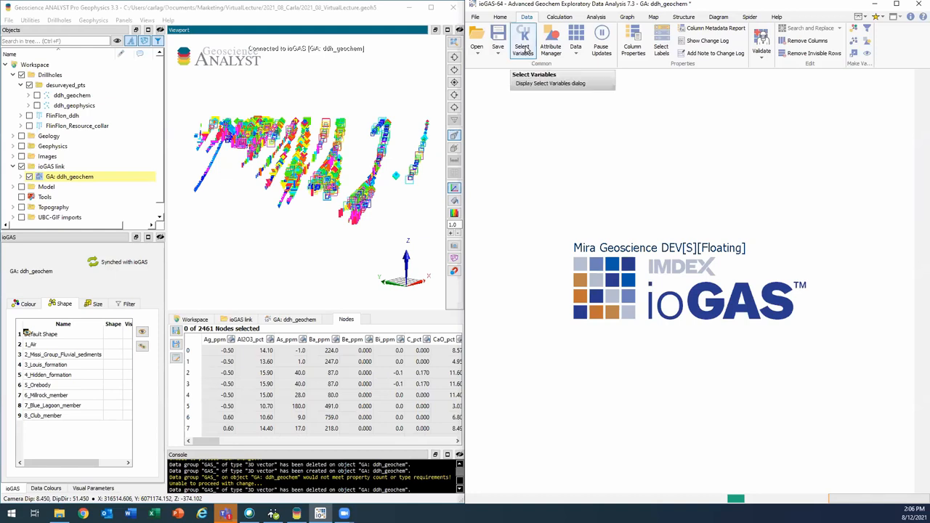
# Select the group of element variables and run Data Doctor on them.
pyautogui.click(523, 47)
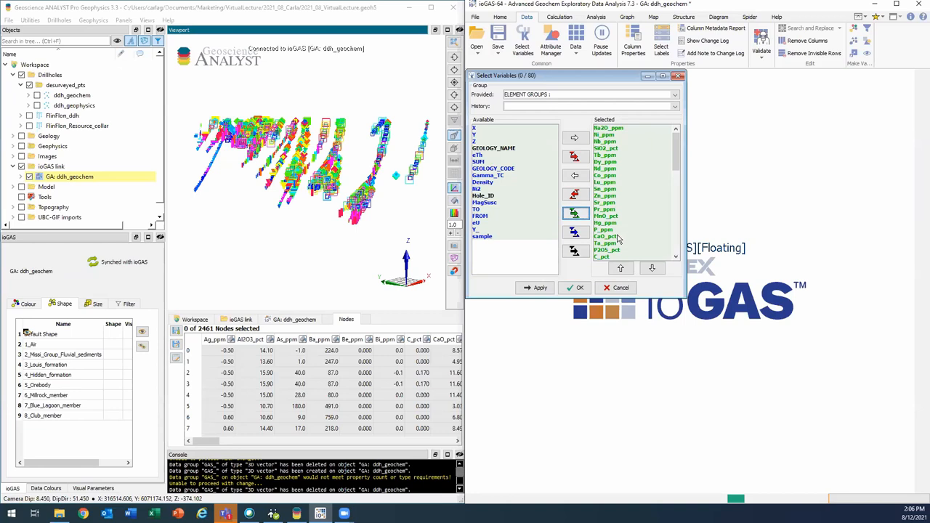
pyautogui.click(579, 287)
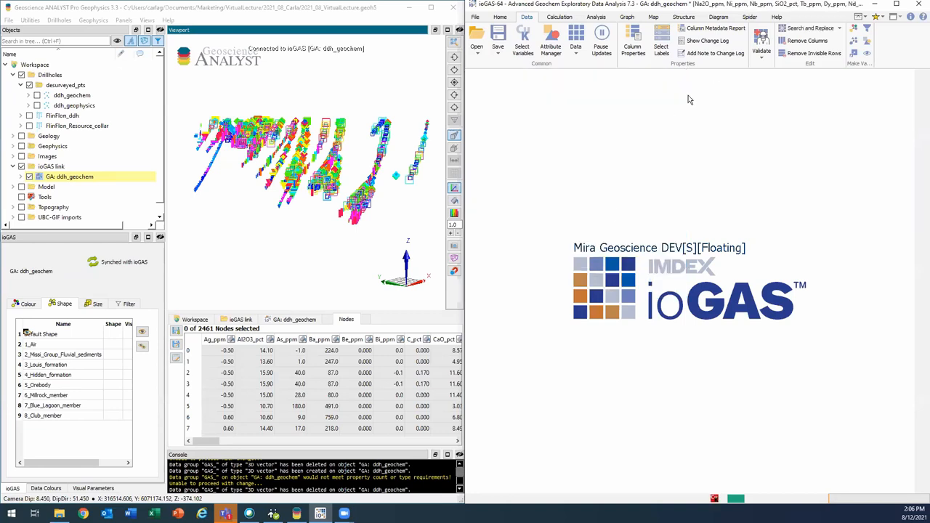
pyautogui.click(763, 41)
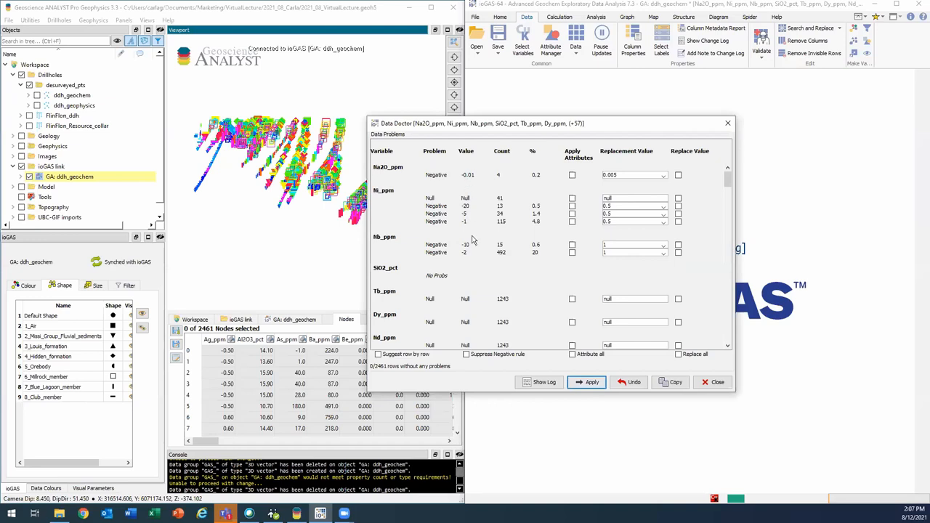
pyautogui.moveTo(472, 291)
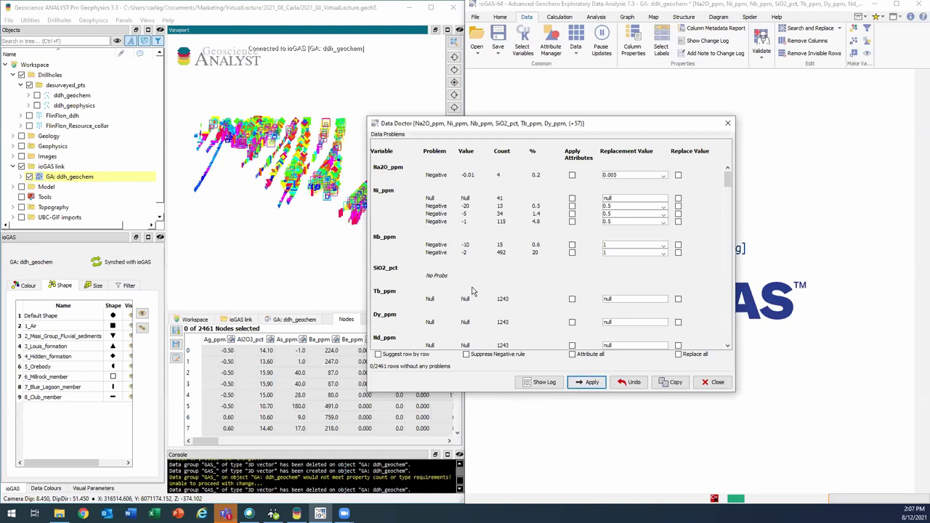
pyautogui.moveTo(456, 301)
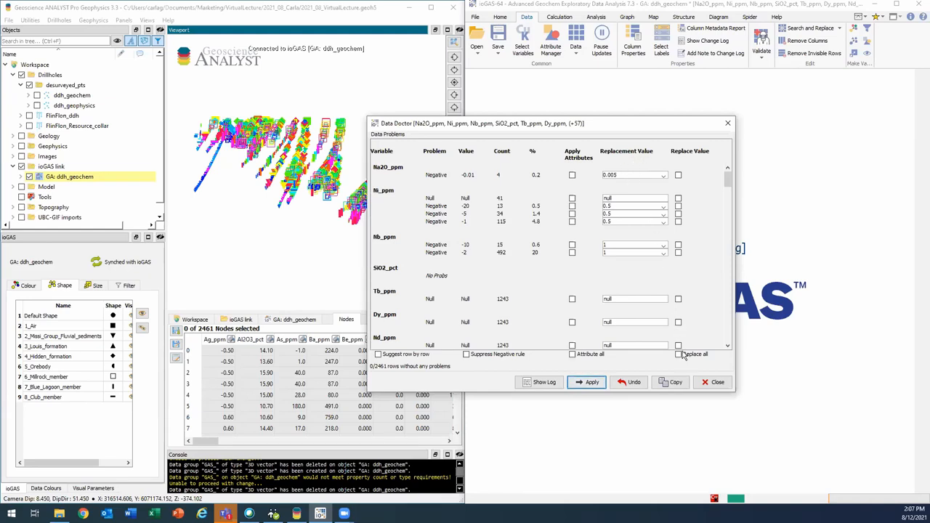
# Replace all flagged negative and null values, so -0.50 Ag_ppm becomes 0.05.
pyautogui.click(677, 355)
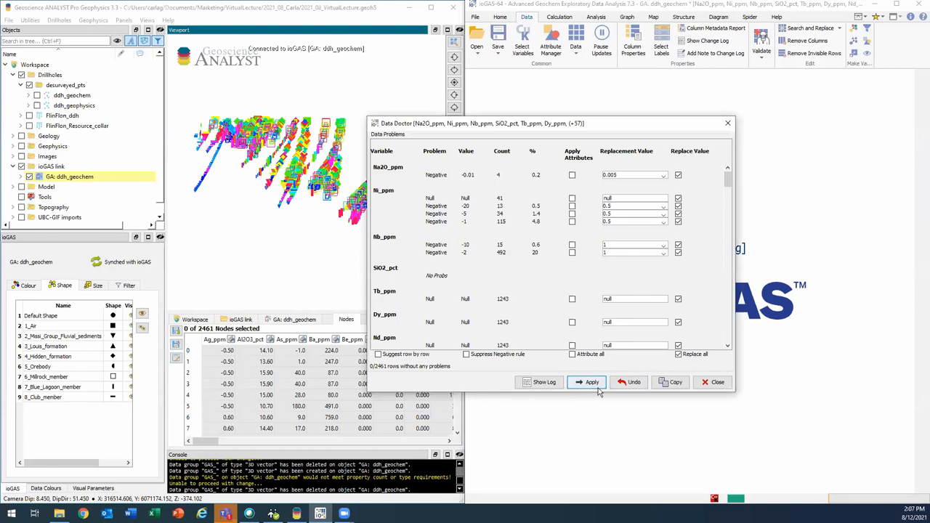
pyautogui.click(592, 381)
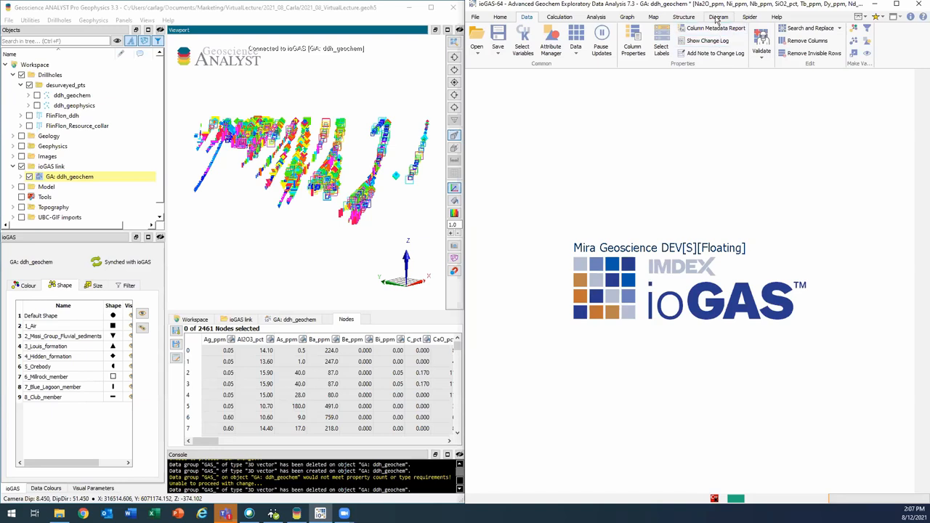
# From Diagram > Exploration > Alteration Vectoring, open the Alteration Box Plot (Total Fe) for ddh_geochem.
pyautogui.click(718, 18)
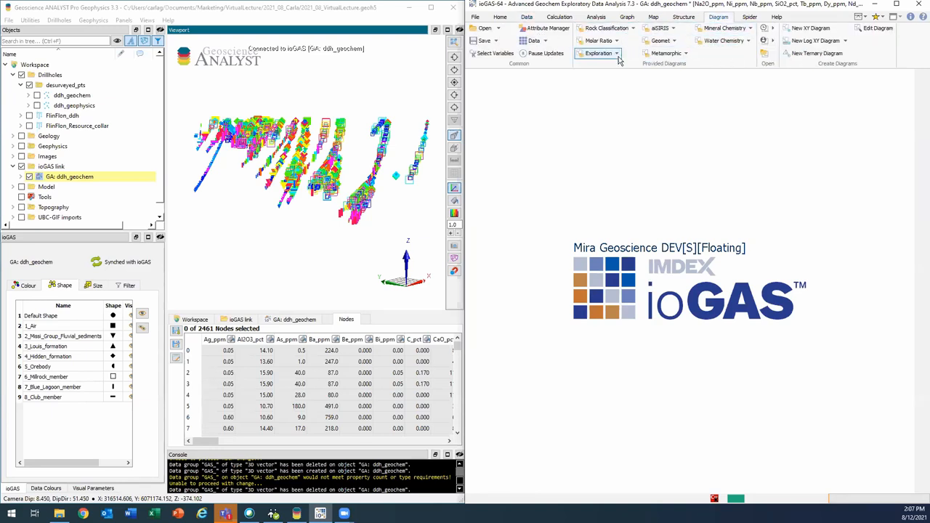
pyautogui.click(599, 52)
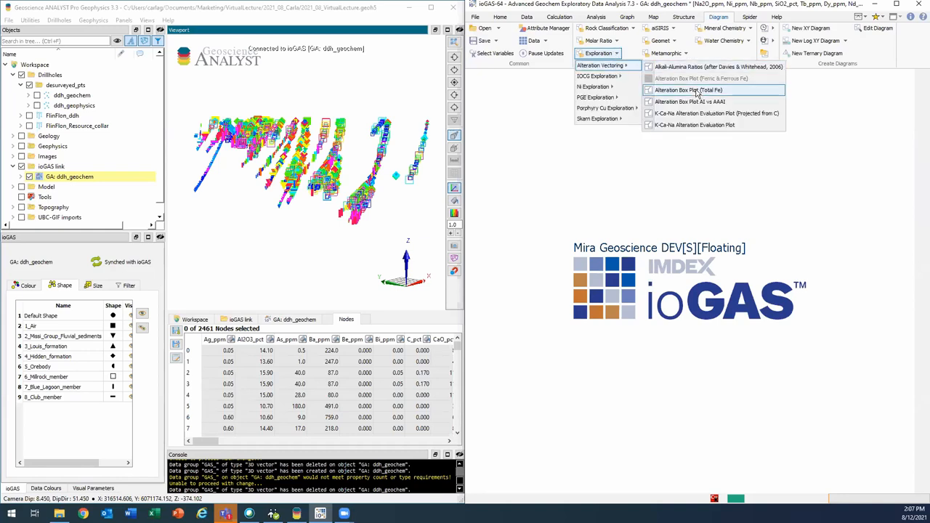
pyautogui.moveTo(729, 95)
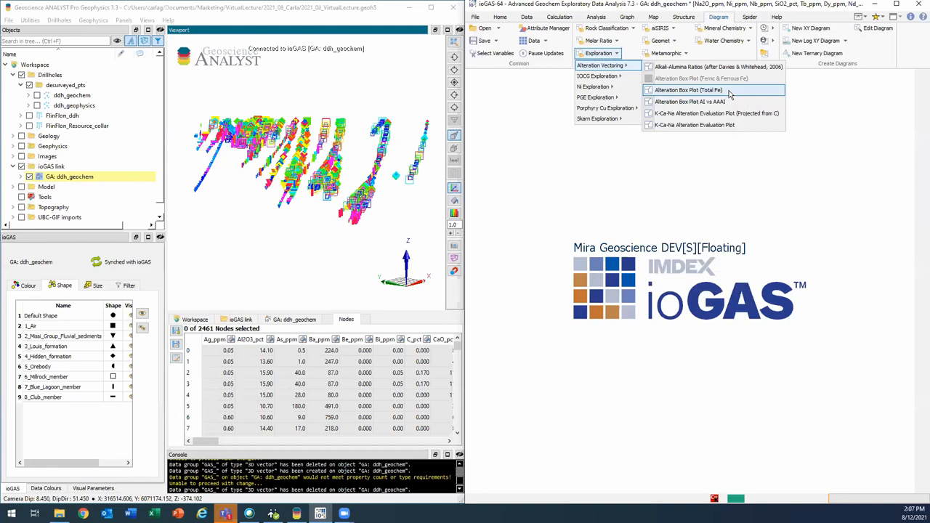
pyautogui.click(689, 90)
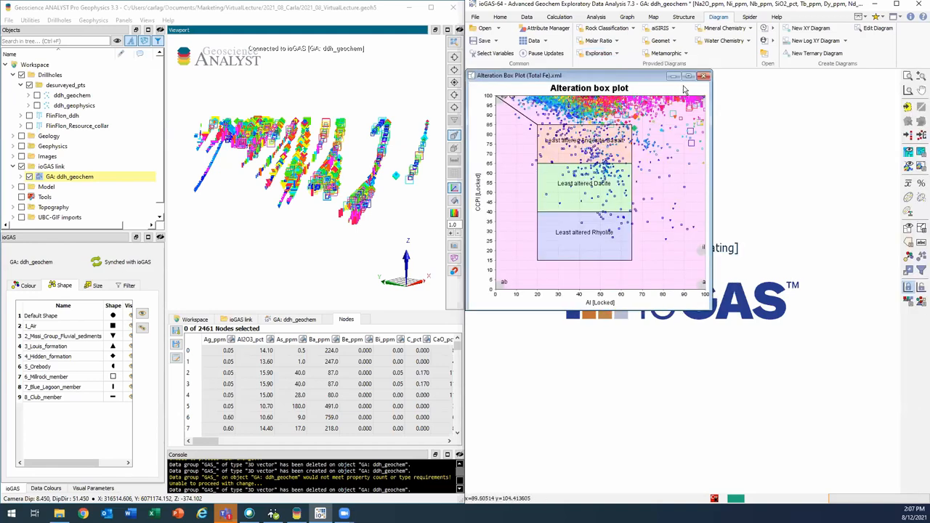
# Maximize the Alteration Box Plot showing AI versus CCPI fields and reveal the field-colour option.
pyautogui.click(886, 75)
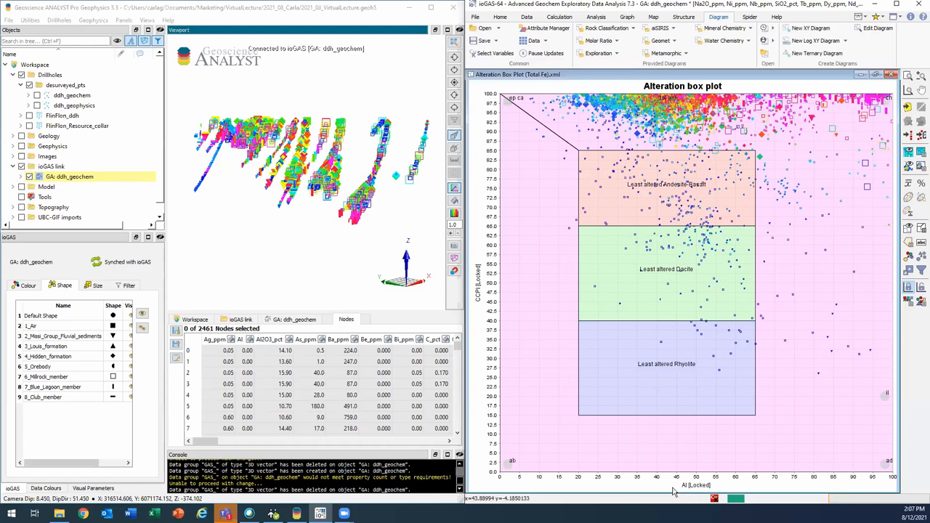
pyautogui.moveTo(497, 317)
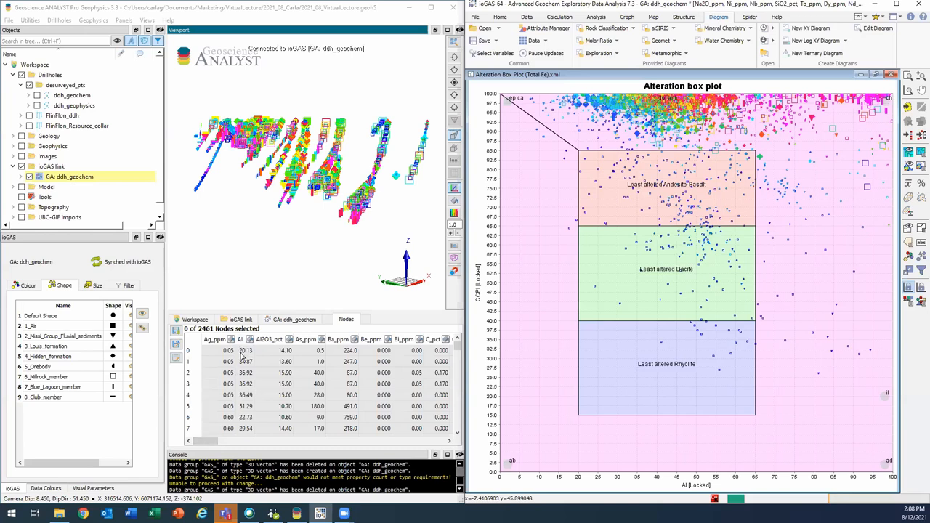
pyautogui.hscroll(3)
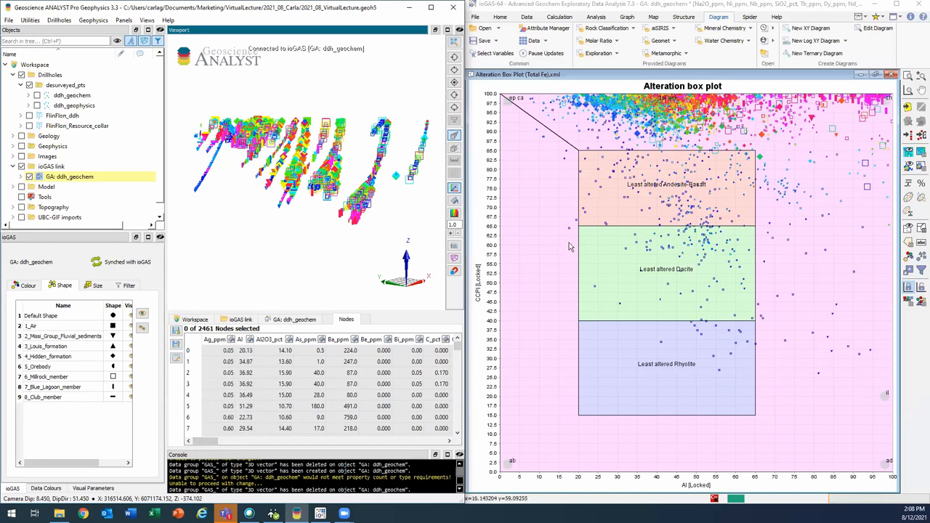
pyautogui.moveTo(580, 343)
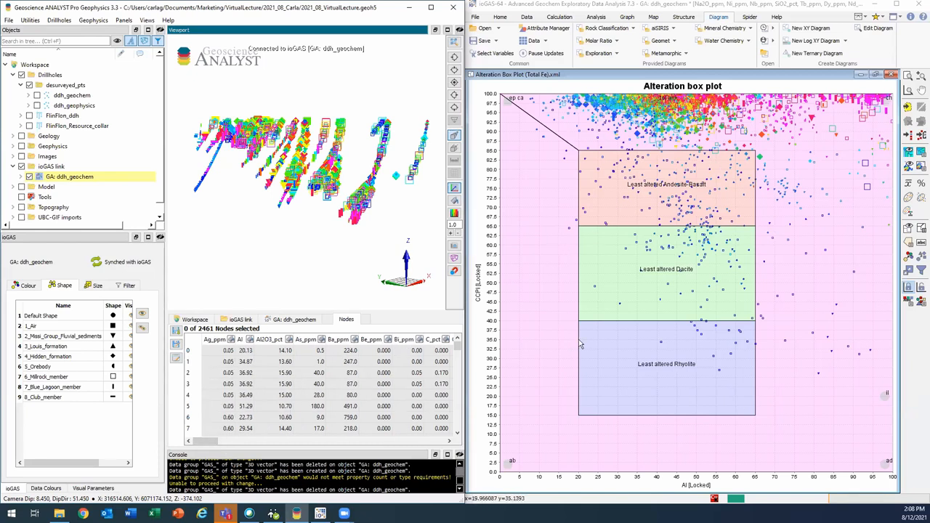
pyautogui.moveTo(627, 113)
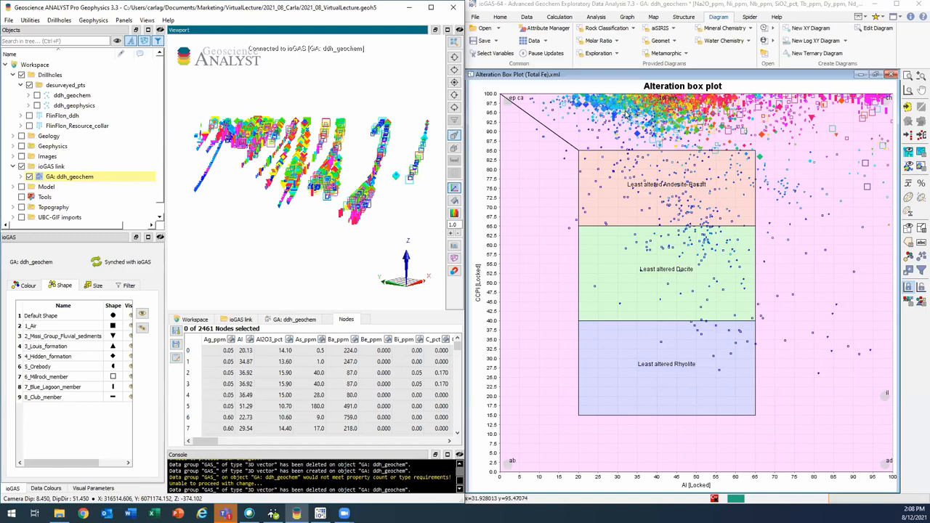
pyautogui.moveTo(671, 124)
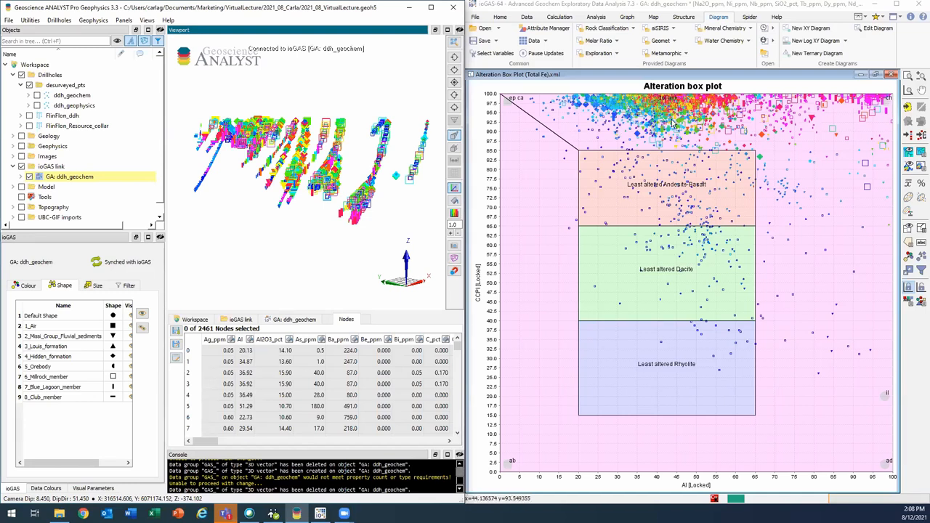
pyautogui.moveTo(430, 184)
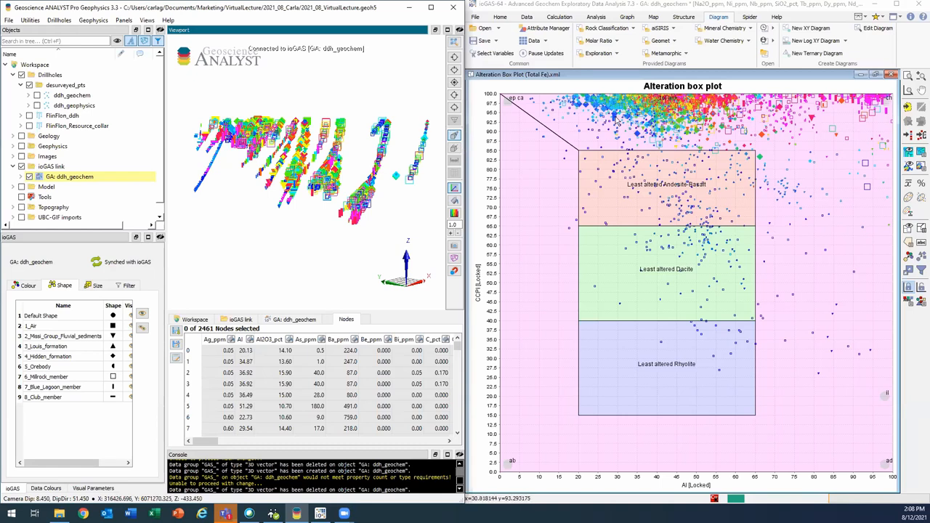
pyautogui.moveTo(602, 116)
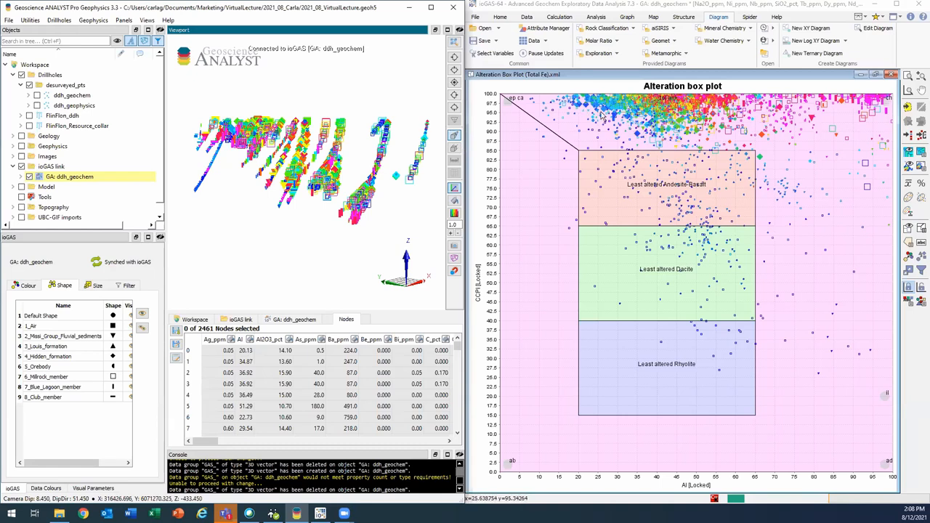
pyautogui.moveTo(852, 122)
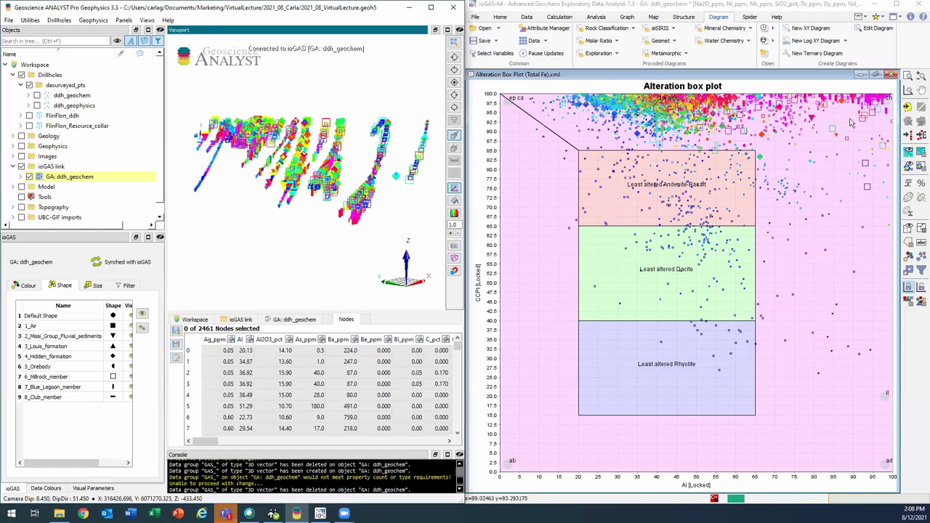
pyautogui.moveTo(799, 283)
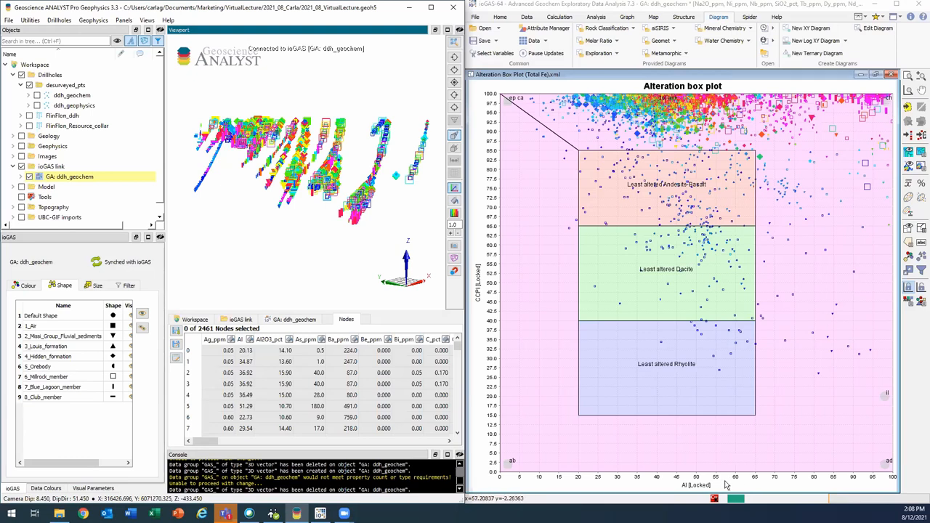
pyautogui.moveTo(715, 144)
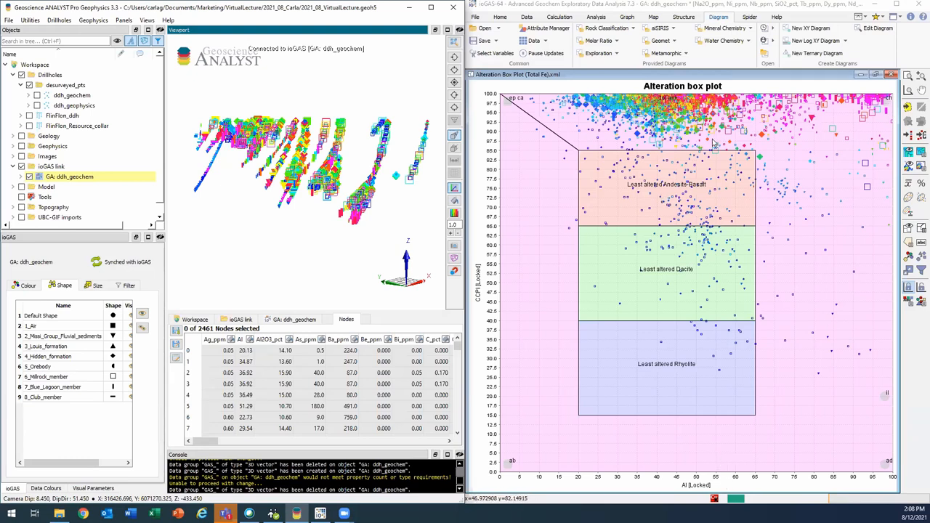
pyautogui.moveTo(810, 308)
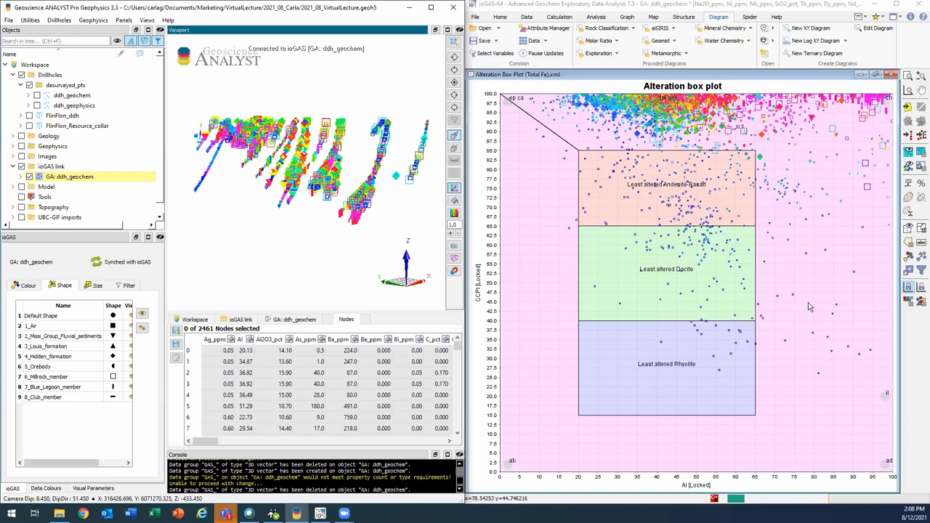
pyautogui.moveTo(821, 225)
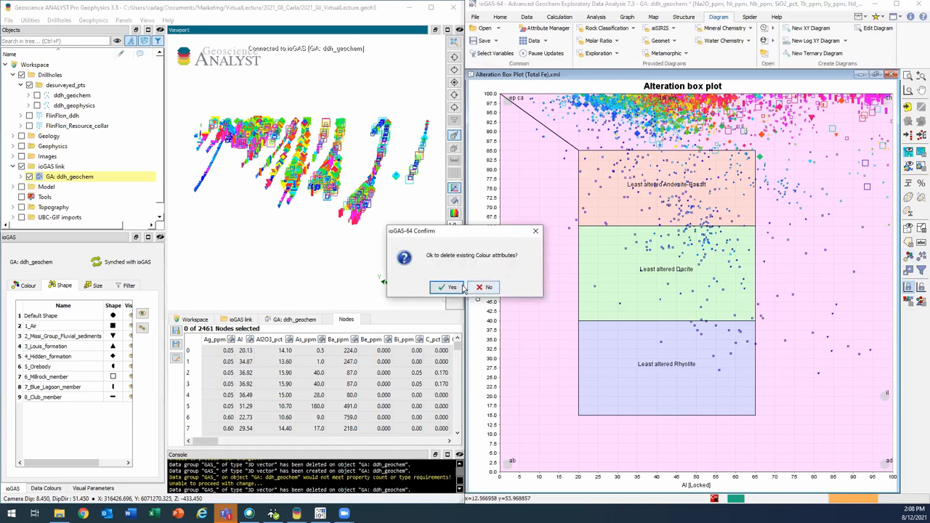
# Replace existing colour attributes and colour samples red, green, blue by least-altered andesite-basalt, dacite, rhyolite fields.
pyautogui.click(448, 287)
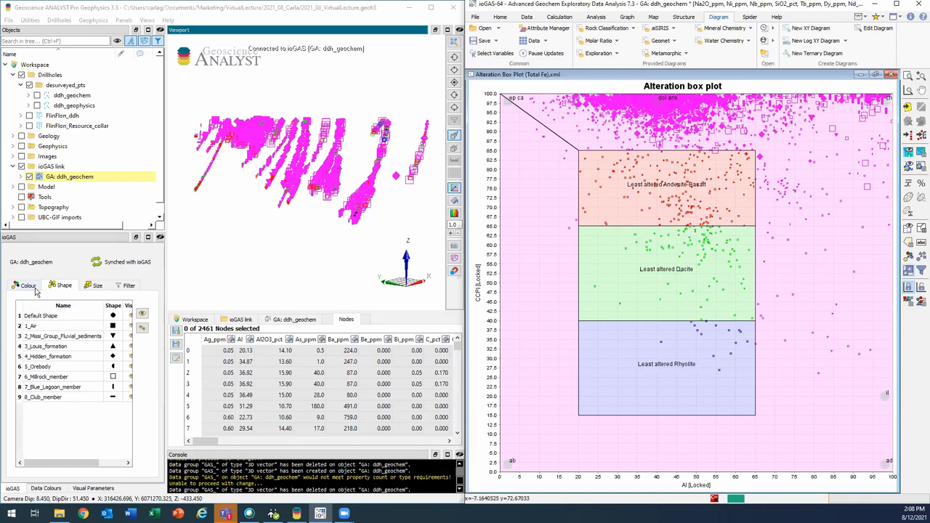
pyautogui.click(29, 285)
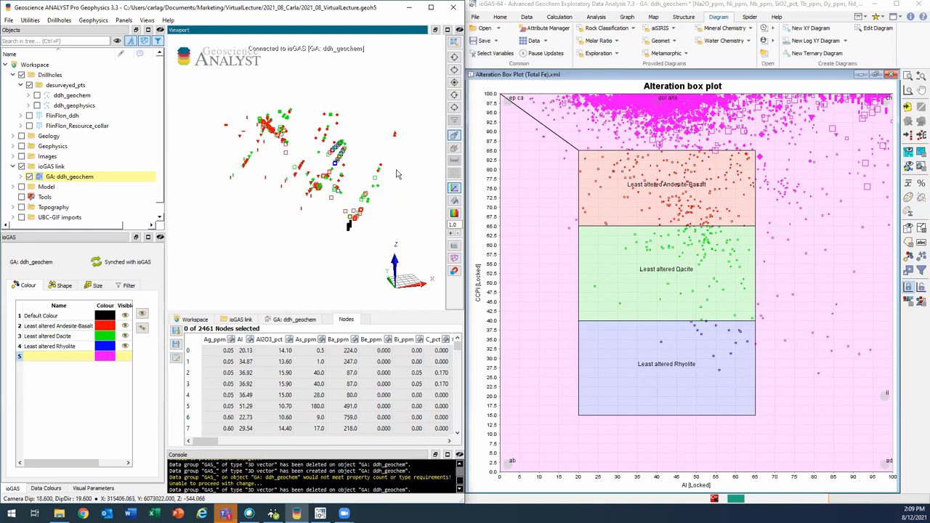
pyautogui.moveTo(677, 282)
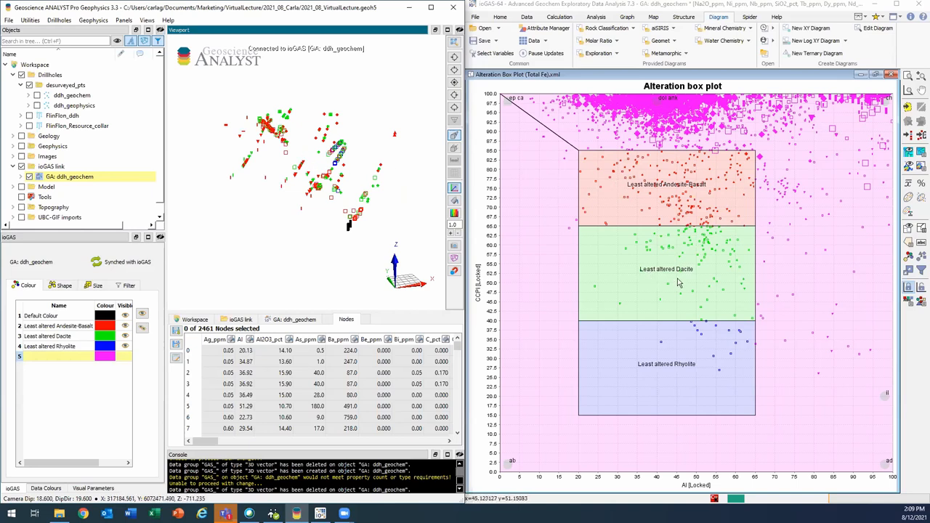
pyautogui.moveTo(694, 383)
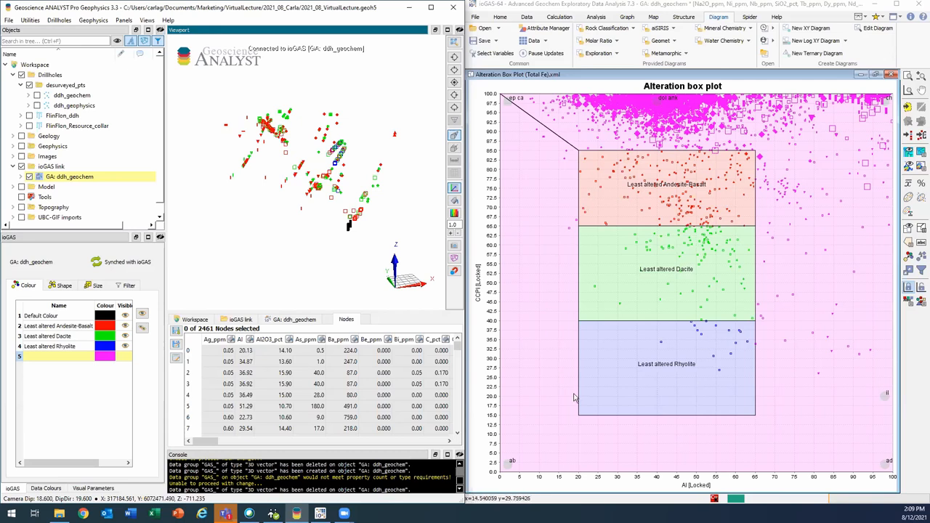
pyautogui.moveTo(335, 181); pyautogui.dragTo(273, 172)
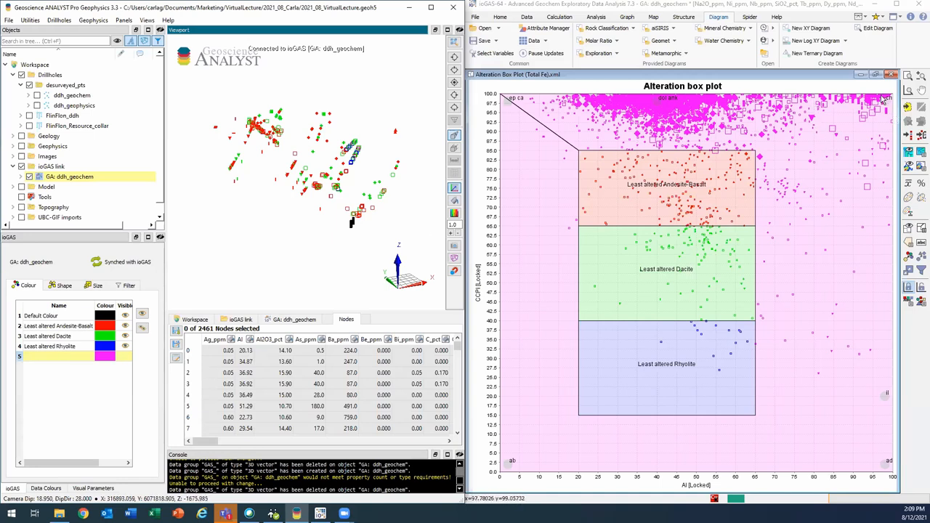
pyautogui.moveTo(813, 146)
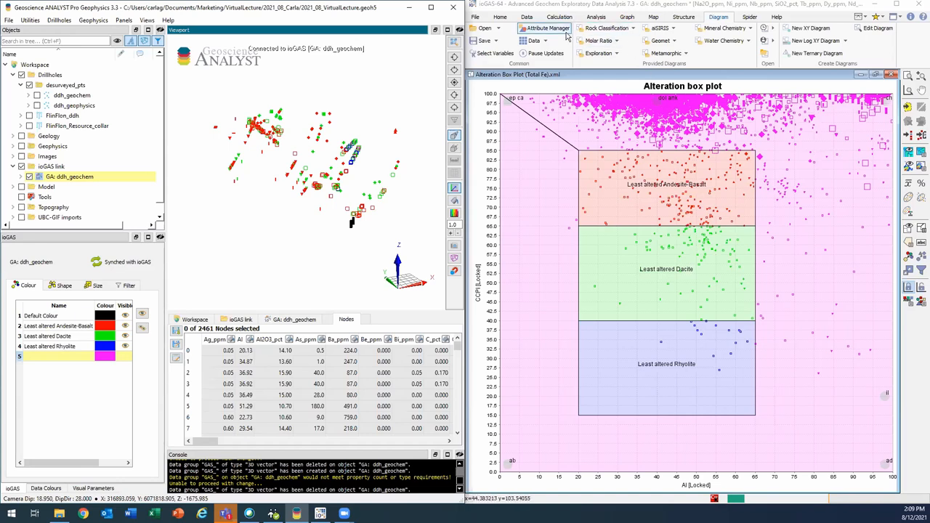
# In Attribute Manager add a high_alteration colour attribute and assign the high-alteration box-plot samples to it.
pyautogui.click(544, 27)
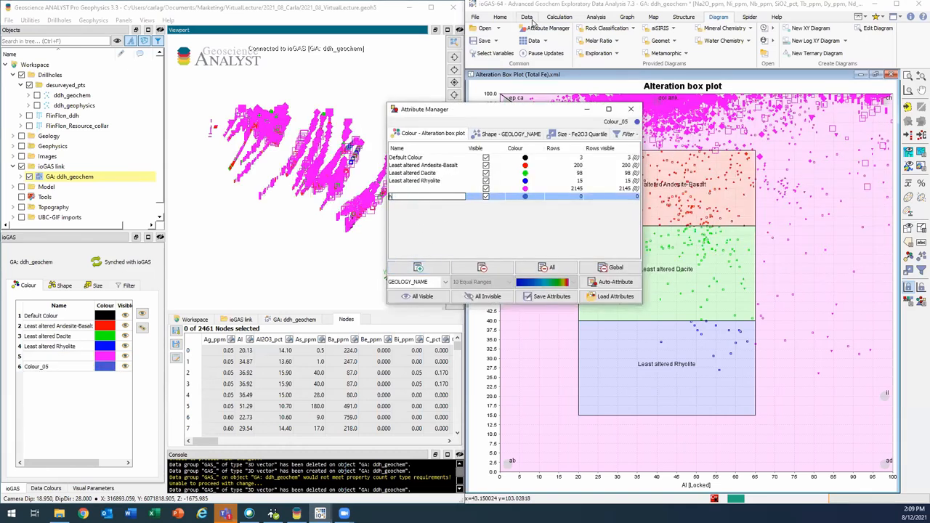
pyautogui.write('high_alteration')
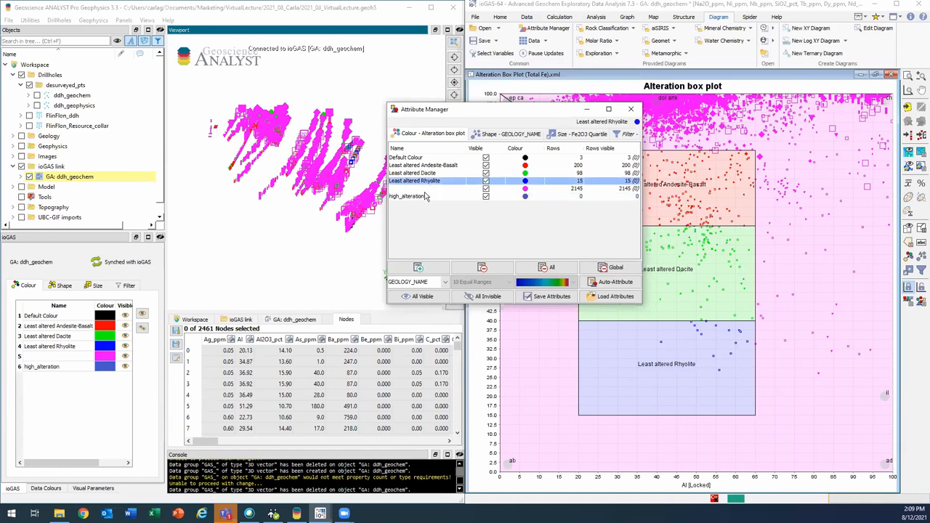
pyautogui.click(407, 196)
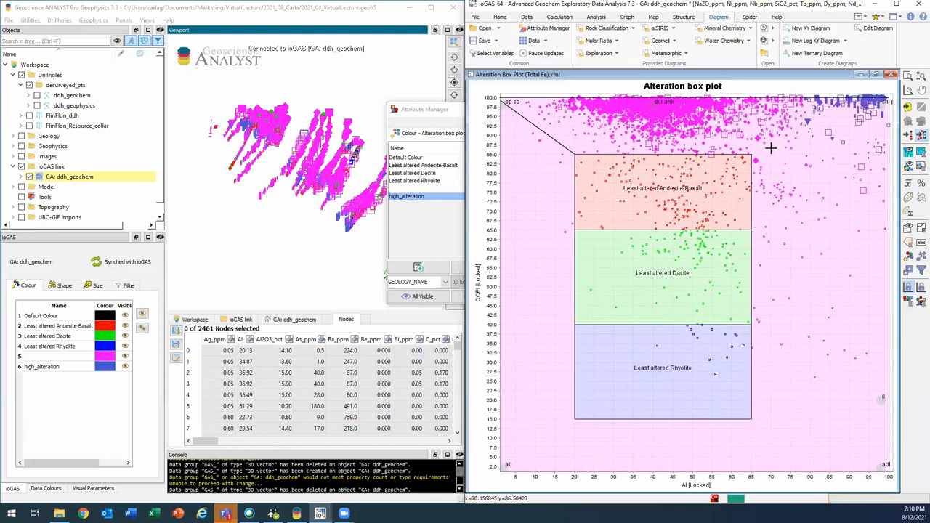
pyautogui.moveTo(843, 82)
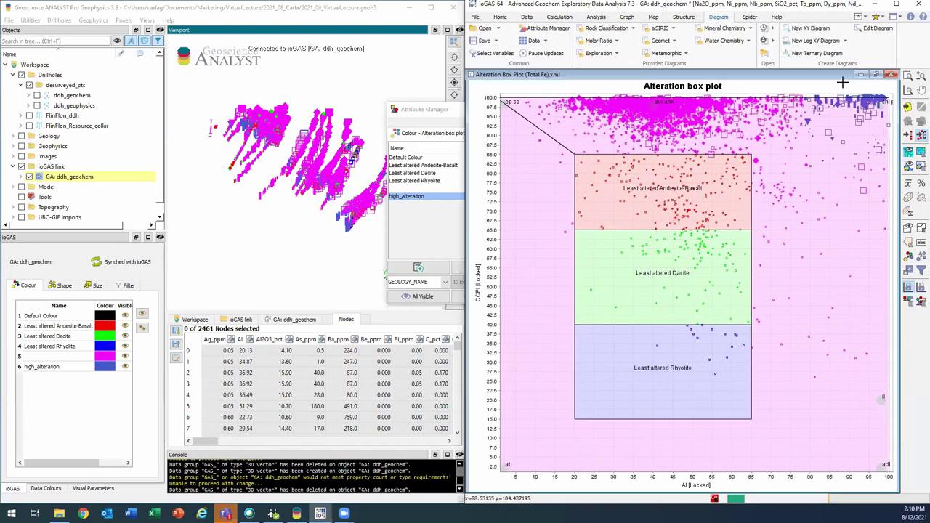
pyautogui.moveTo(308, 282)
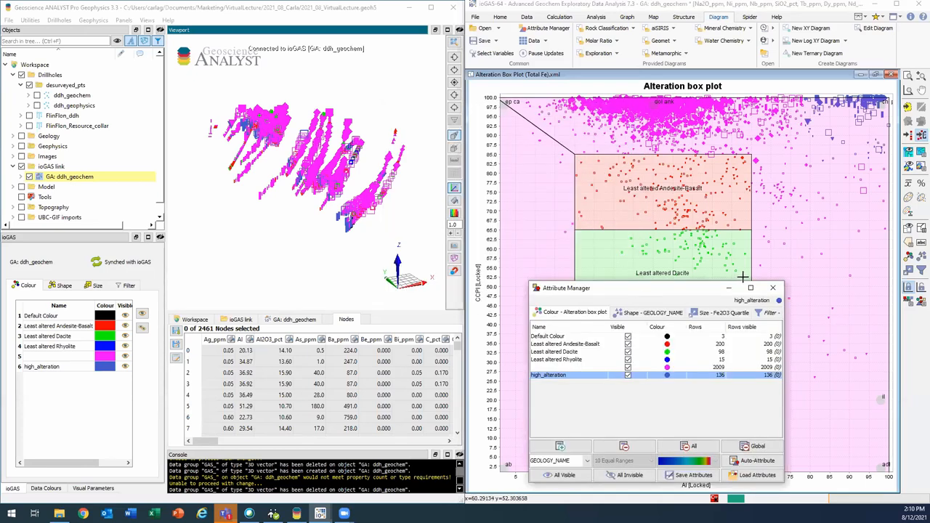
pyautogui.click(773, 288)
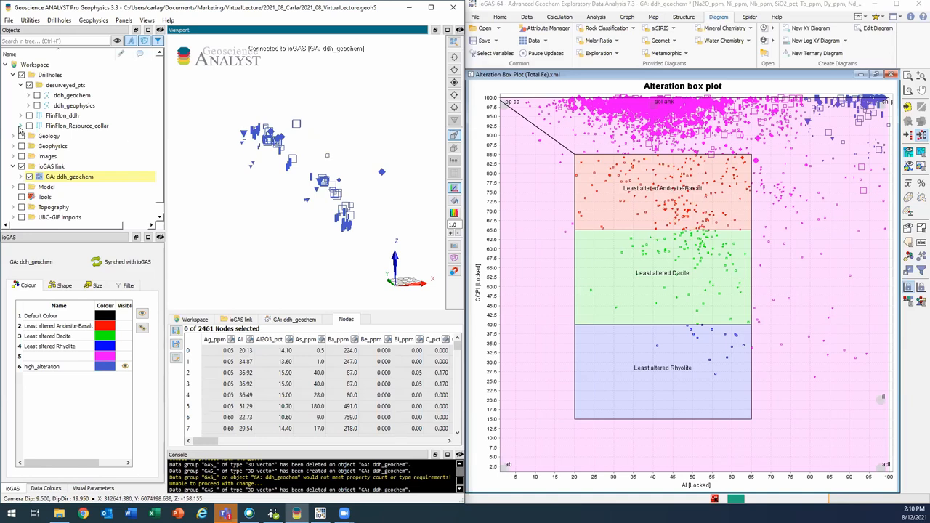
# Show the geology surfaces and orbit the 3D scene to view the coloured surface above them.
pyautogui.click(20, 104)
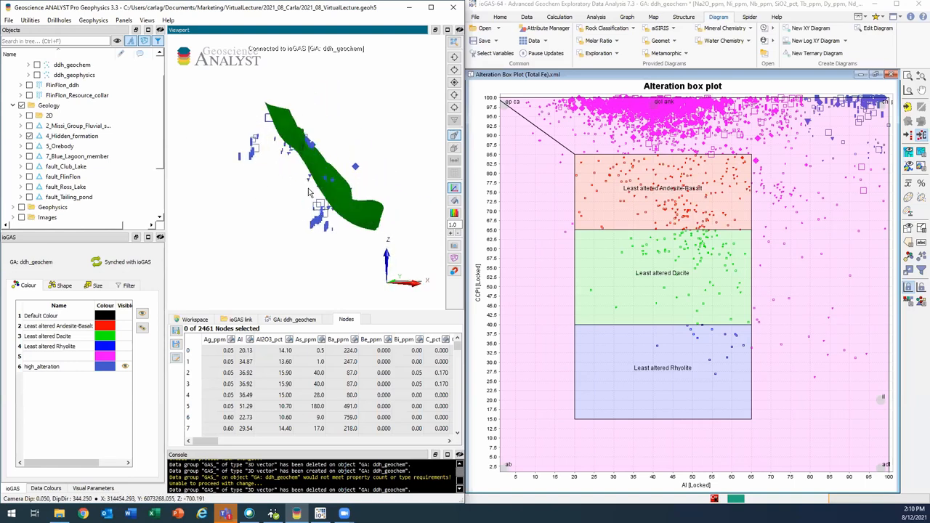
pyautogui.moveTo(327, 182); pyautogui.dragTo(327, 204)
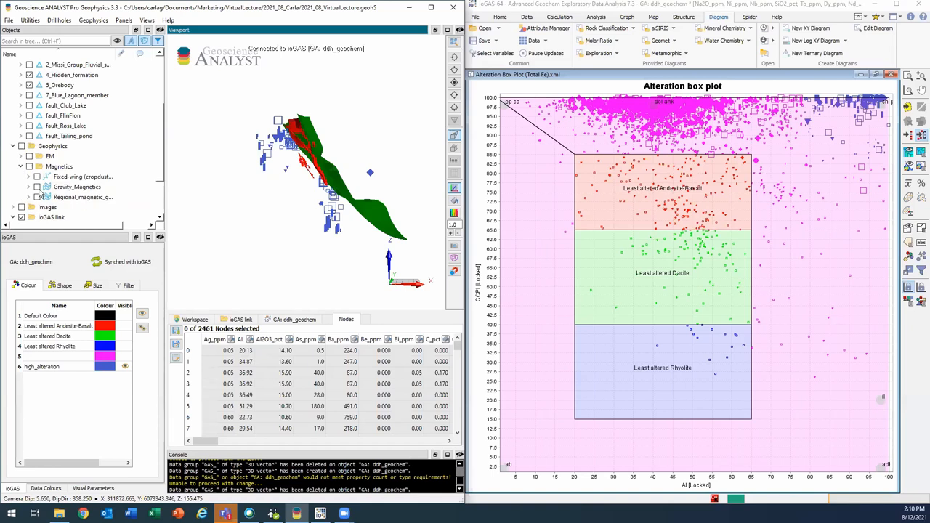
pyautogui.moveTo(313, 182); pyautogui.dragTo(305, 130)
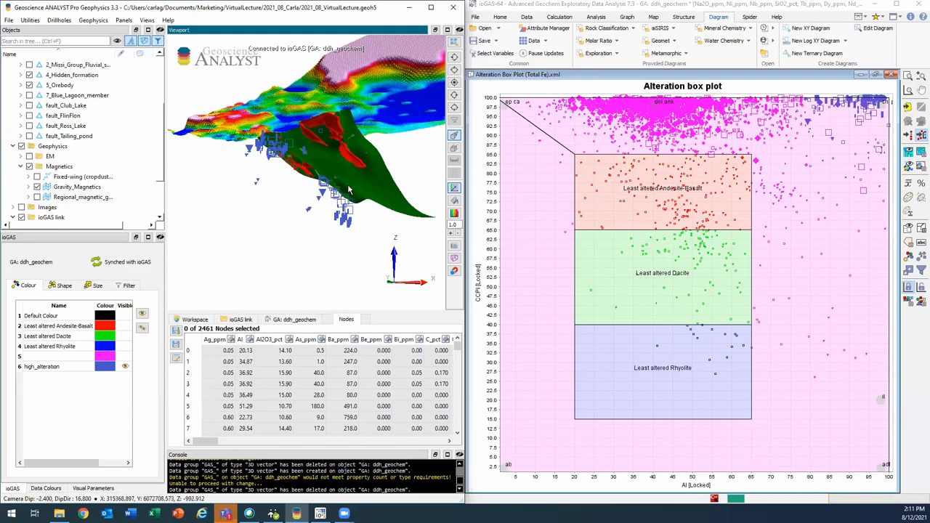
pyautogui.moveTo(526, 214)
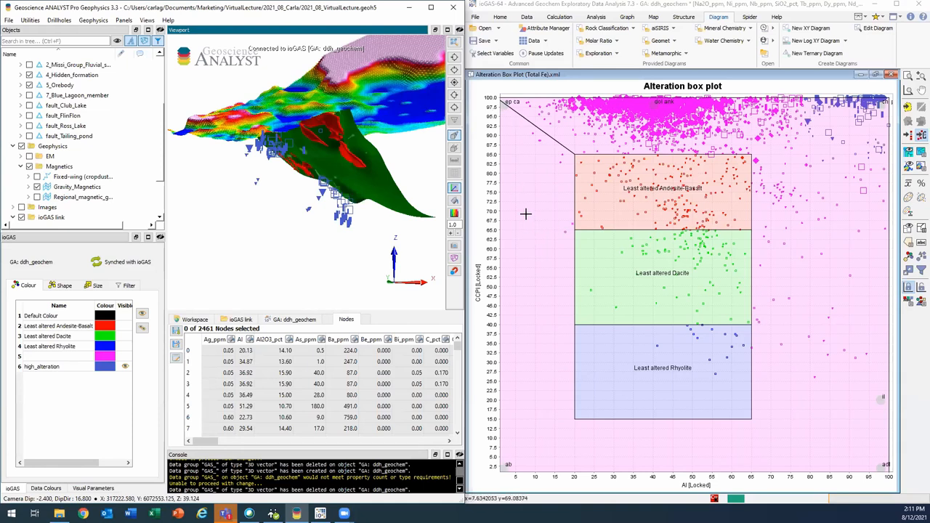
pyautogui.moveTo(276, 187)
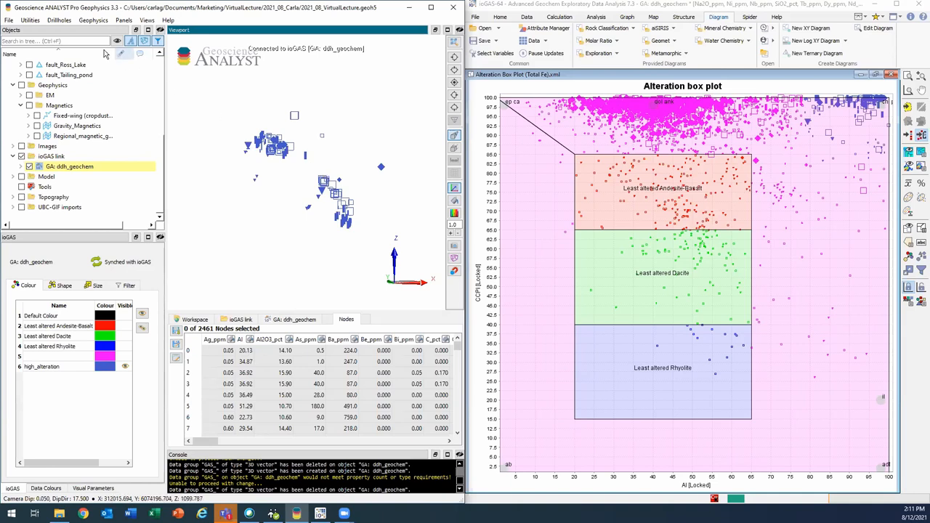
# Disconnect from ioGAS via the File menu, keeping a copy of GA: ddh_geochem in the workspace.
pyautogui.click(8, 20)
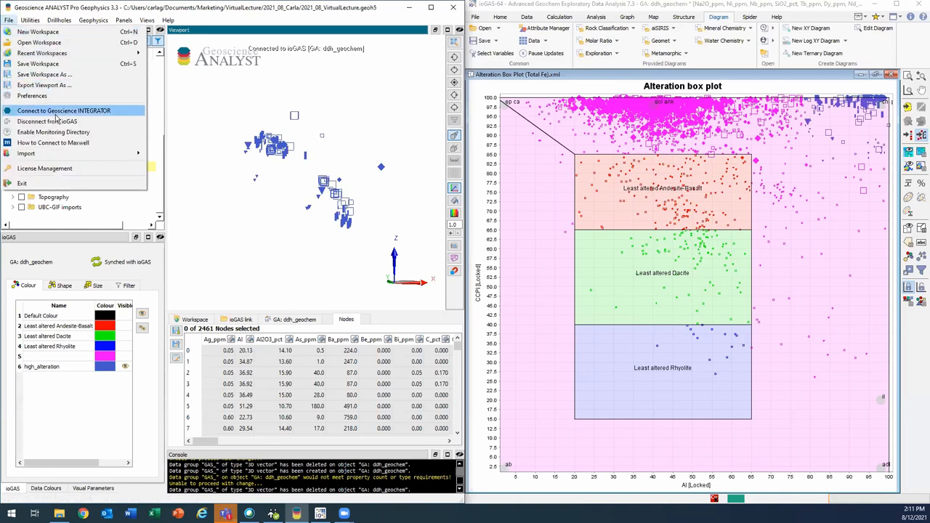
pyautogui.moveTo(64, 122)
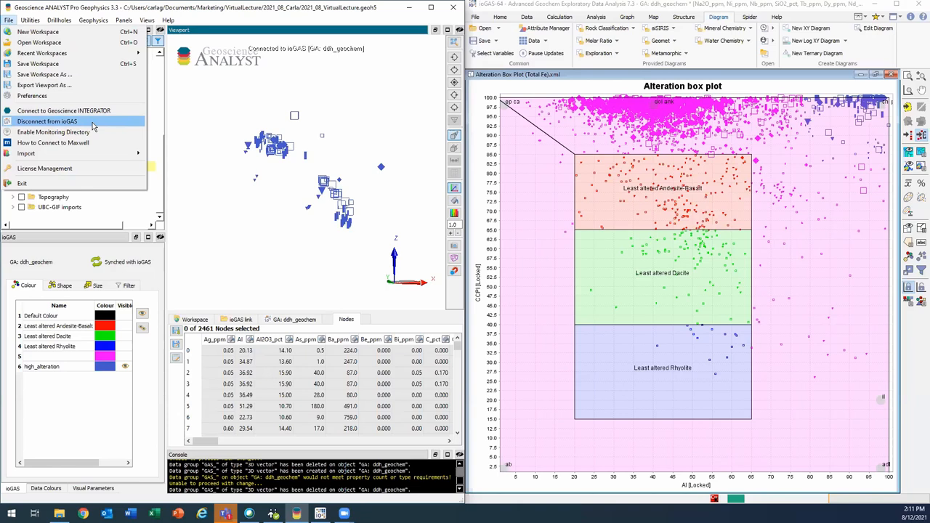
pyautogui.click(48, 122)
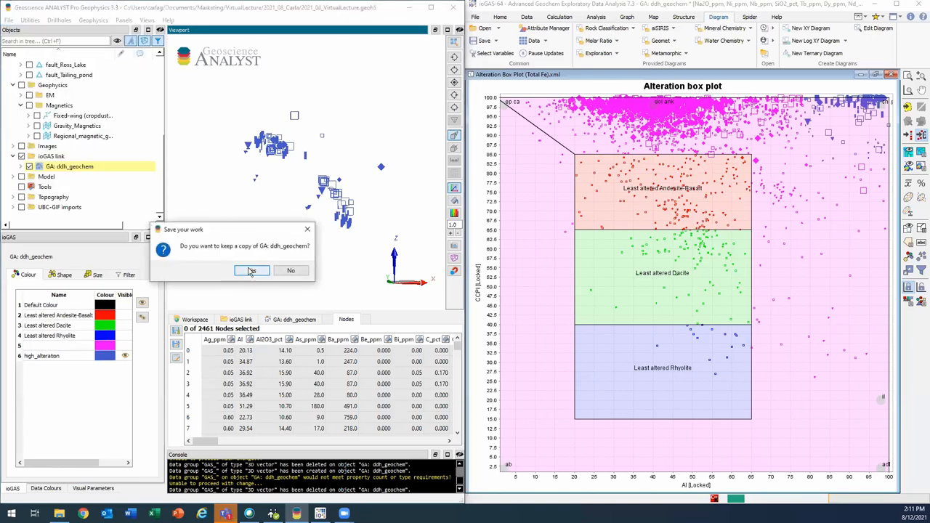
pyautogui.click(251, 270)
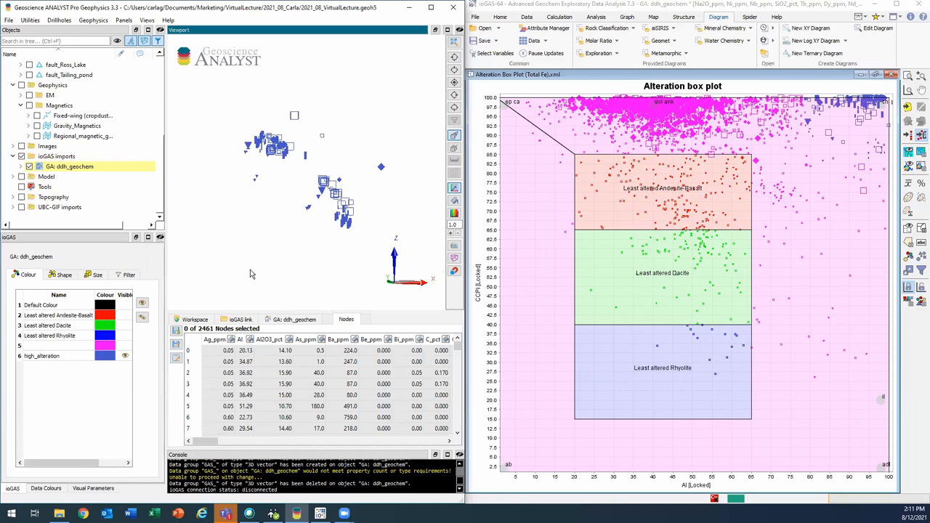
pyautogui.moveTo(297, 206)
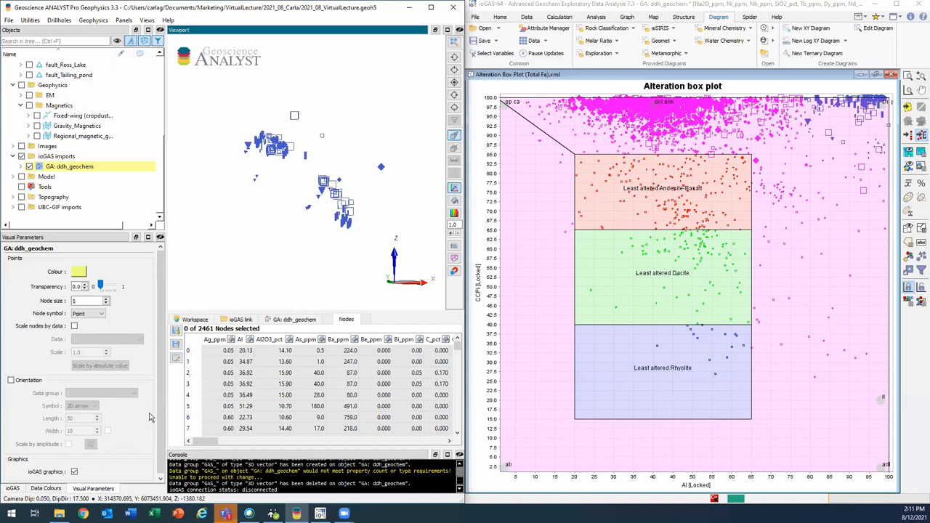
# In Data Colours colour the ddh_geochem points by Al and narrow the displayed histogram value range.
pyautogui.click(74, 471)
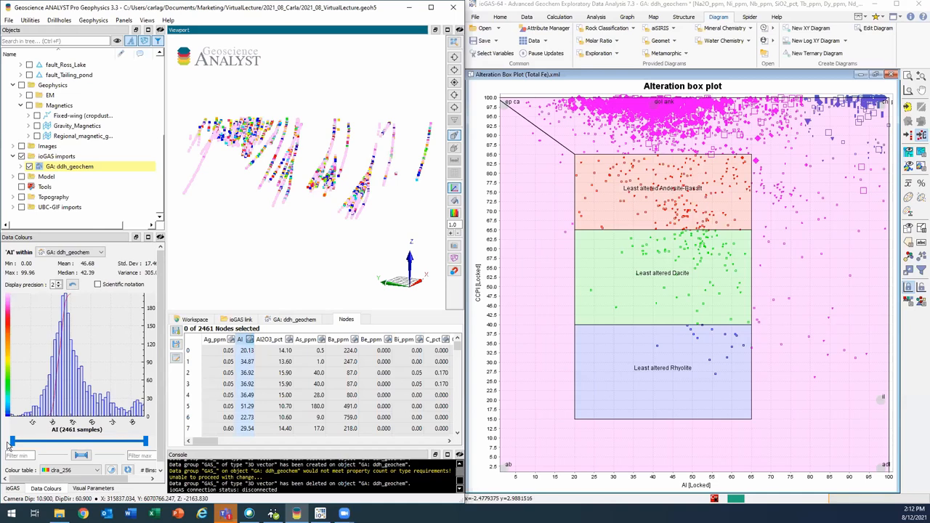
pyautogui.moveTo(11, 442); pyautogui.dragTo(109, 442)
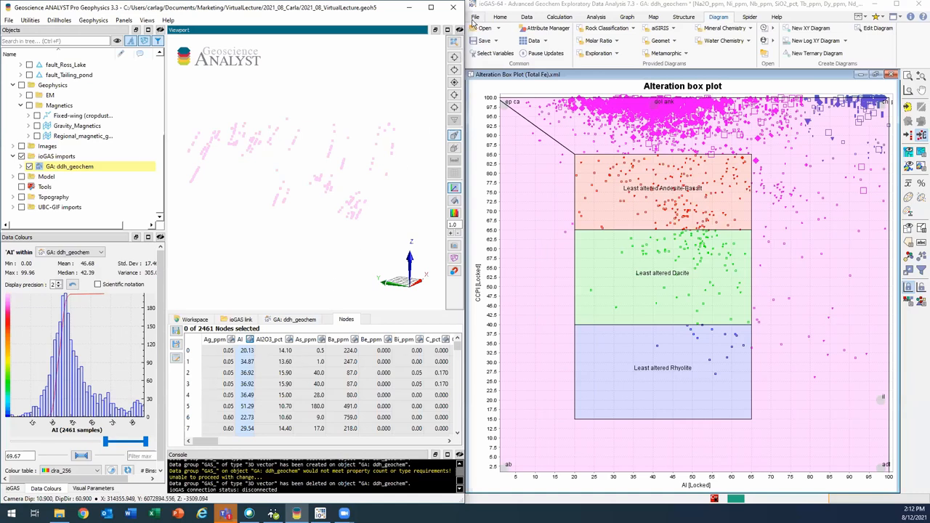
# Close the ioGAS geochemistry file without saving, answer the Restore Previous Session prompt, and return to the 3D viewer.
pyautogui.click(475, 18)
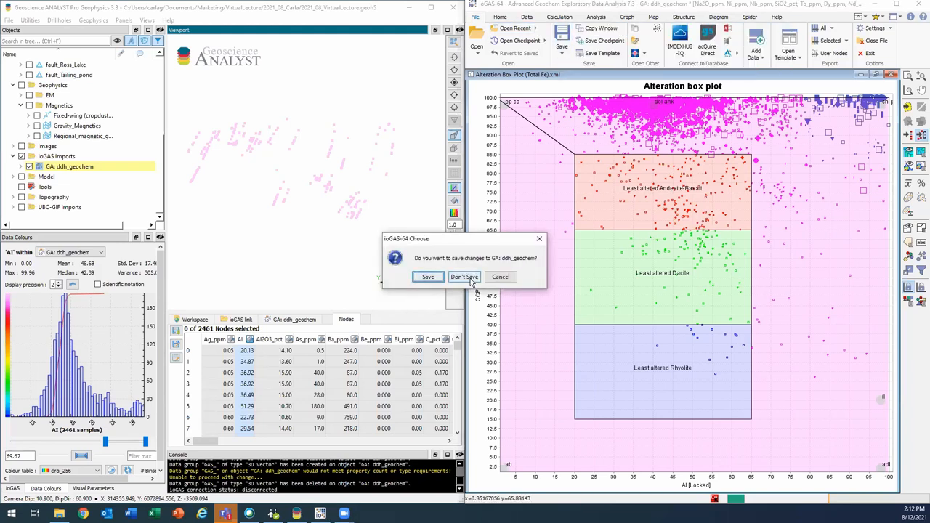
pyautogui.click(464, 276)
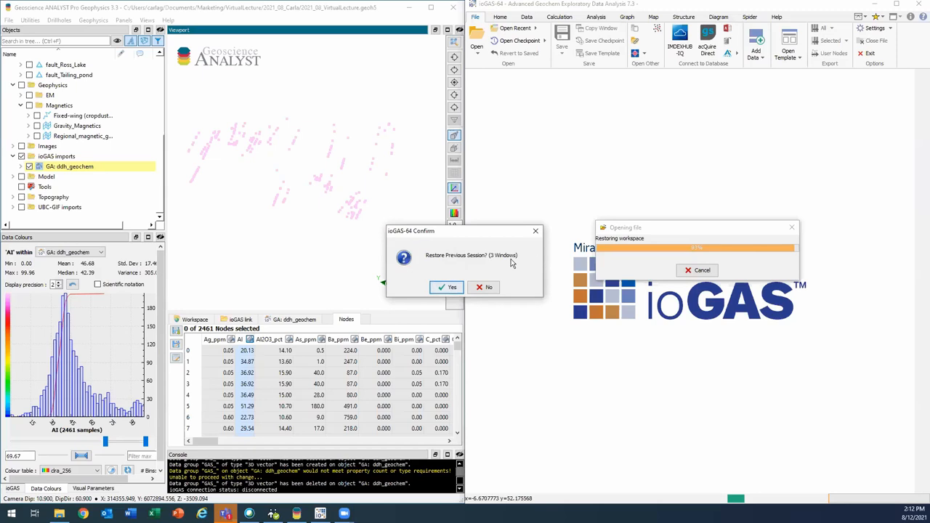
pyautogui.click(446, 287)
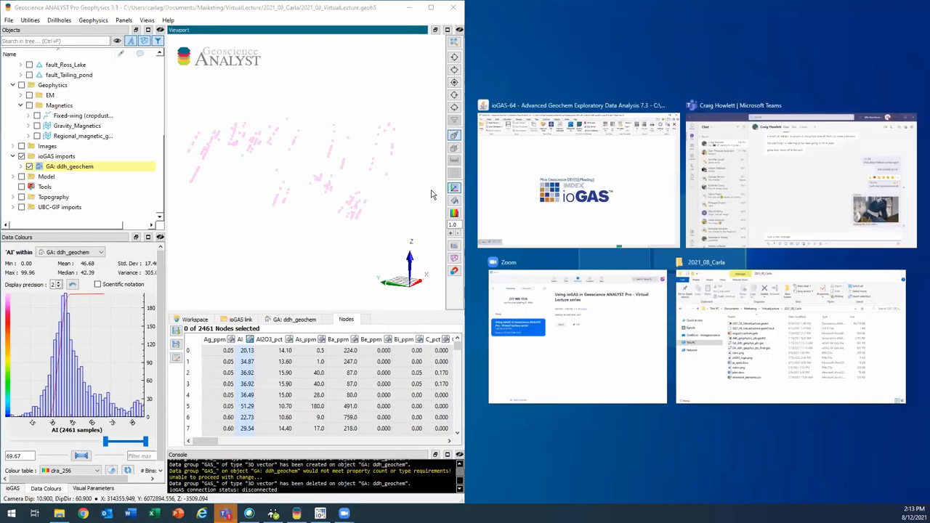
pyautogui.click(579, 177)
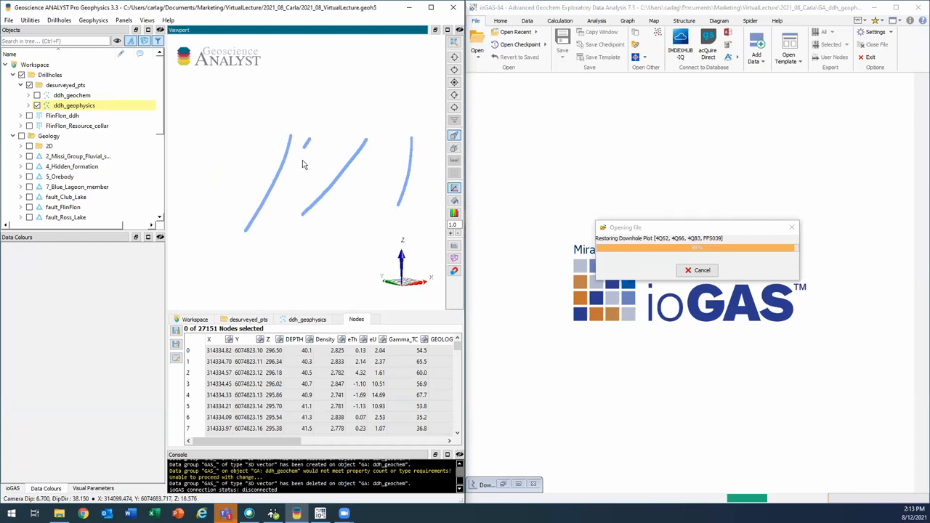
pyautogui.moveTo(332, 221)
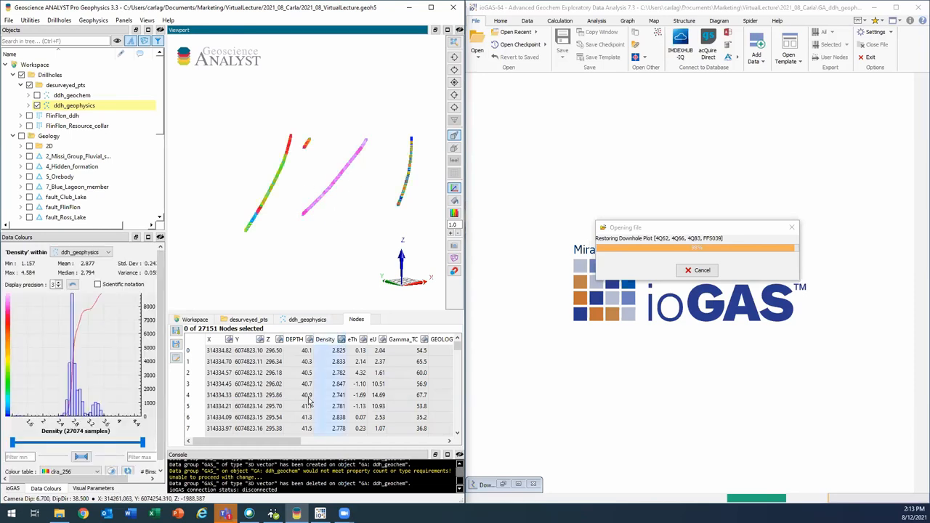
# Colour the desurveyed ddh_geophysics drill traces by the Gamma_TC column of the Nodes table.
pyautogui.hscroll(3)
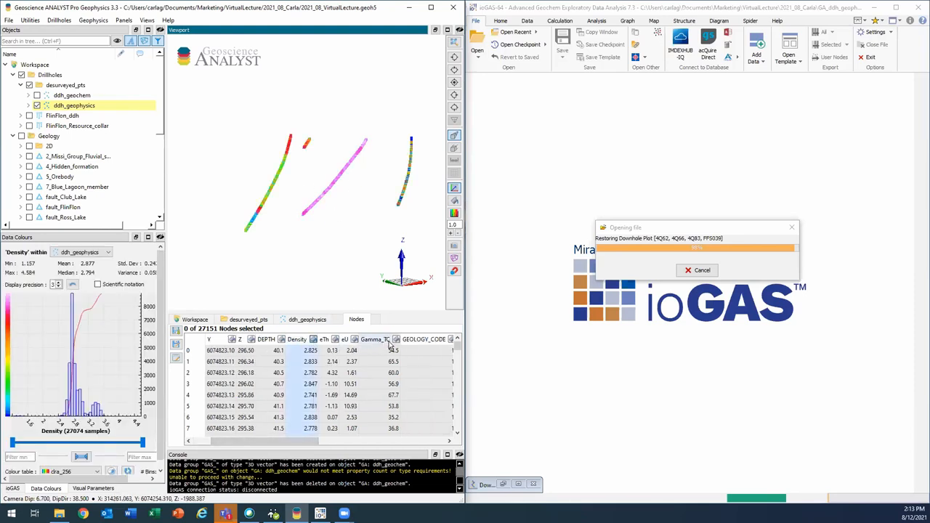
pyautogui.click(375, 340)
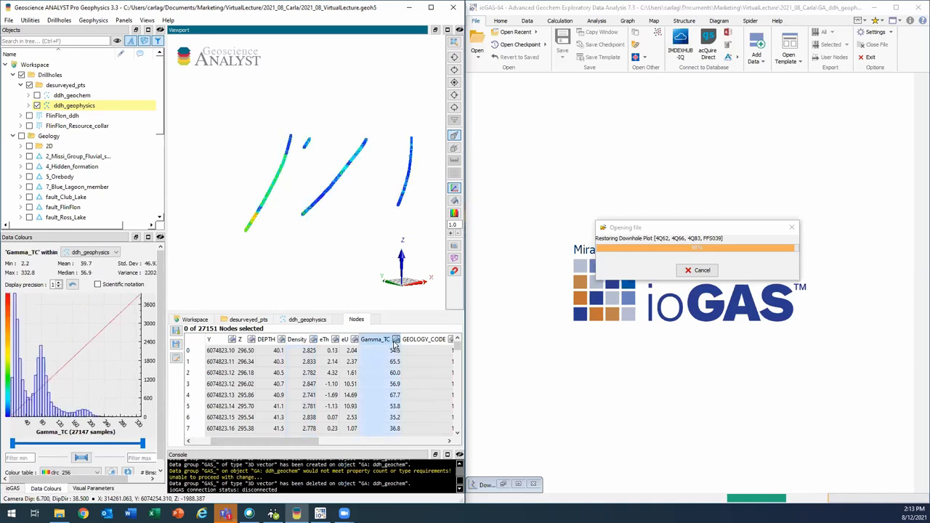
pyautogui.moveTo(370, 288)
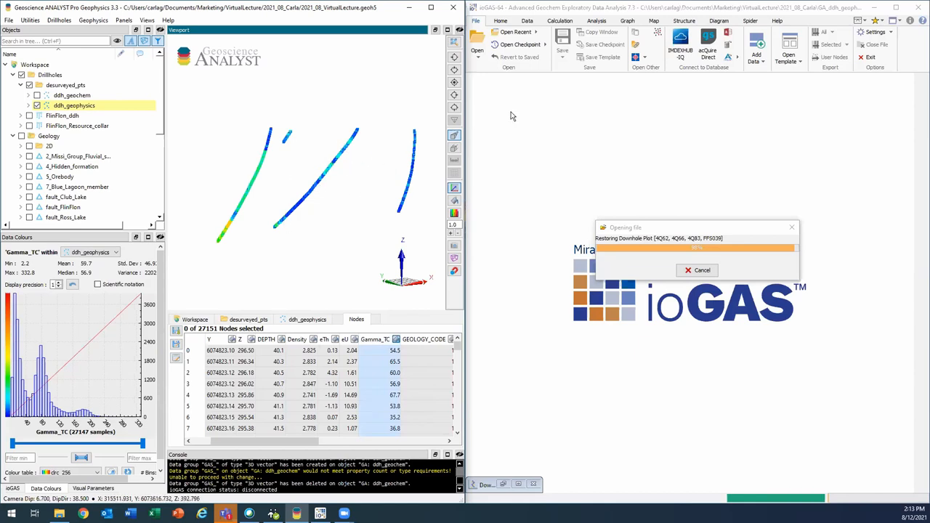
pyautogui.moveTo(587, 190)
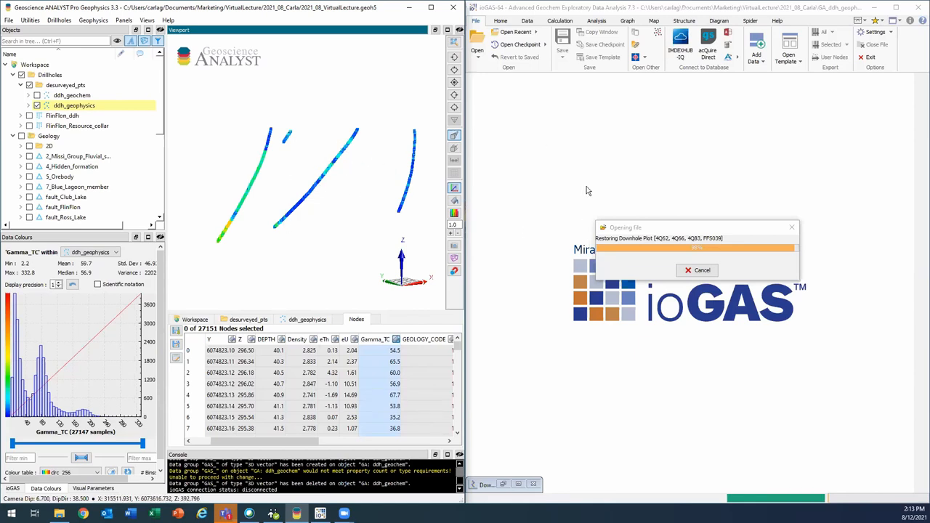
pyautogui.moveTo(741, 231)
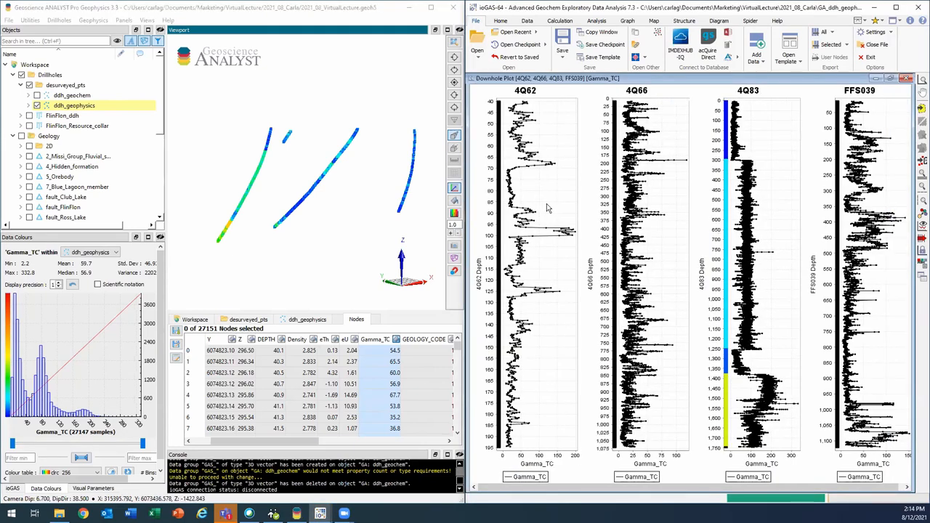
pyautogui.moveTo(378, 183)
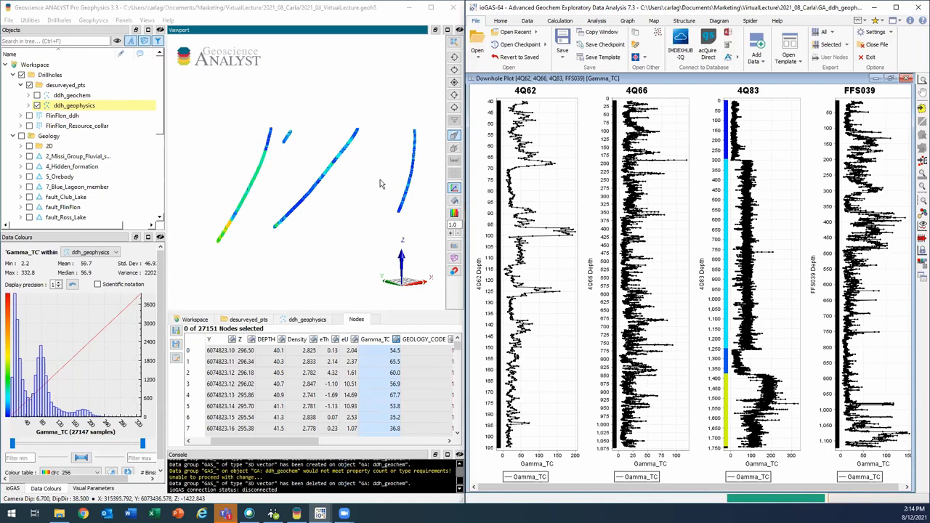
pyautogui.moveTo(529, 78)
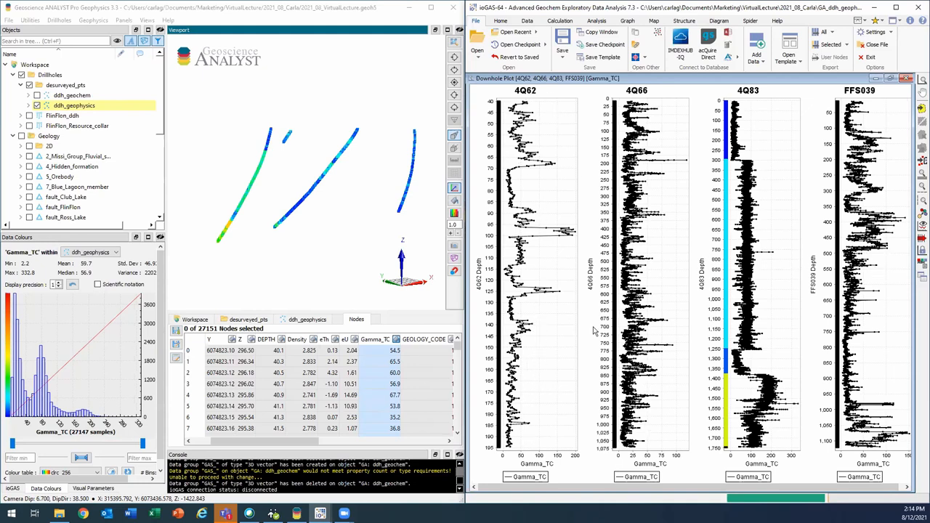
pyautogui.moveTo(811, 233)
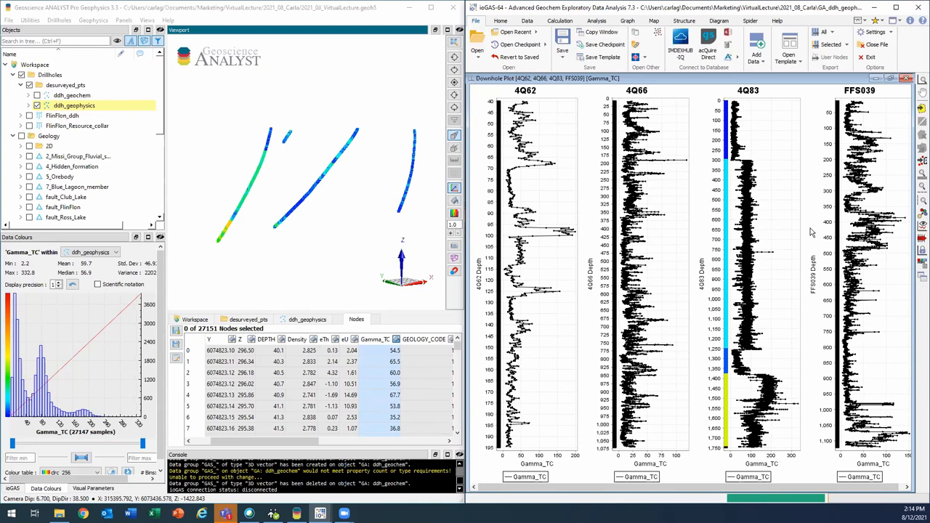
pyautogui.moveTo(740, 97)
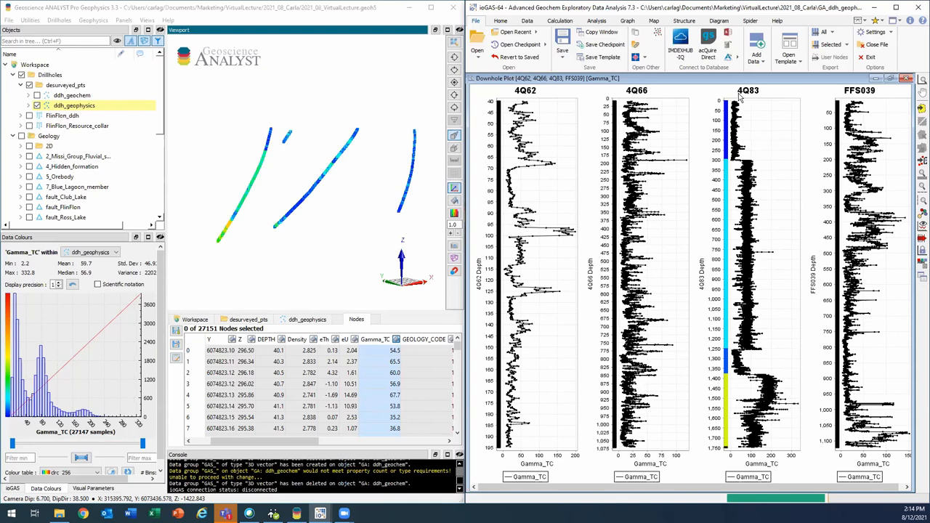
pyautogui.moveTo(783, 98)
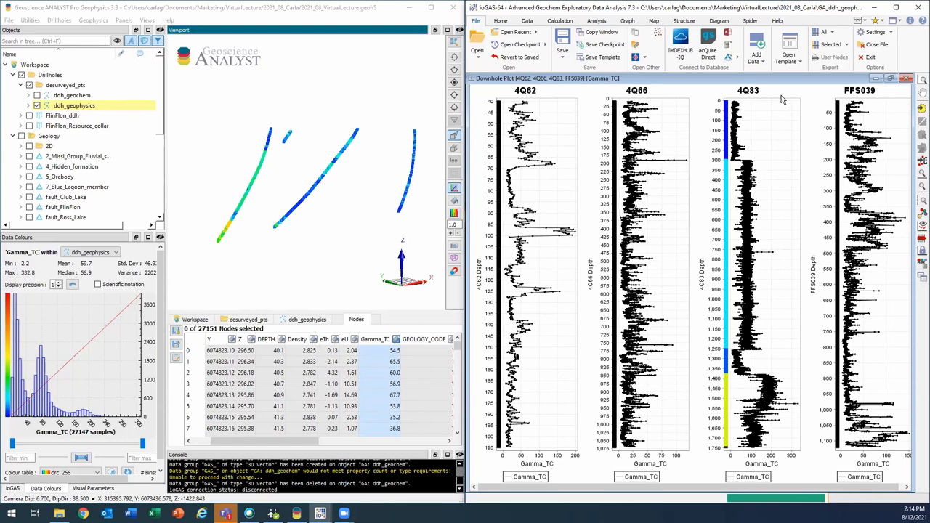
# Bring up the Analysis ribbon over the restored downhole Gamma_TC plot of holes 4Q62, 4Q66, 4Q83, FFS039.
pyautogui.click(596, 20)
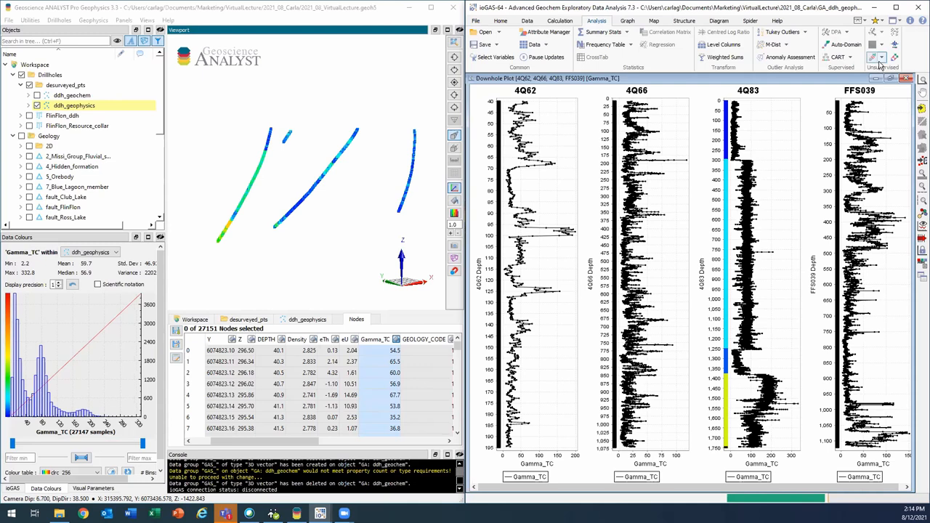
pyautogui.moveTo(895, 57)
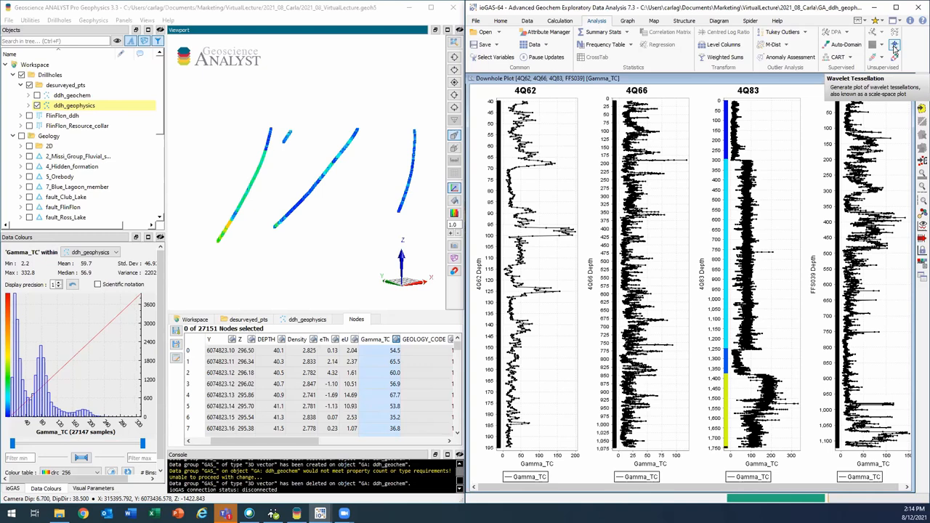
# Generate a Gamma_TC wavelet tessellation for hole 4Q83 from the Wavelet Configuration dialog.
pyautogui.click(896, 45)
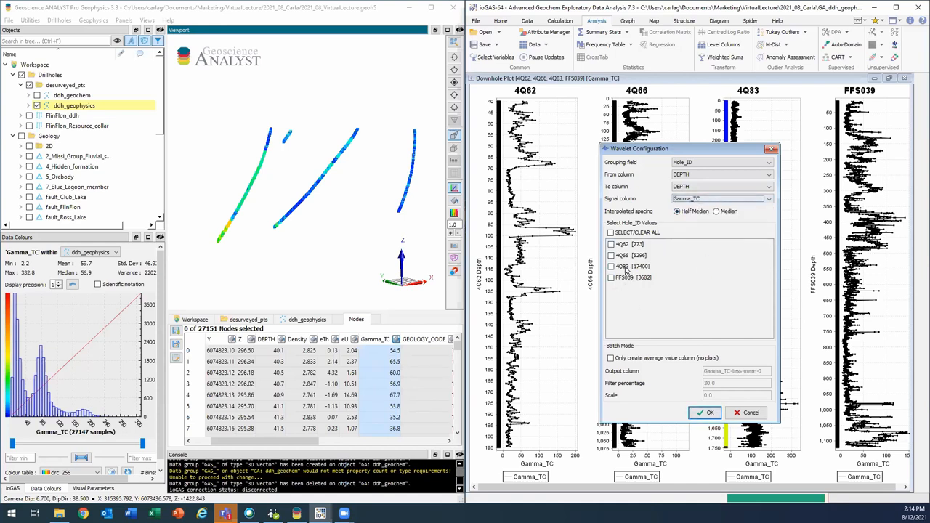
pyautogui.click(610, 266)
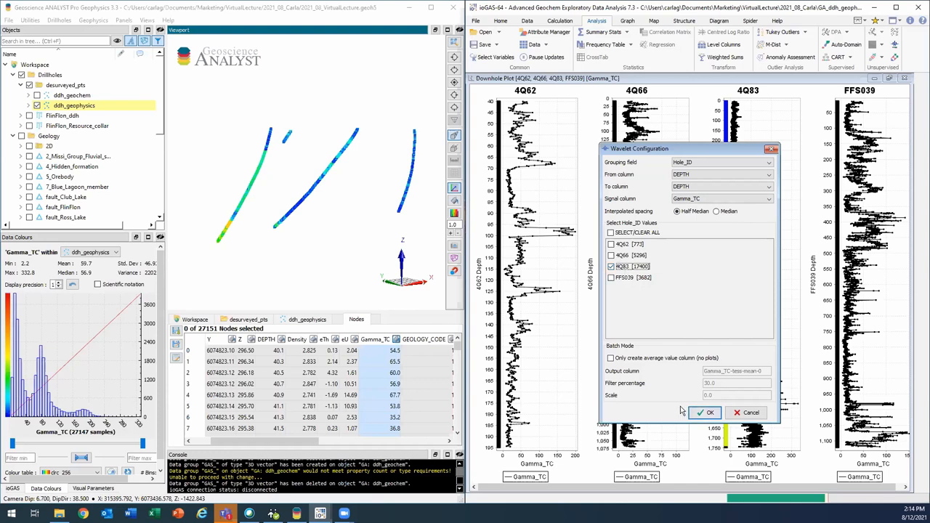
pyautogui.moveTo(683, 394)
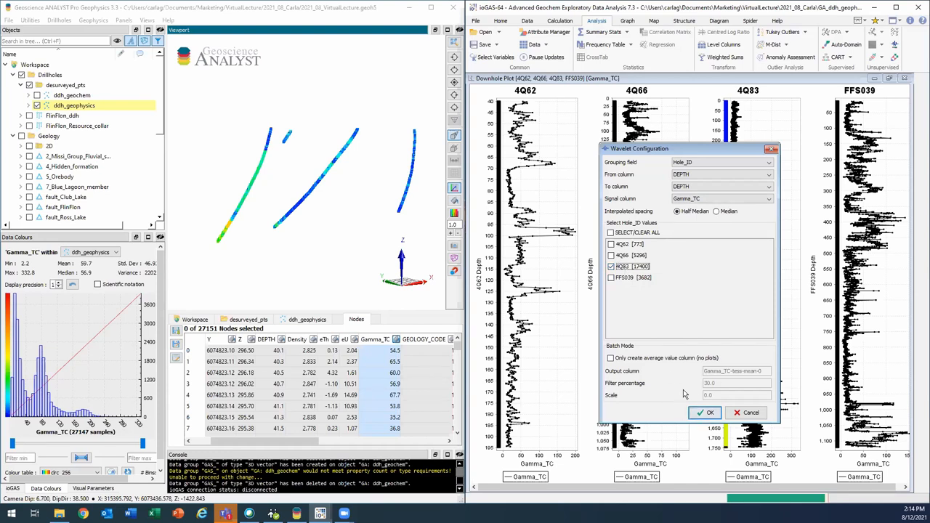
pyautogui.click(703, 413)
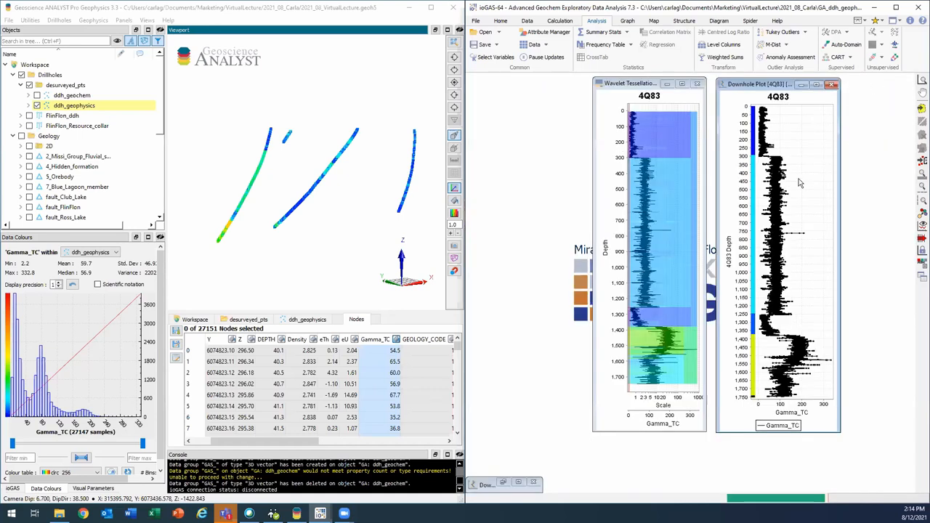
pyautogui.moveTo(754, 167)
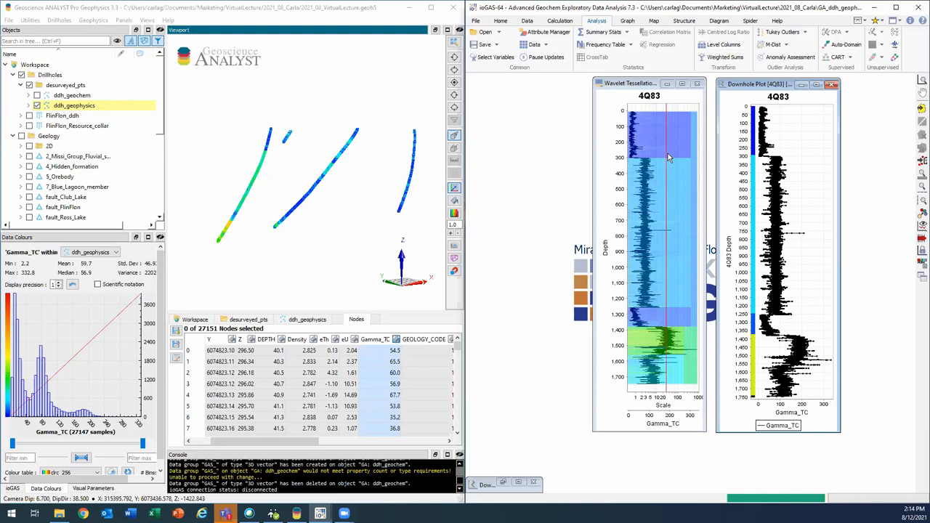
pyautogui.moveTo(669, 157)
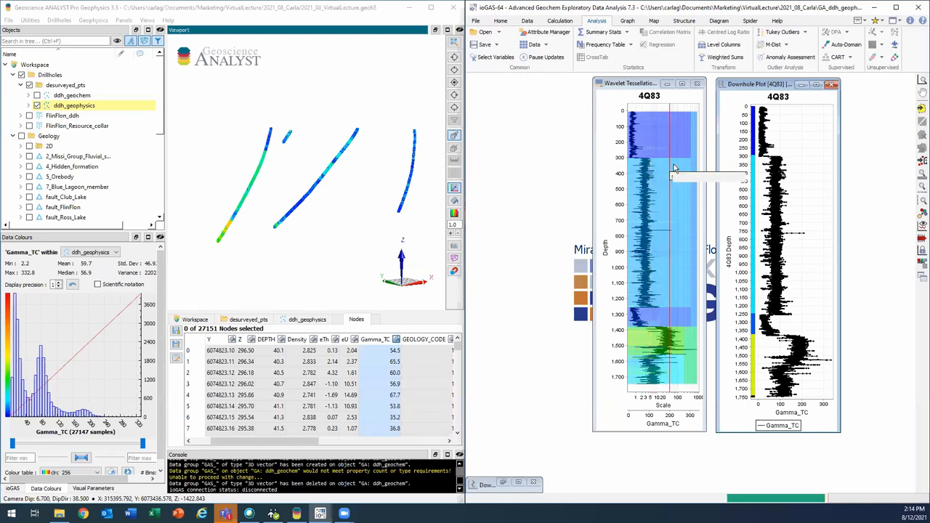
pyautogui.moveTo(671, 172)
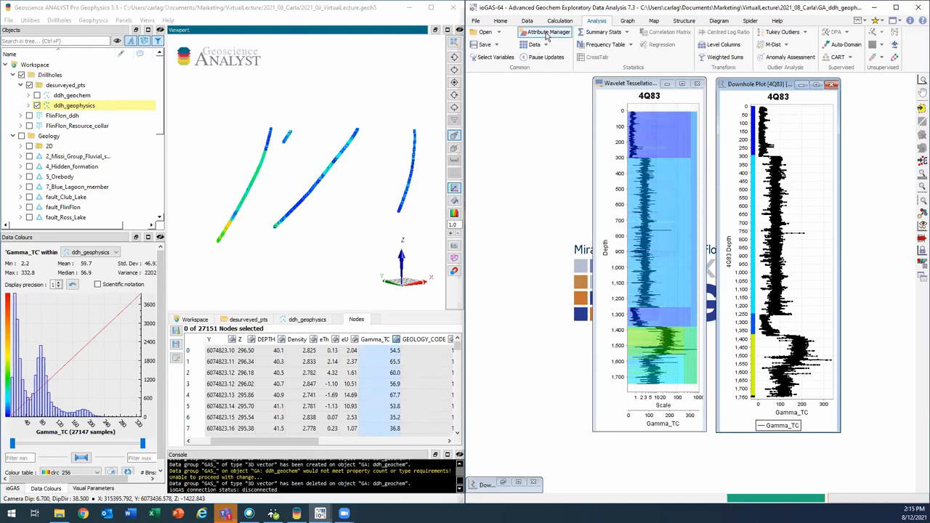
# With Attribute Manager open, connect Geoscience ANALYST to ioGAS so the hole shows Gamma_TC domain colours.
pyautogui.click(546, 32)
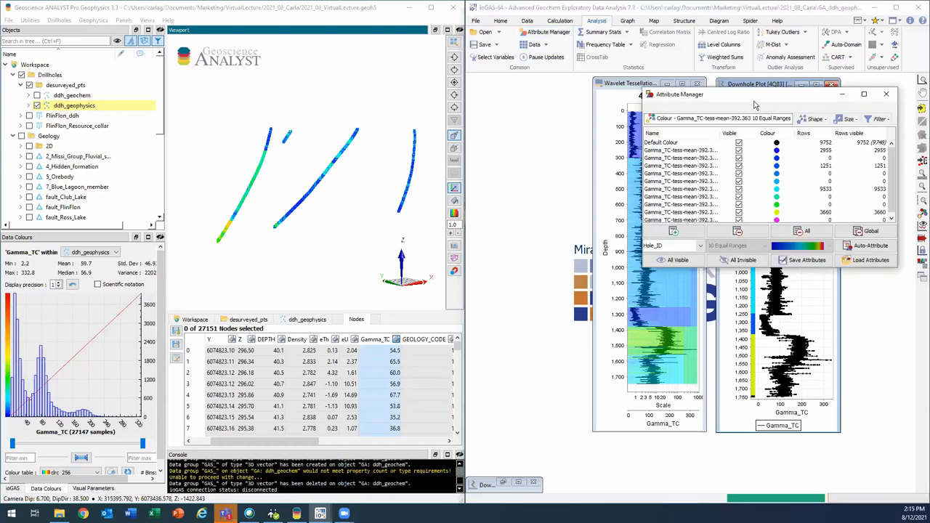
pyautogui.moveTo(753, 94); pyautogui.dragTo(602, 130)
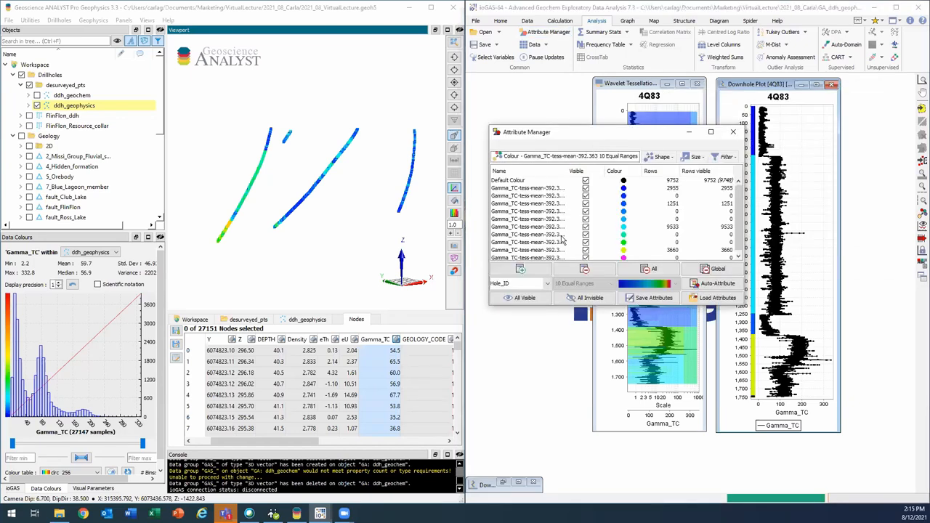
pyautogui.moveTo(648, 127)
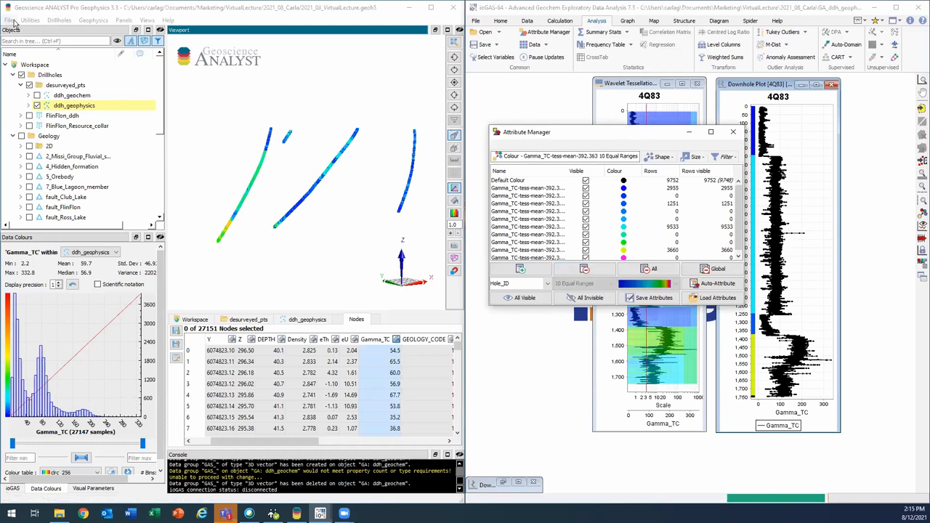
pyautogui.click(9, 20)
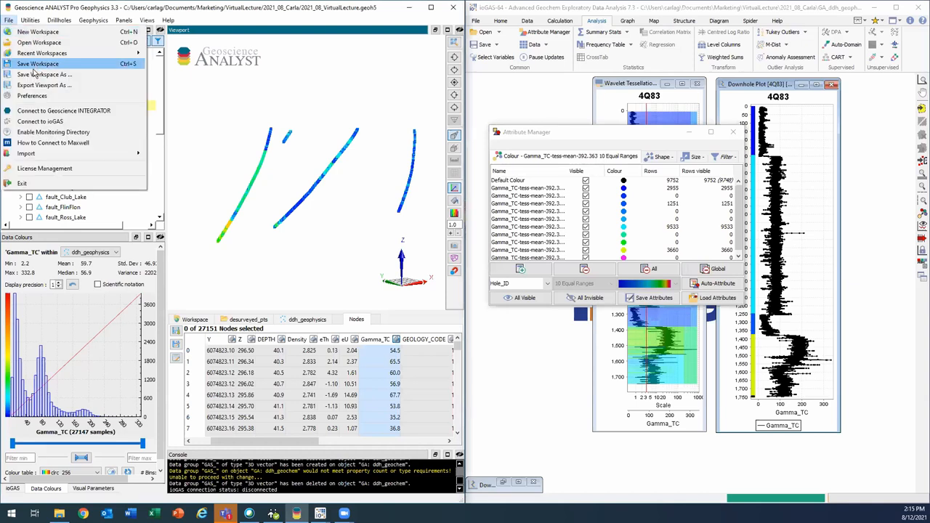
pyautogui.moveTo(84, 122)
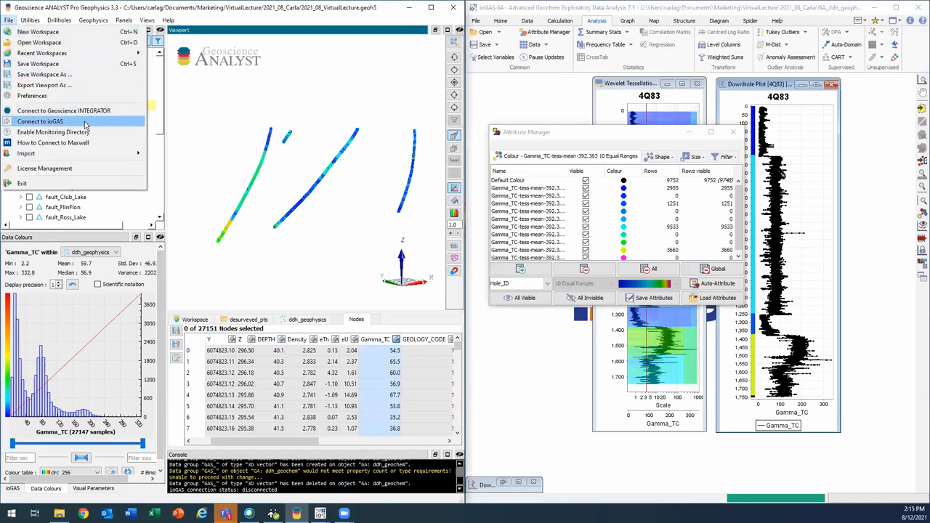
pyautogui.click(41, 122)
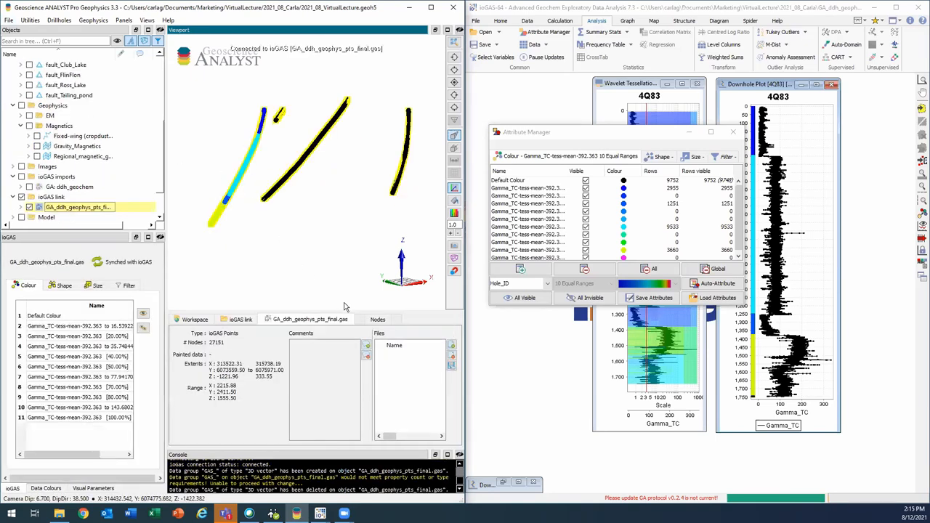
pyautogui.click(377, 320)
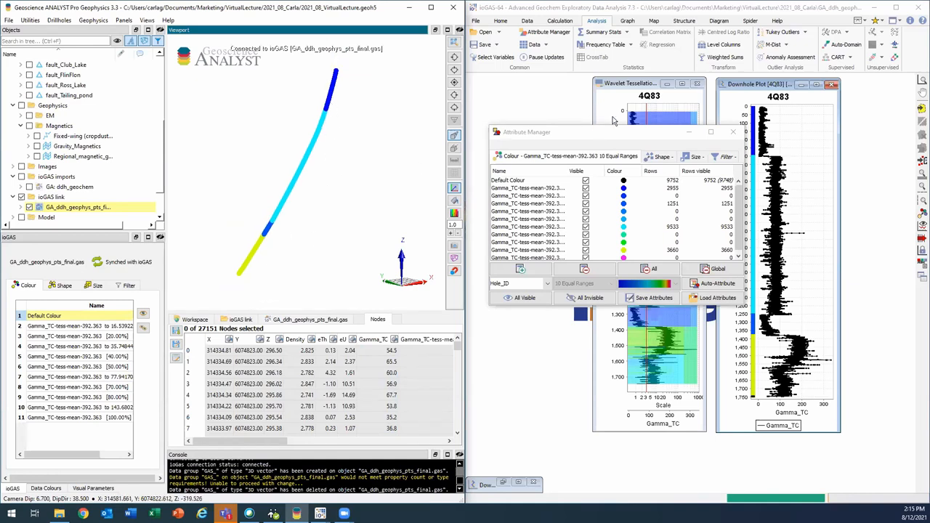
pyautogui.click(733, 131)
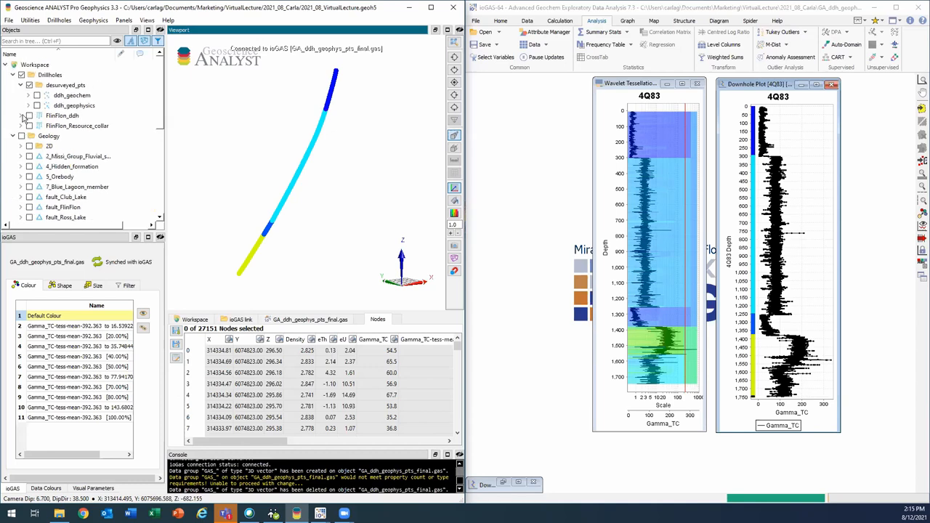
# Show the 4Q83 log trace beside its domain-coloured path in the 3D viewport.
pyautogui.scroll(-3)
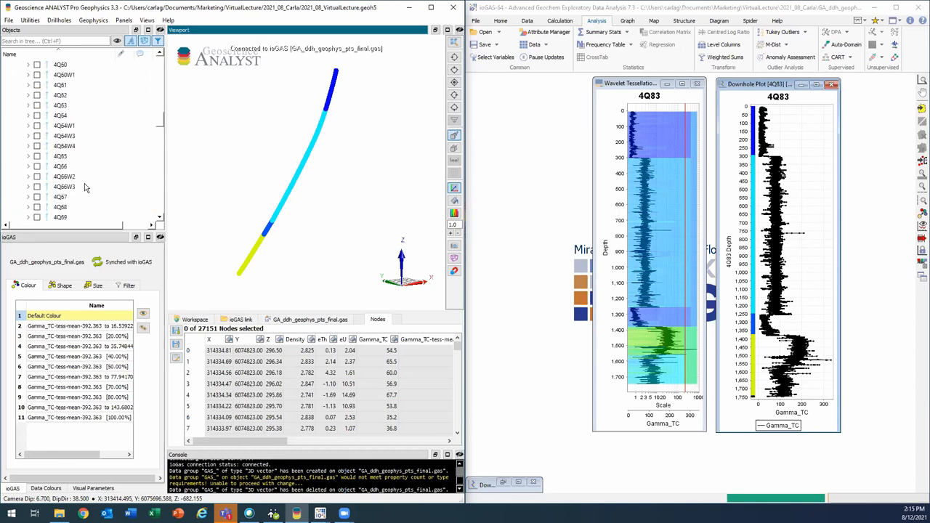
pyautogui.scroll(-3)
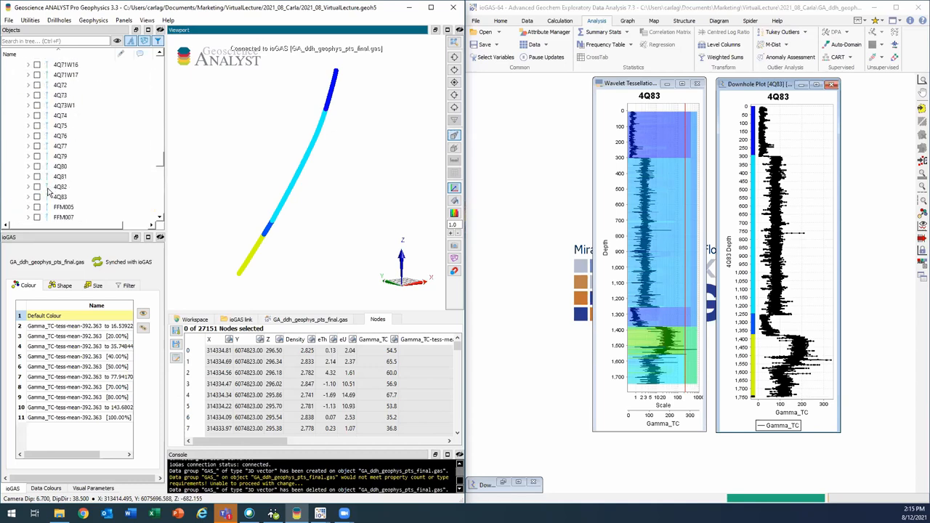
pyautogui.click(37, 198)
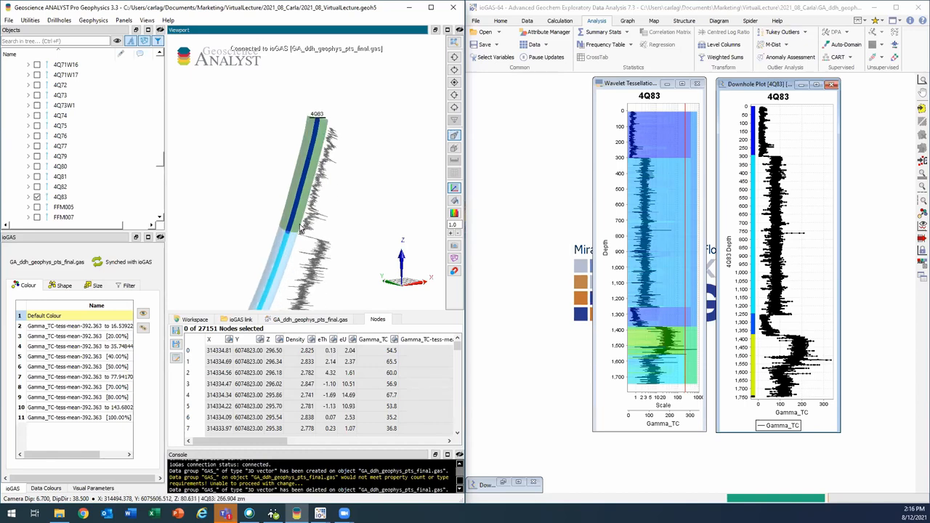
pyautogui.moveTo(322, 144)
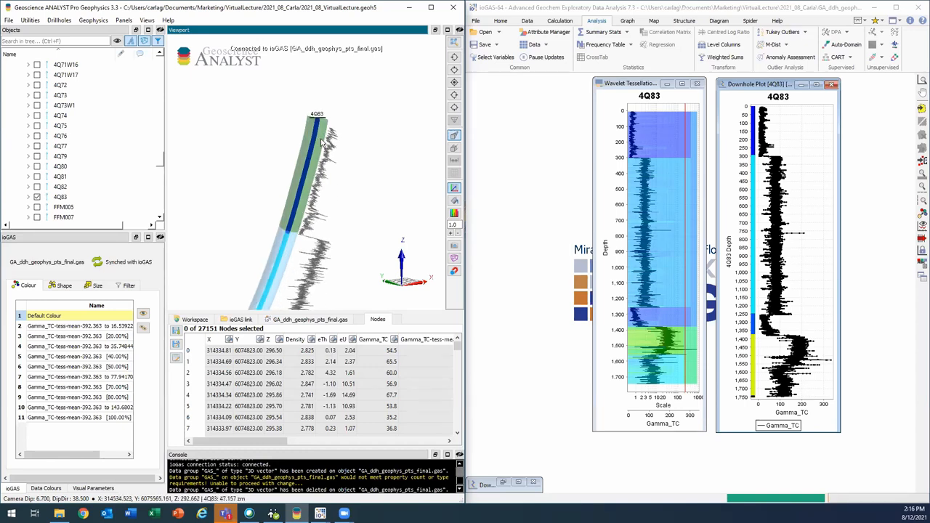
pyautogui.moveTo(320, 153)
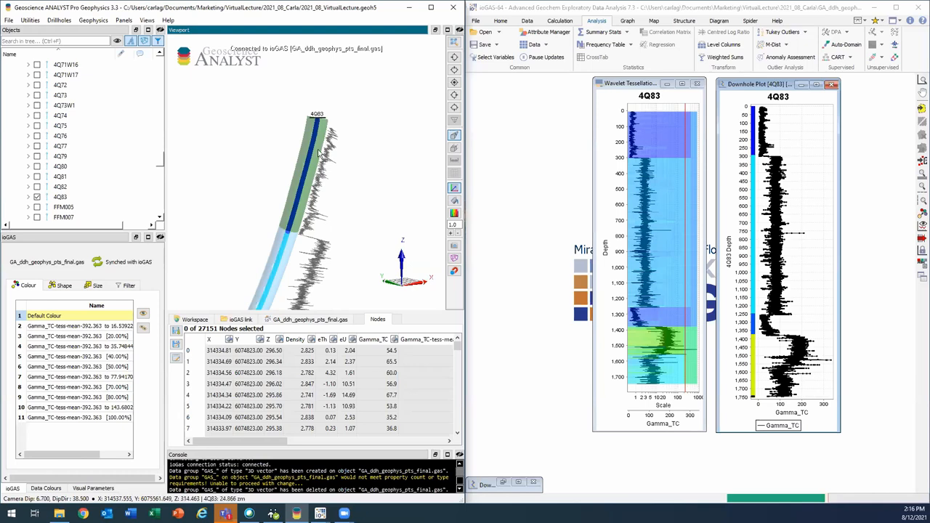
pyautogui.moveTo(290, 235)
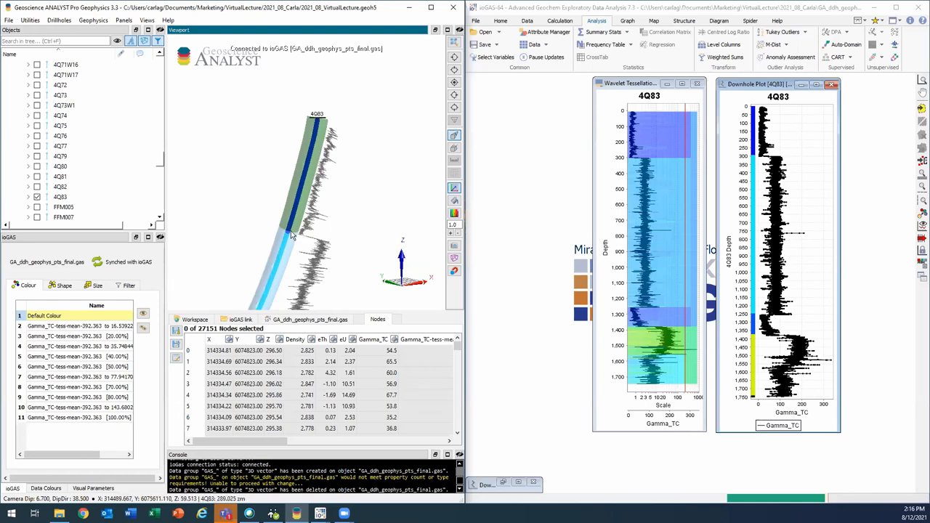
pyautogui.moveTo(298, 239)
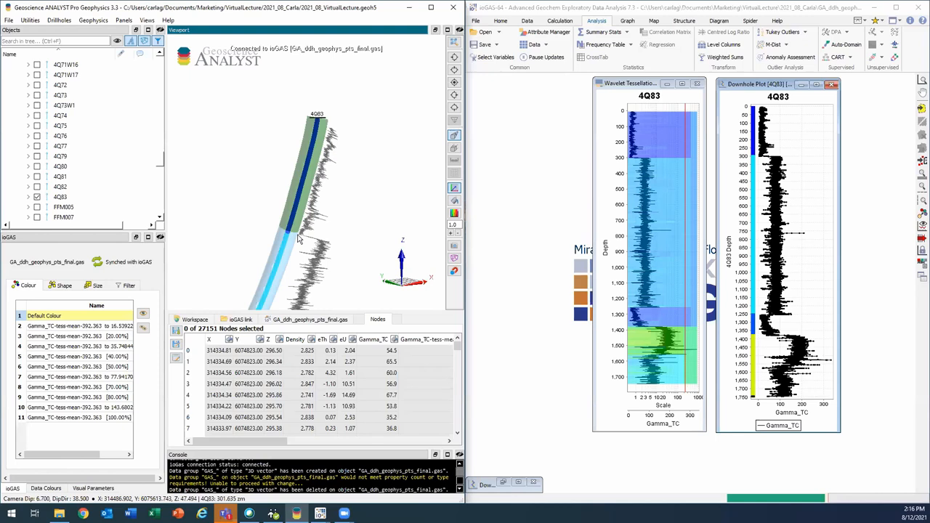
pyautogui.moveTo(291, 250)
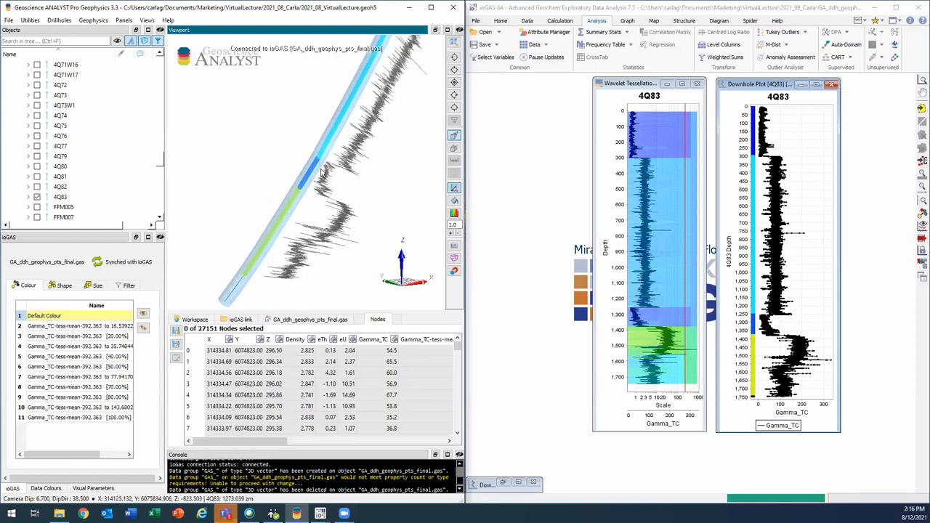
pyautogui.moveTo(311, 190)
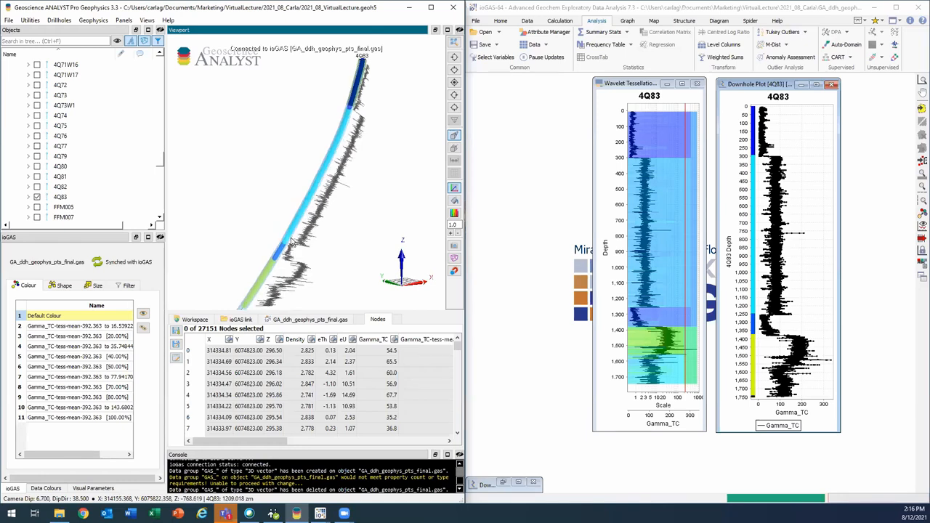
pyautogui.scroll(3)
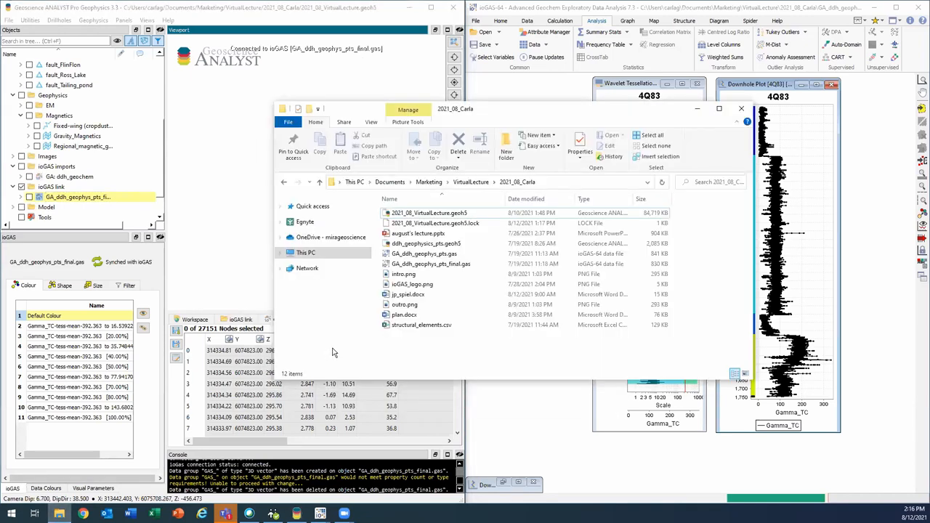
# Import structural_elements.csv as a 1,973-point object into the 3D view.
pyautogui.click(421, 326)
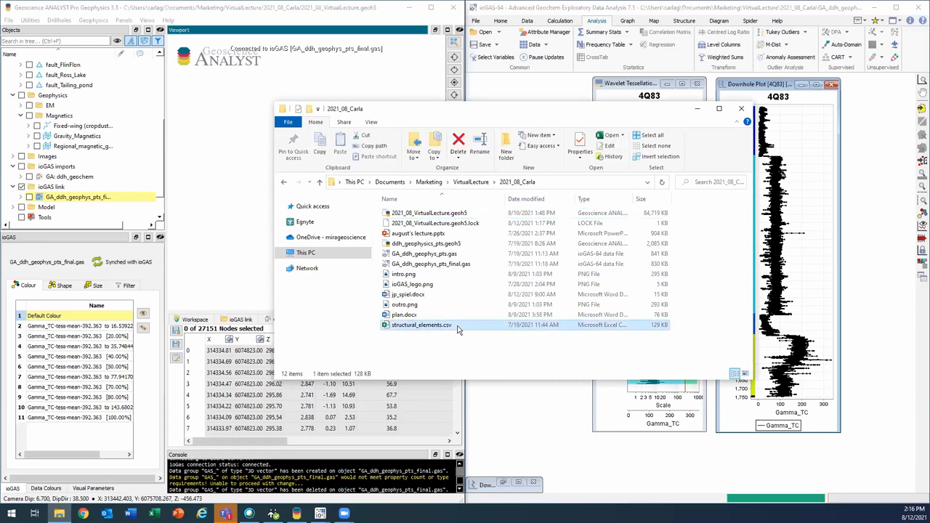
pyautogui.doubleClick(421, 326)
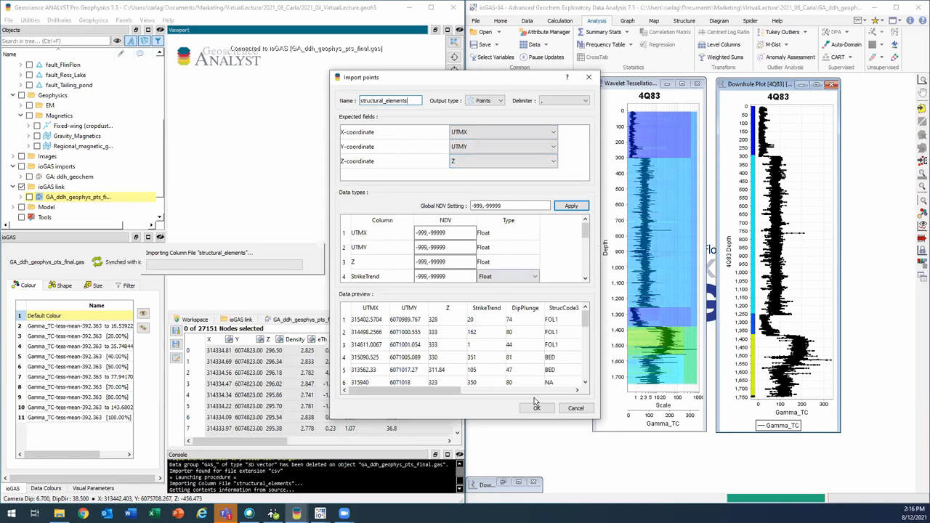
pyautogui.click(536, 407)
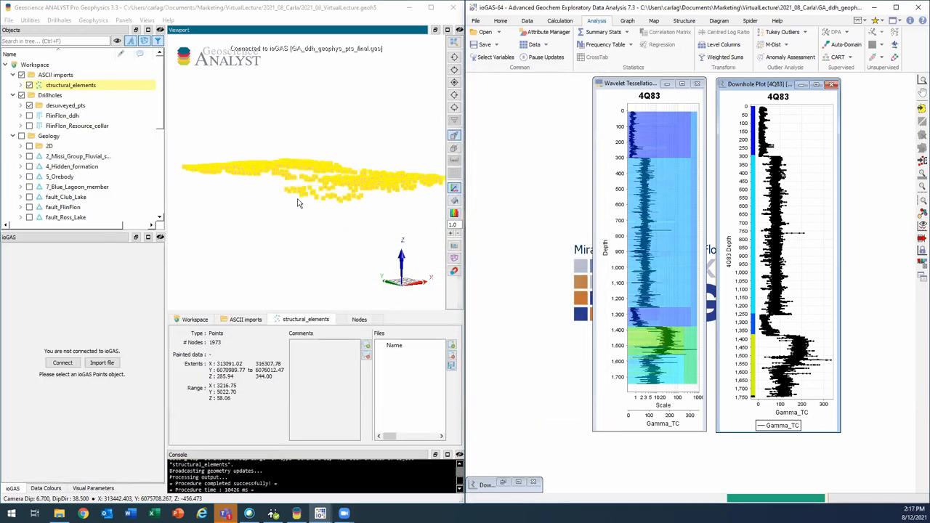
pyautogui.moveTo(297, 203); pyautogui.dragTo(302, 239)
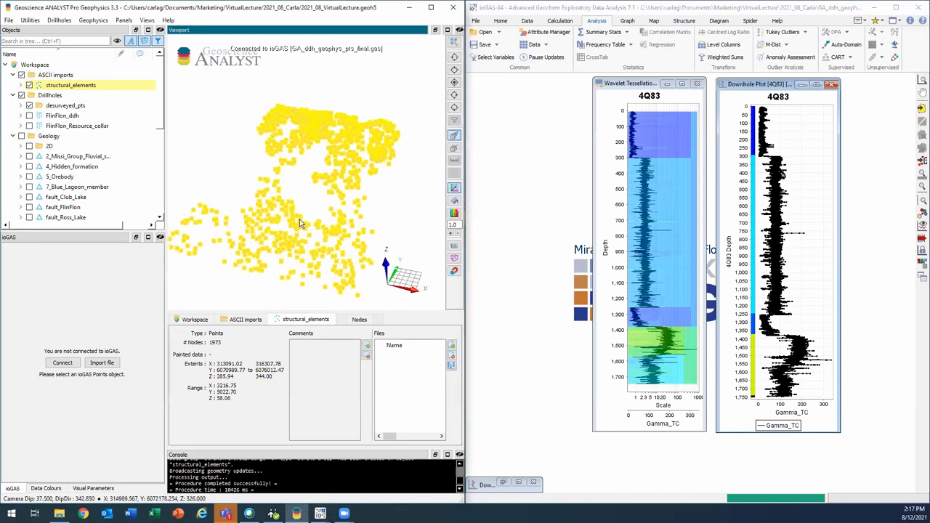
# Show the points' node attribute table and colour them by a data column.
pyautogui.click(359, 320)
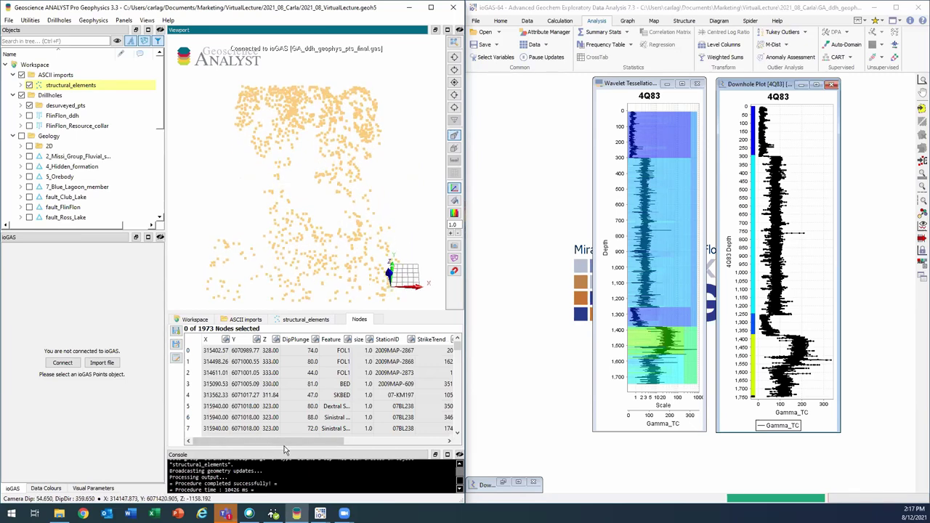
pyautogui.hscroll(3)
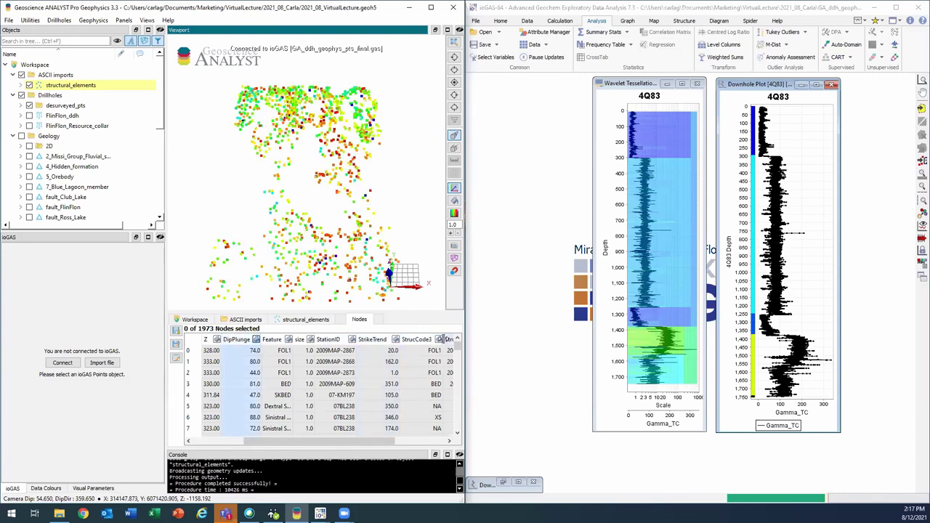
pyautogui.click(416, 340)
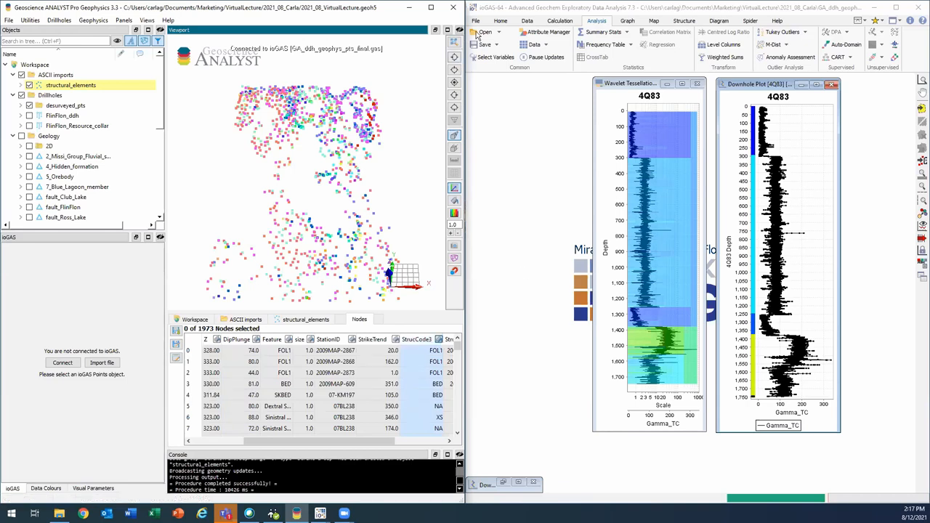
# Open structural_elements in ioGAS as a view via the Geoscience ANALYST link.
pyautogui.click(476, 20)
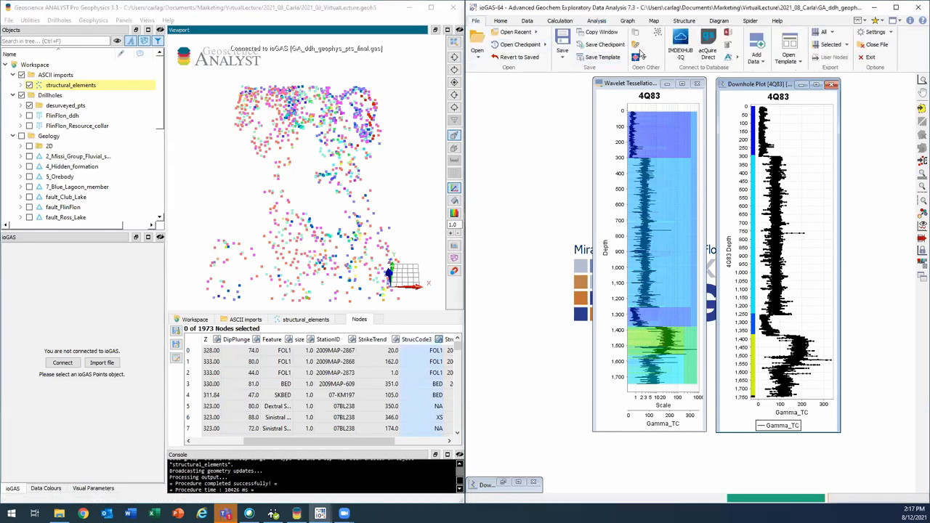
pyautogui.click(637, 45)
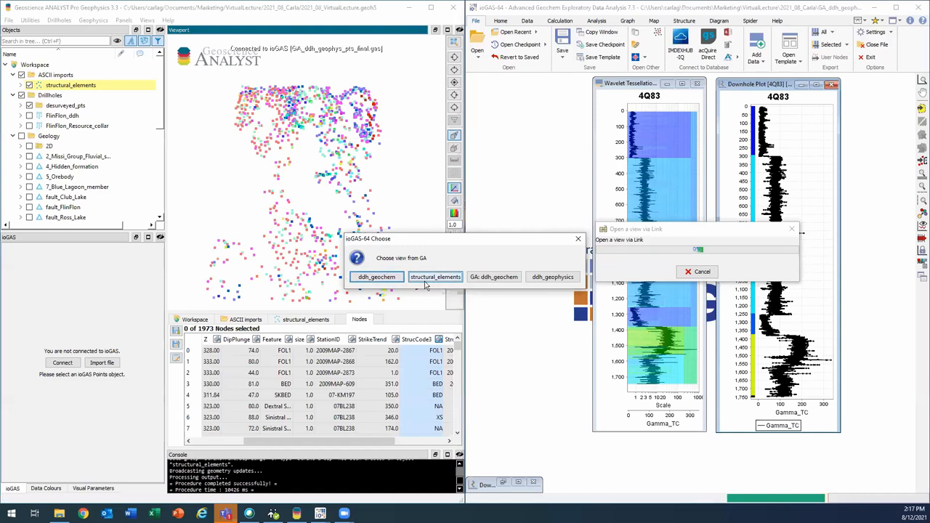
pyautogui.click(436, 276)
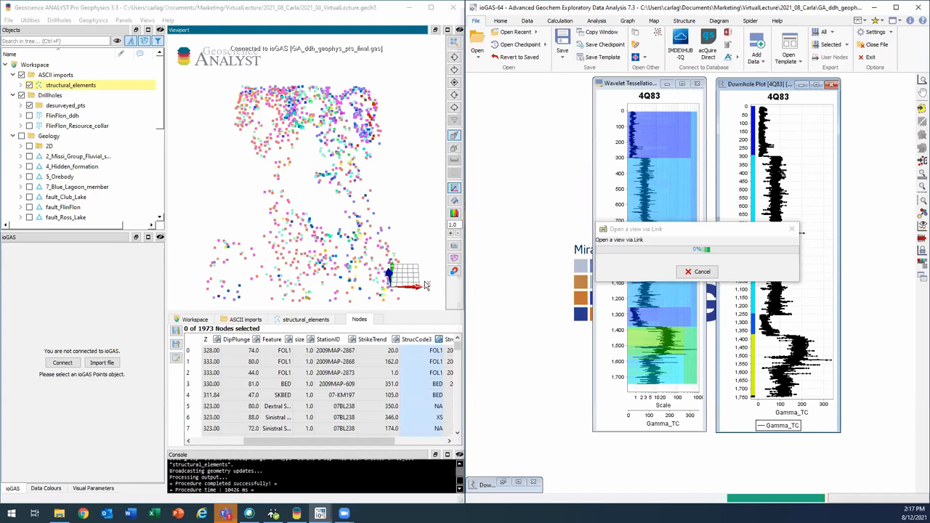
pyautogui.moveTo(473, 272)
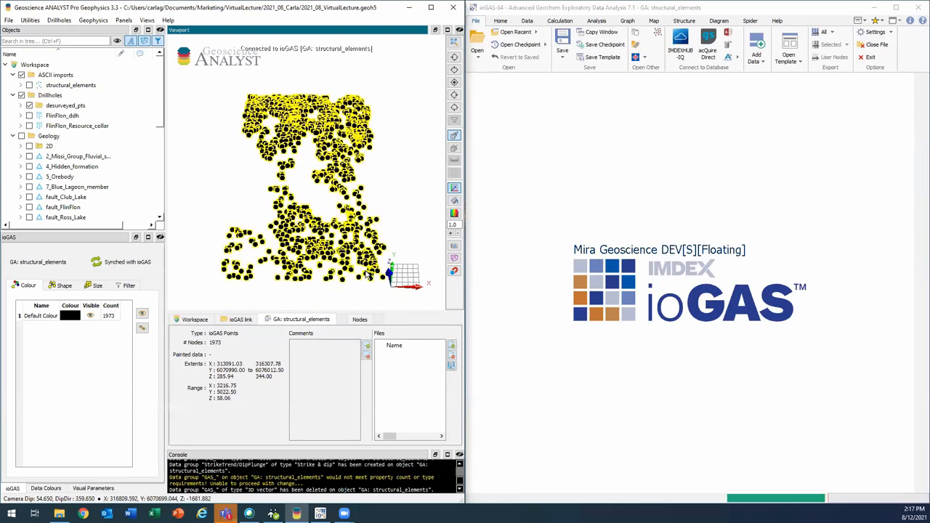
# Configure Structure to Strike (RHR), planes only, plotted as poles.
pyautogui.click(359, 320)
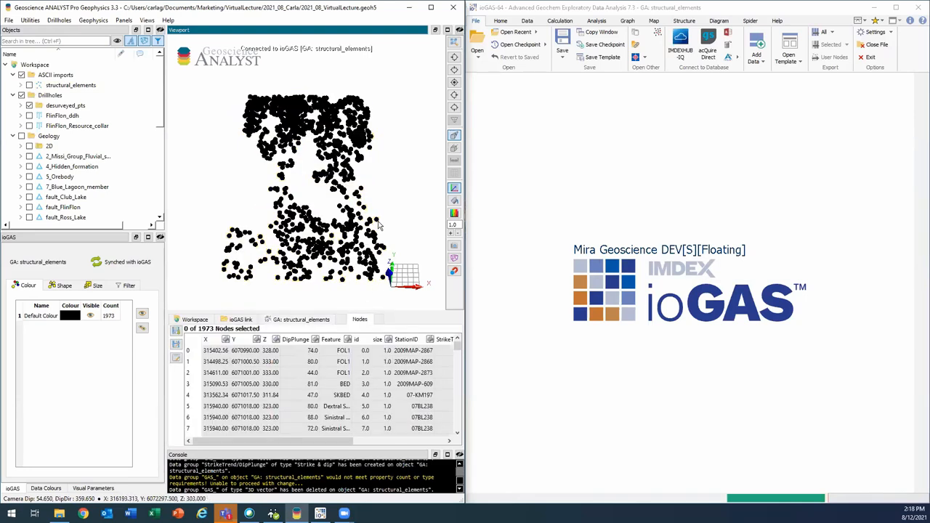
pyautogui.click(683, 20)
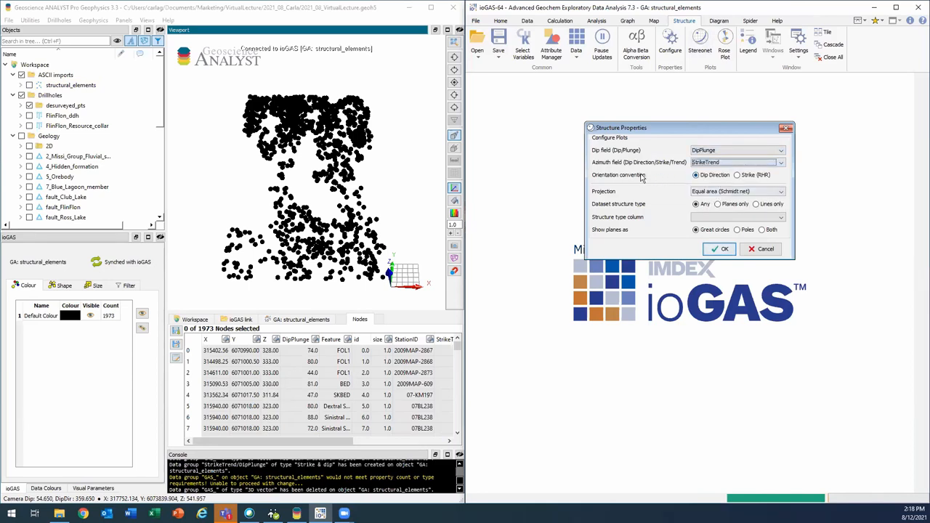
pyautogui.click(739, 175)
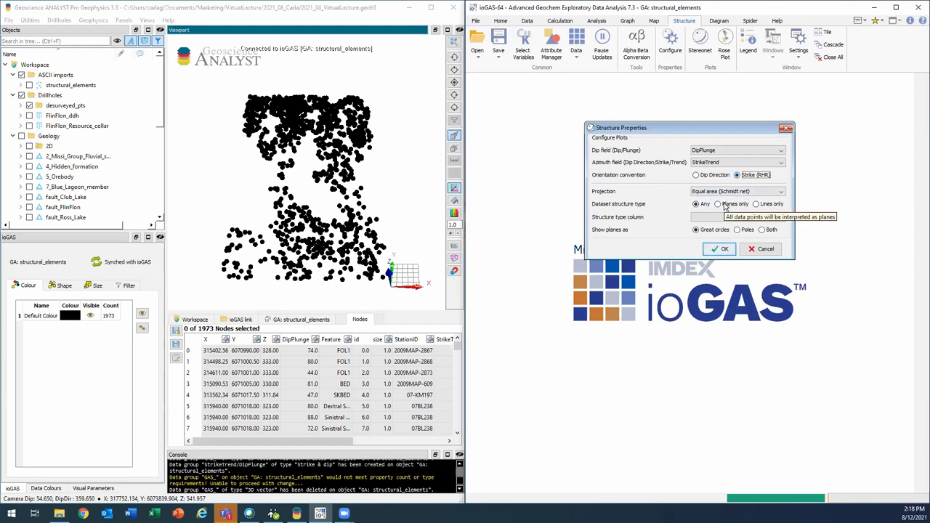
pyautogui.click(718, 204)
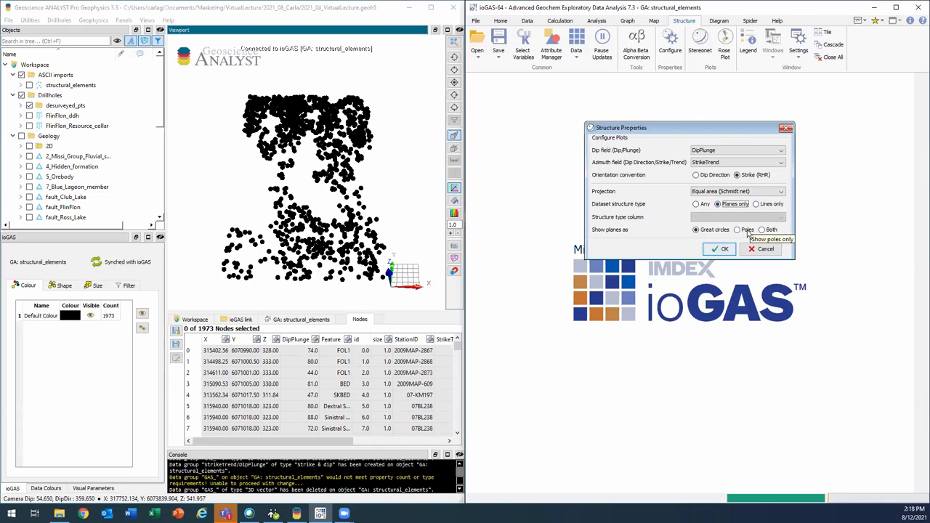
pyautogui.click(738, 230)
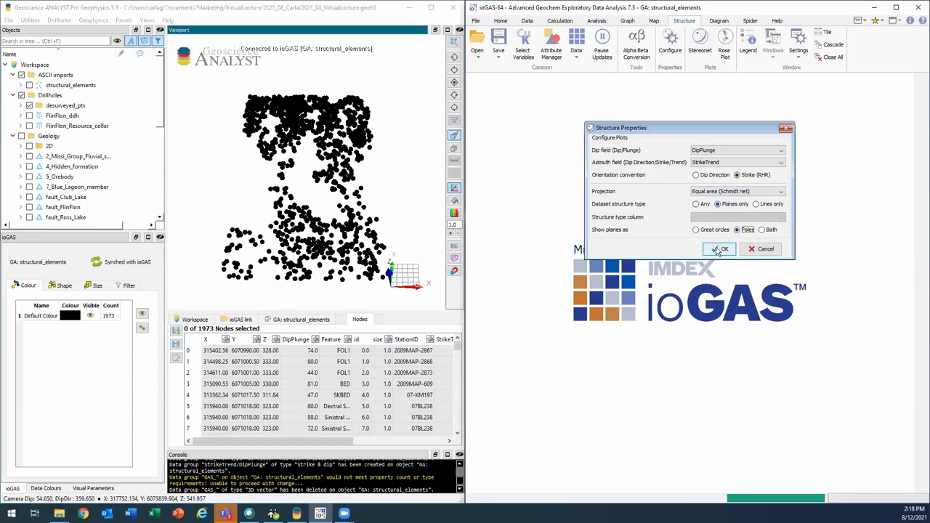
pyautogui.click(719, 250)
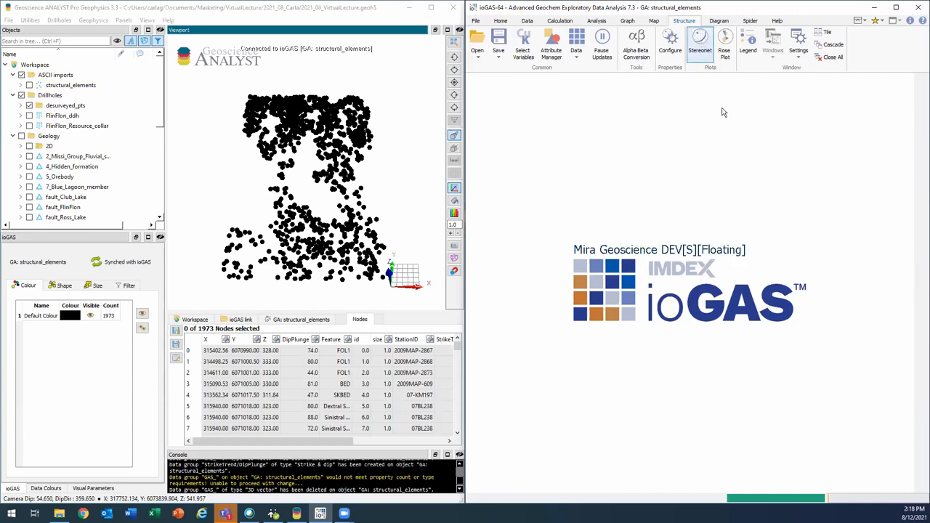
# Create an equal-area stereonet of the structural data and maximise its window.
pyautogui.click(699, 42)
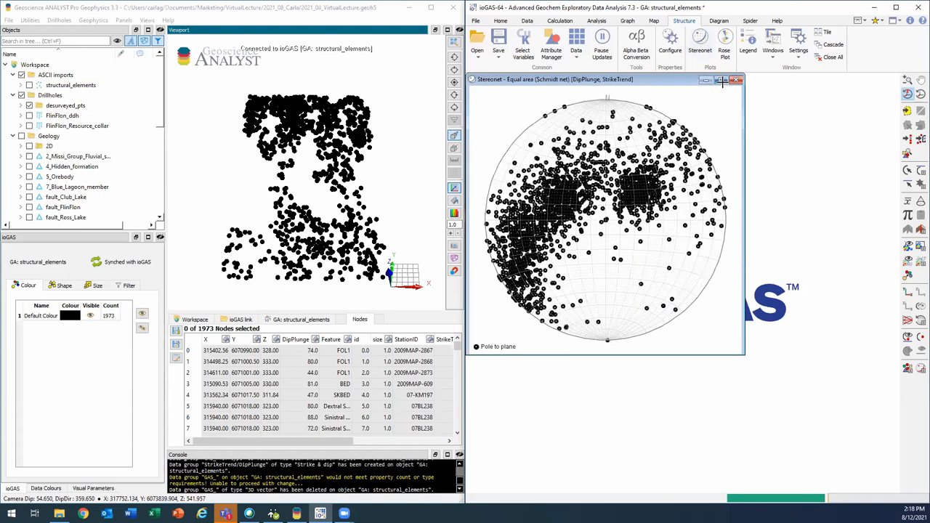
pyautogui.click(727, 79)
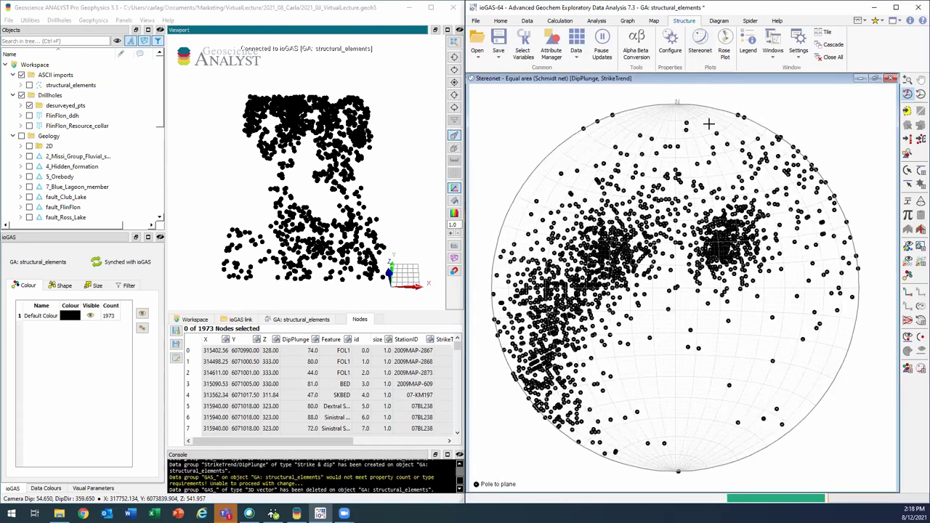
pyautogui.moveTo(756, 110)
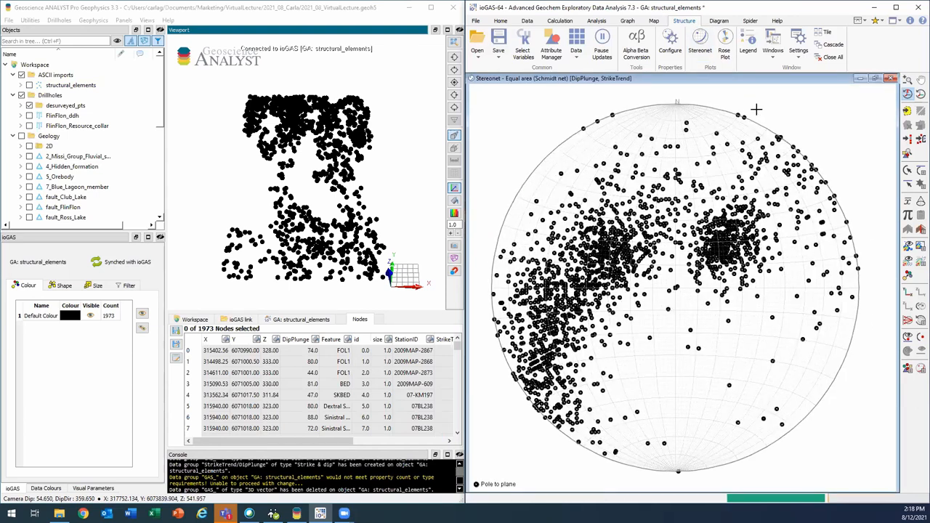
pyautogui.moveTo(727, 107)
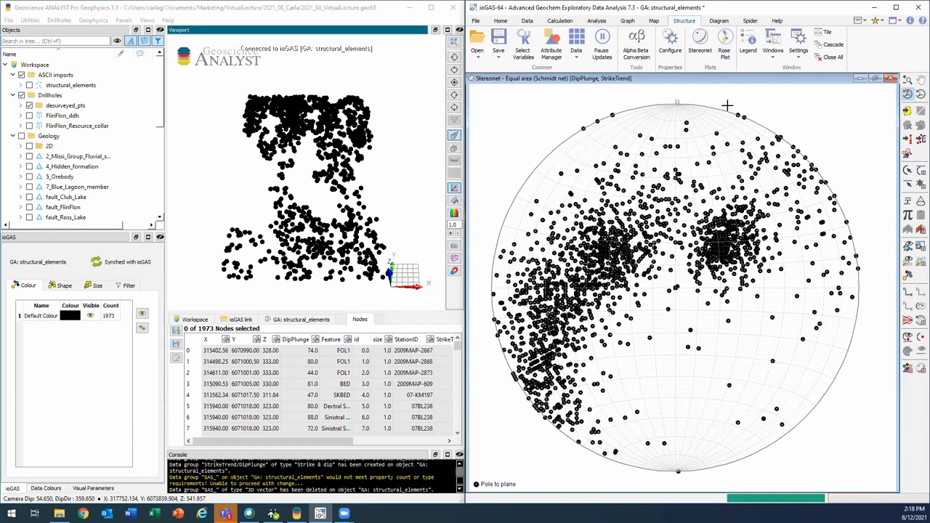
pyautogui.moveTo(796, 148)
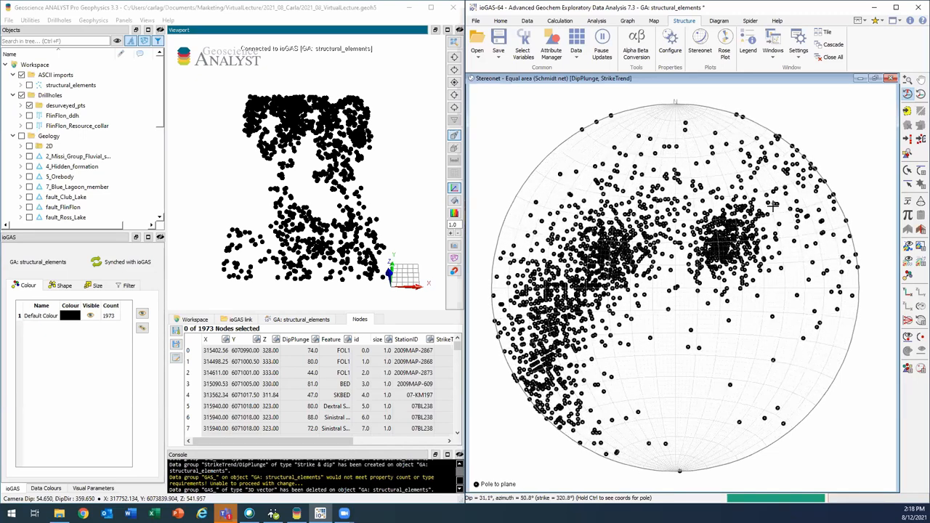
pyautogui.moveTo(744, 253)
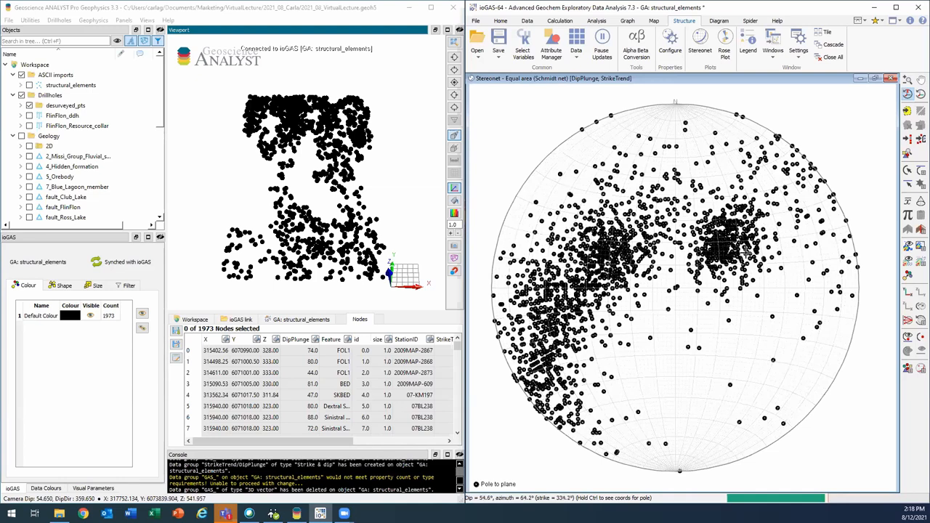
pyautogui.moveTo(770, 311)
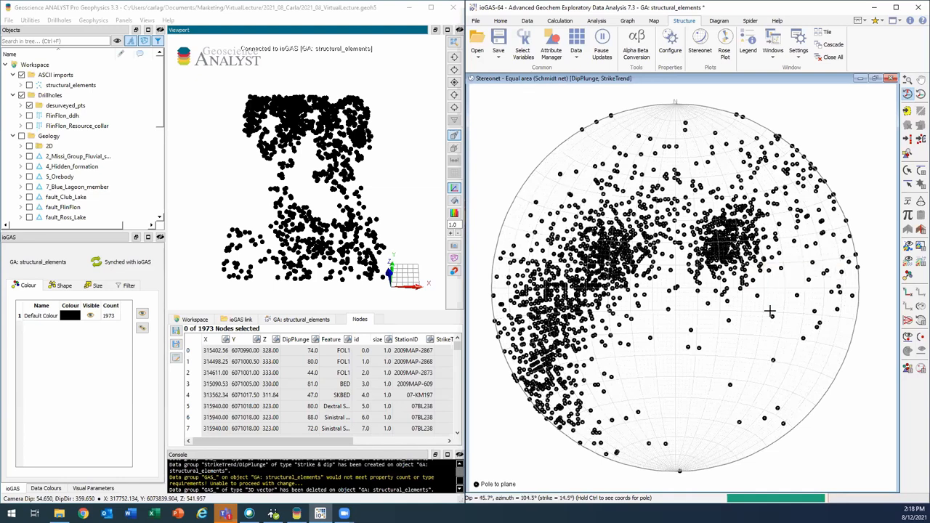
pyautogui.moveTo(738, 304)
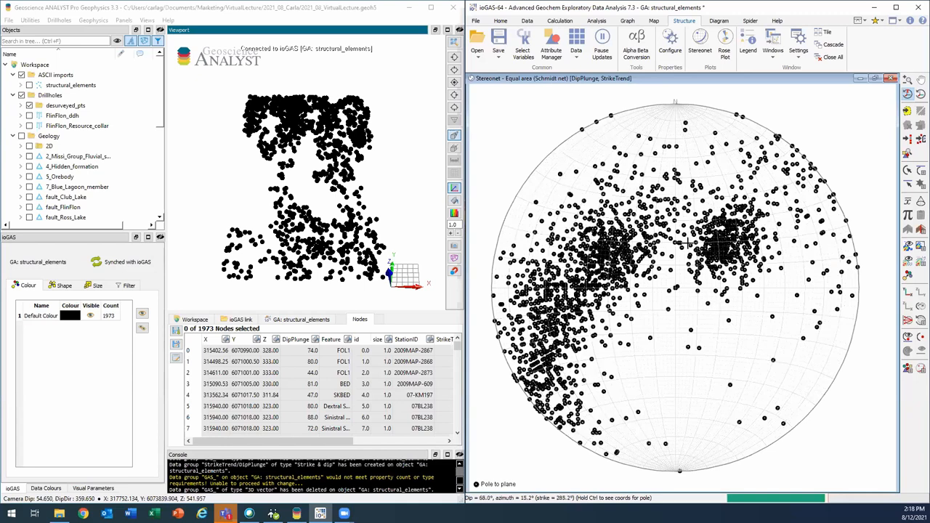
pyautogui.moveTo(738, 232)
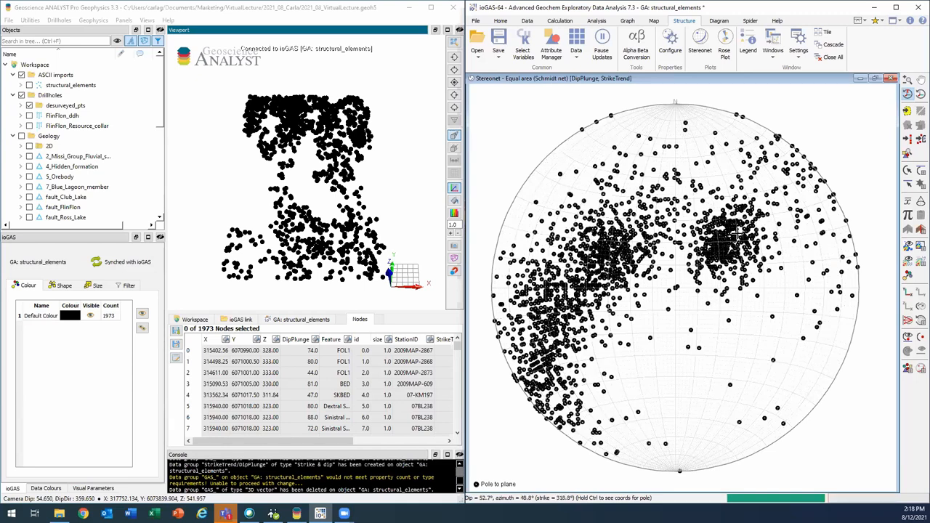
pyautogui.moveTo(729, 249)
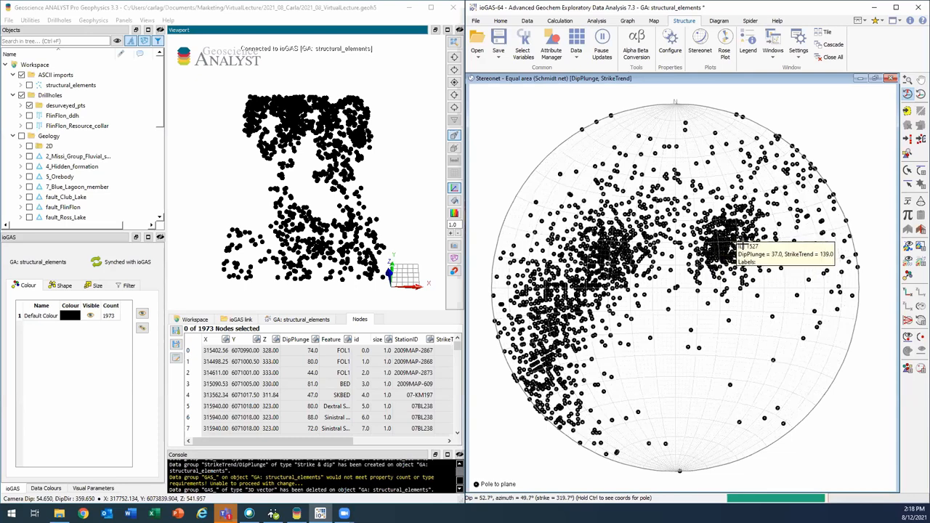
pyautogui.moveTo(454, 241)
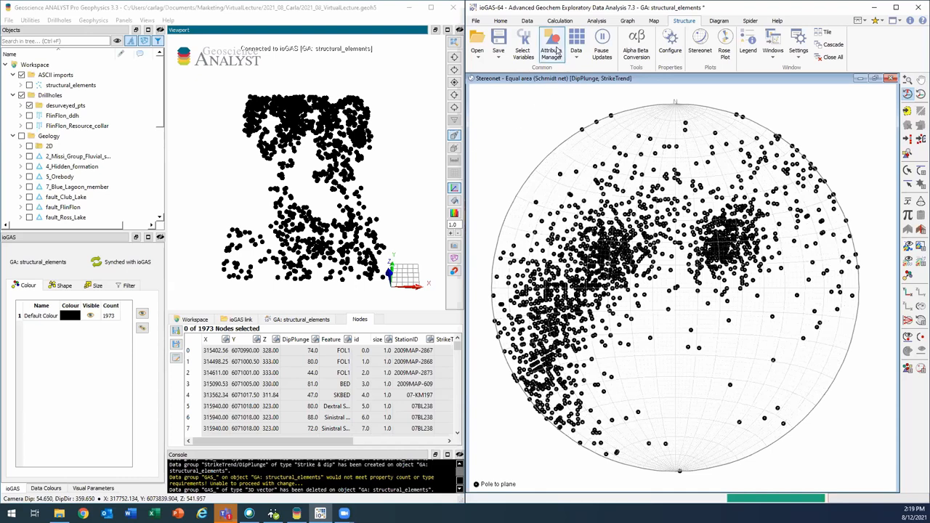
# Add a 'cluster' colour group and polygon-select the dense pole cluster of 458 points.
pyautogui.click(552, 41)
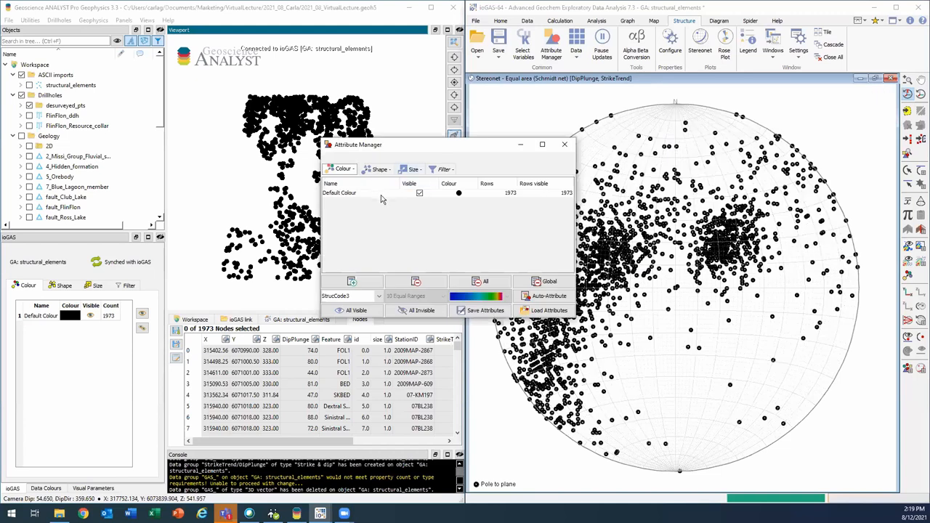
pyautogui.click(352, 282)
pyautogui.write('cluster')
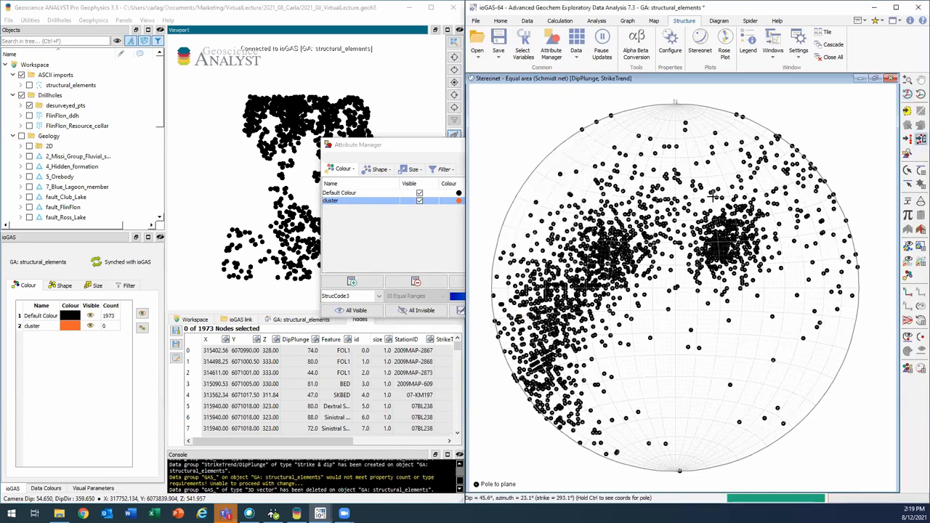
pyautogui.moveTo(715, 196); pyautogui.dragTo(707, 298)
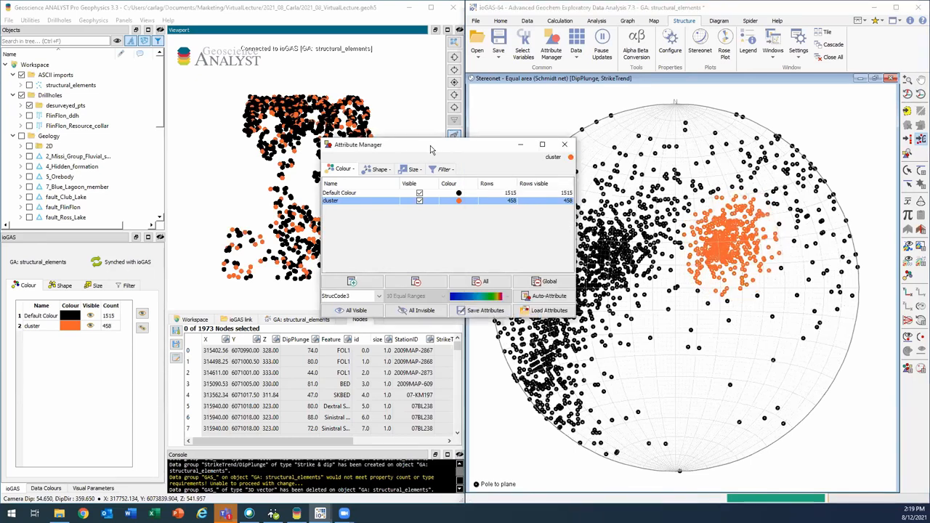
pyautogui.click(564, 144)
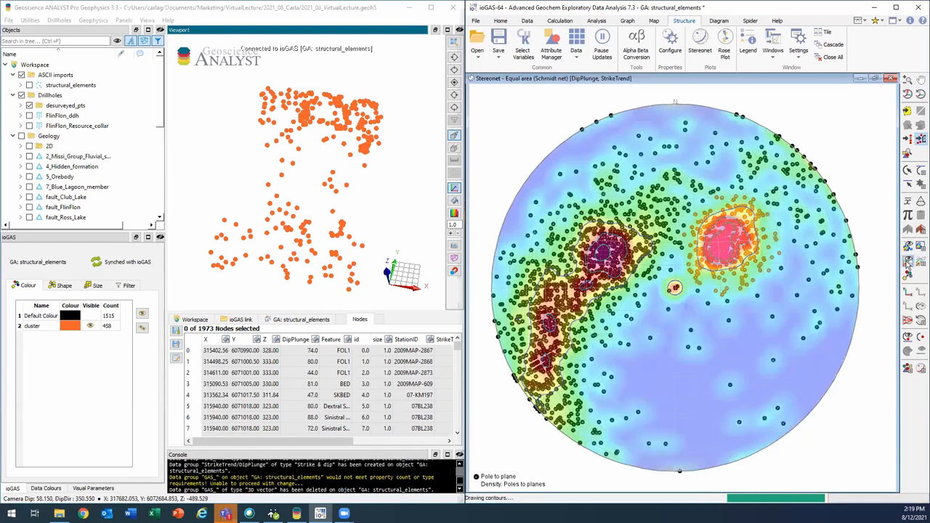
pyautogui.moveTo(744, 275)
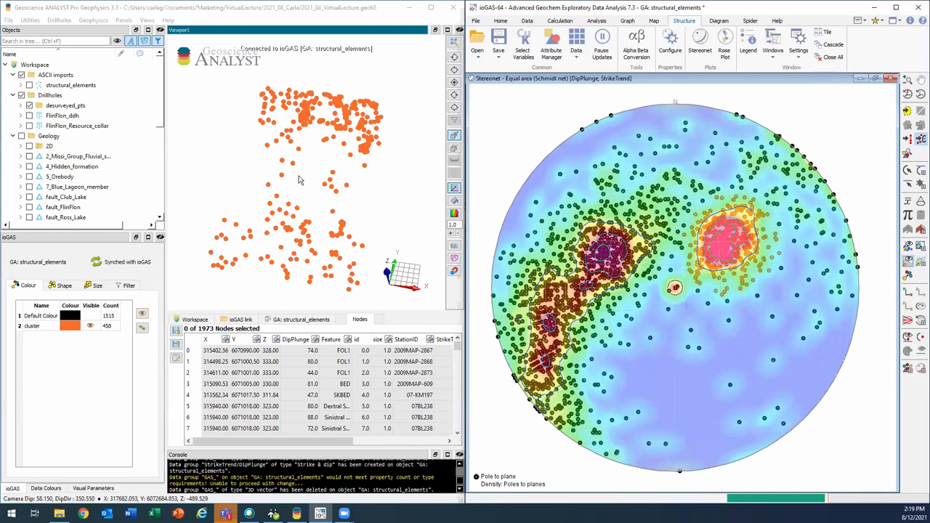
pyautogui.moveTo(706, 201)
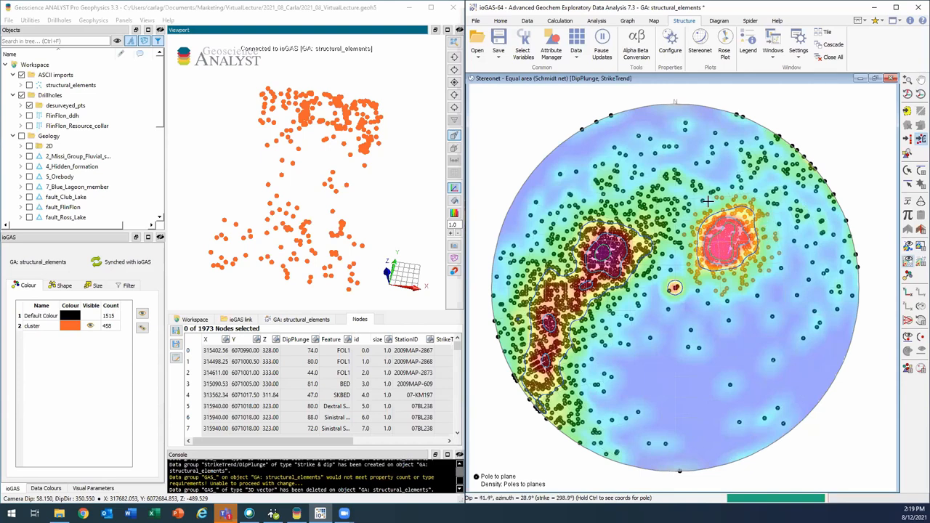
pyautogui.moveTo(672, 224)
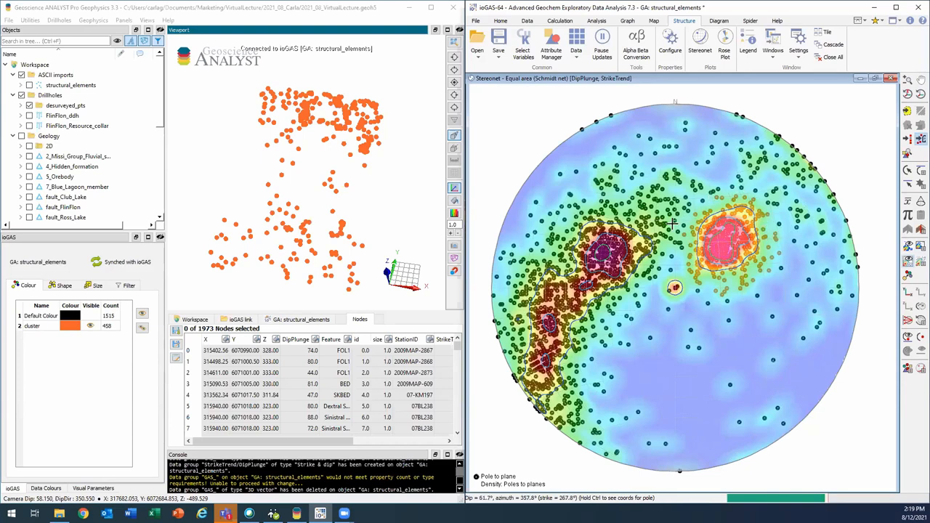
pyautogui.moveTo(676, 230)
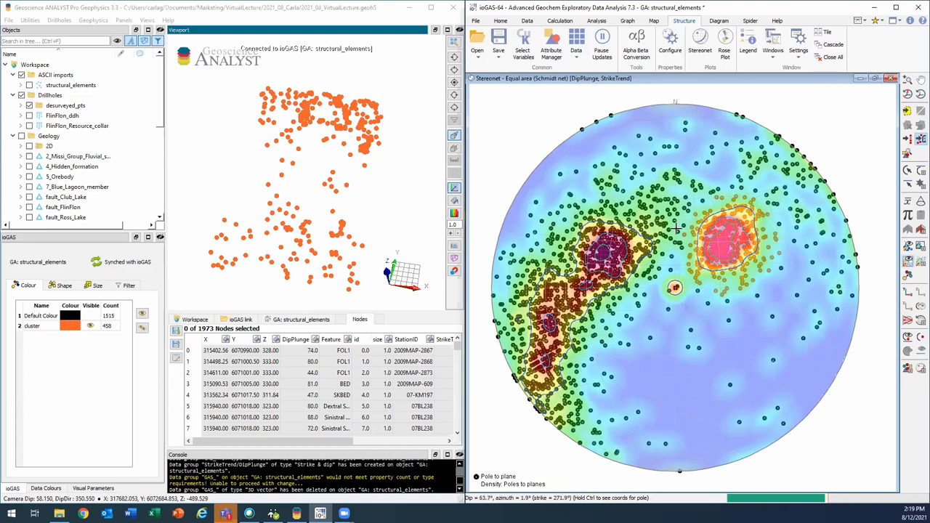
# Switch the ioGAS ribbon to the Data tools with the cluster still selected.
pyautogui.click(526, 20)
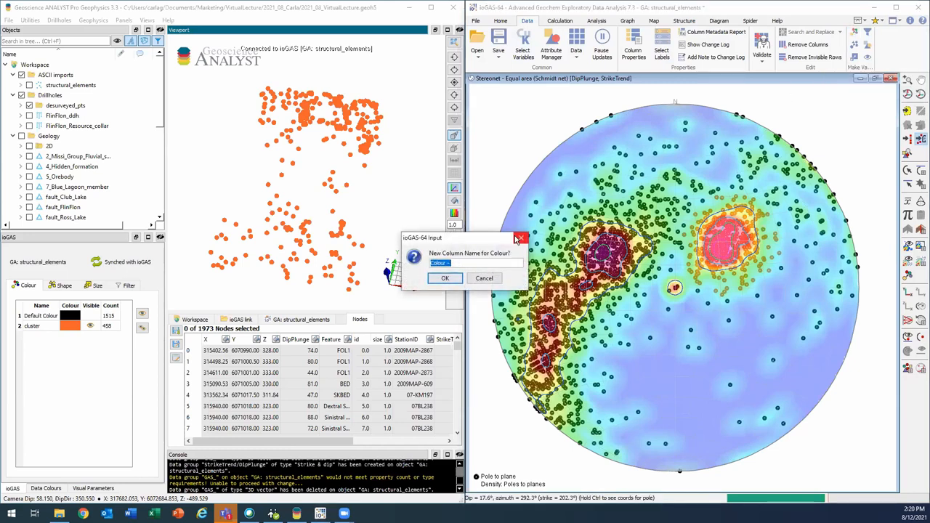
# Save the colour groups to a new column named 'cluster'.
pyautogui.write('cluster')
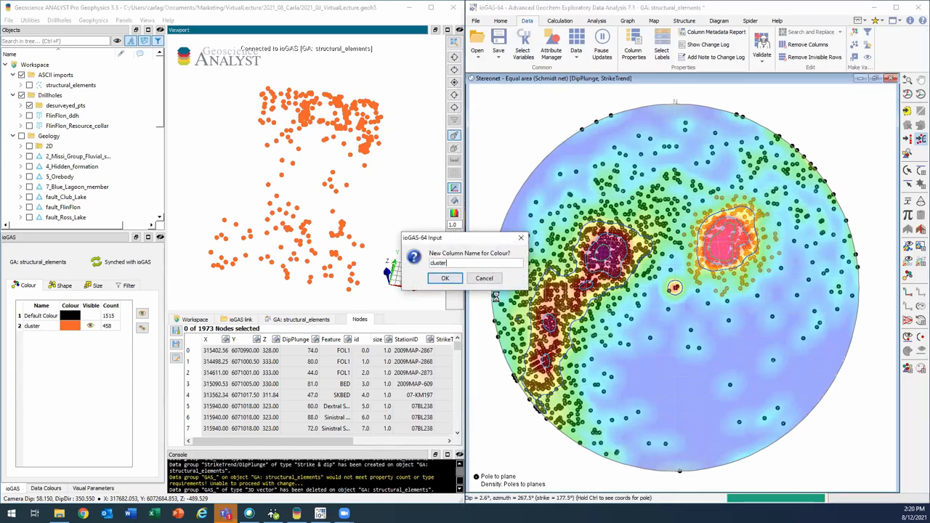
pyautogui.click(445, 278)
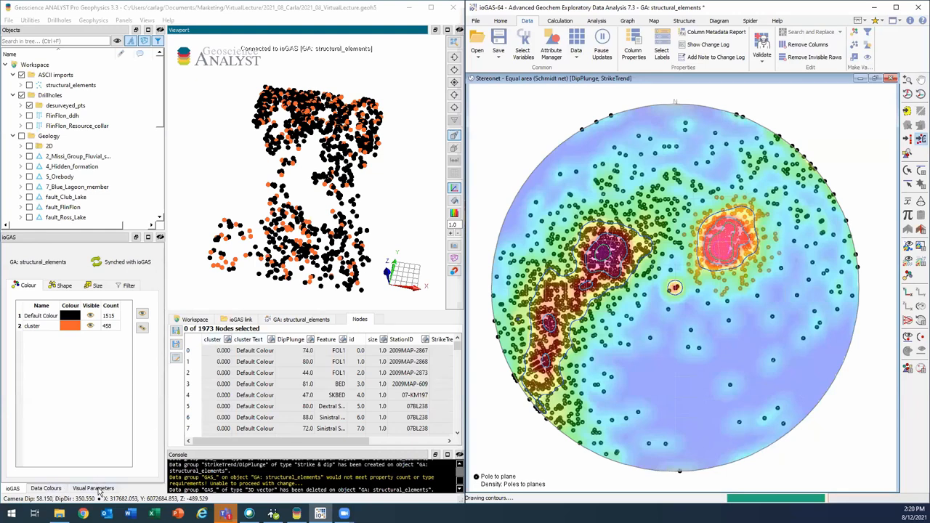
# Colour the structural_elements points by the 'cluster' field in Visual Parameters.
pyautogui.click(93, 488)
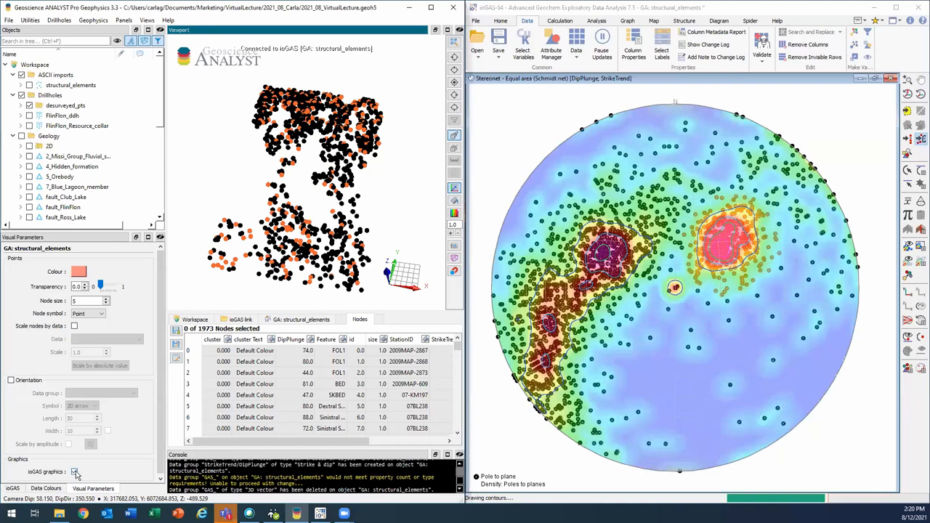
pyautogui.click(74, 471)
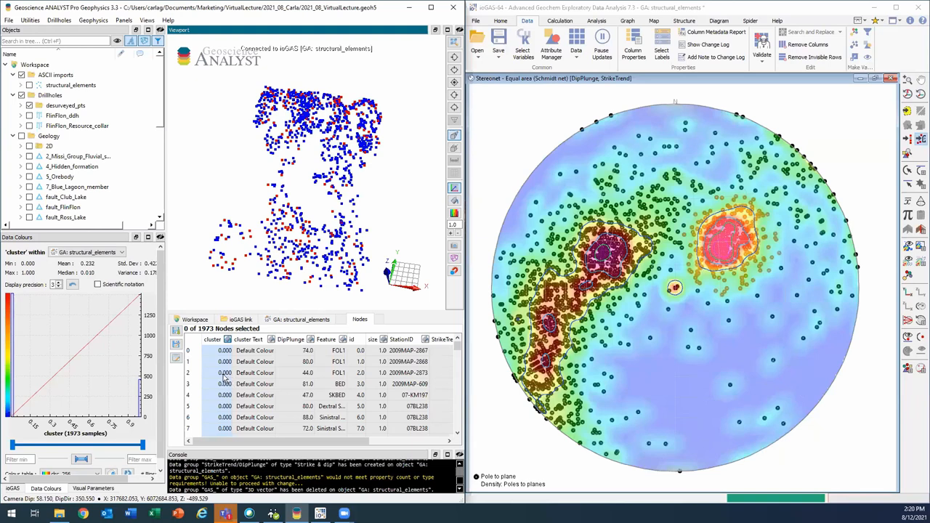
pyautogui.moveTo(523, 261)
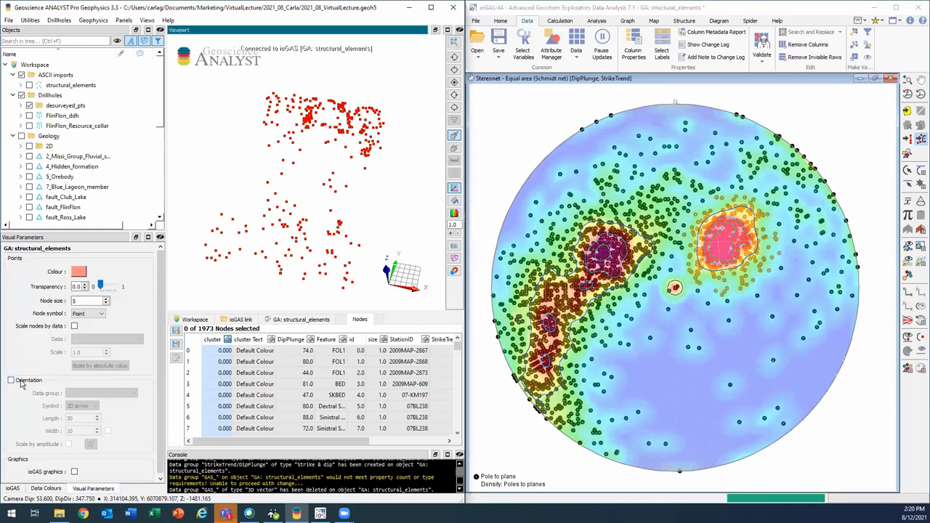
# Enable Orientation symbols on Structural_elements and set the symbol to Tablet.
pyautogui.click(12, 381)
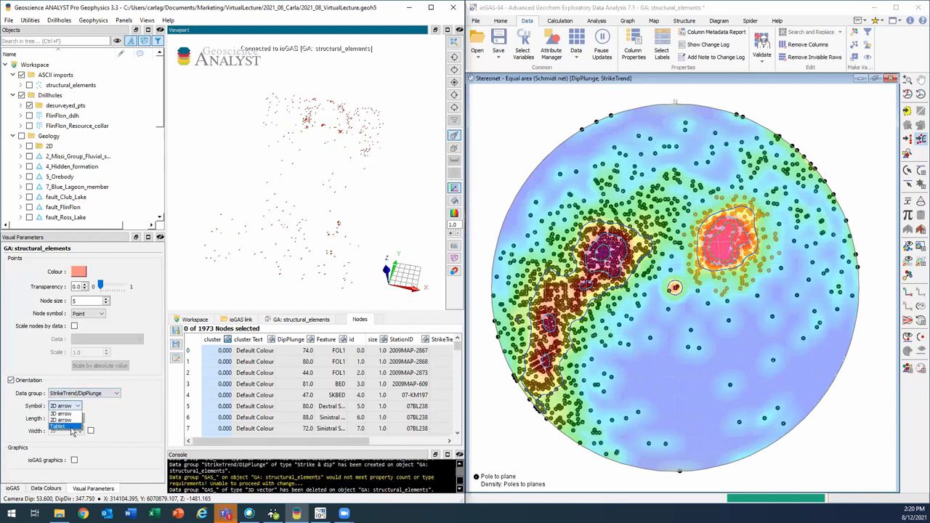
pyautogui.click(58, 427)
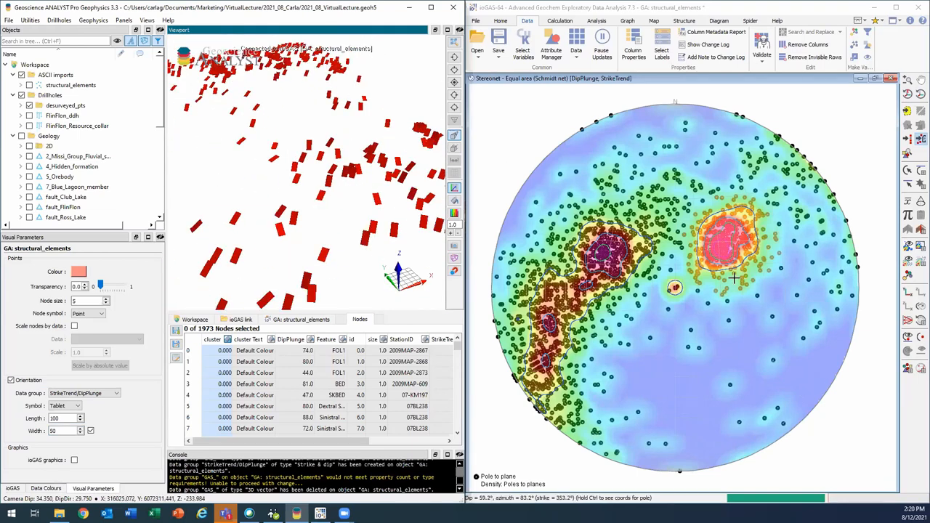
pyautogui.moveTo(718, 285)
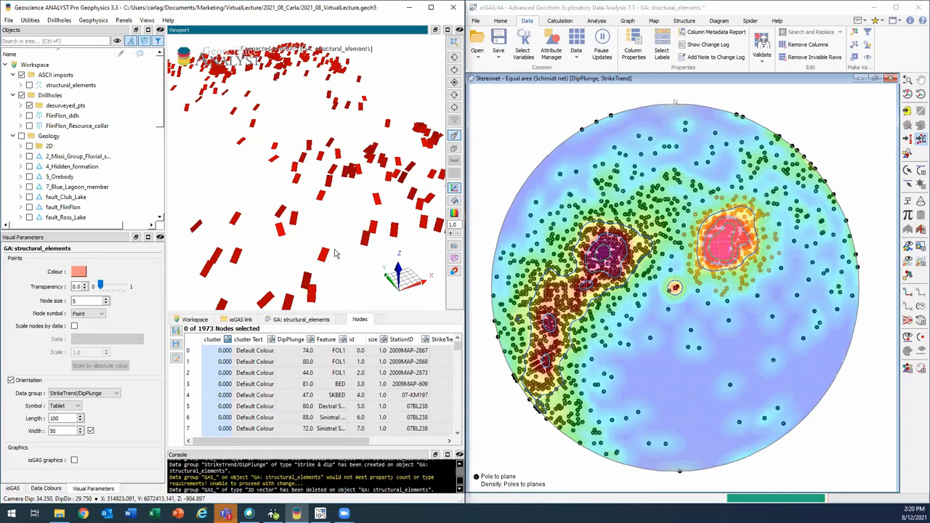
pyautogui.moveTo(328, 256)
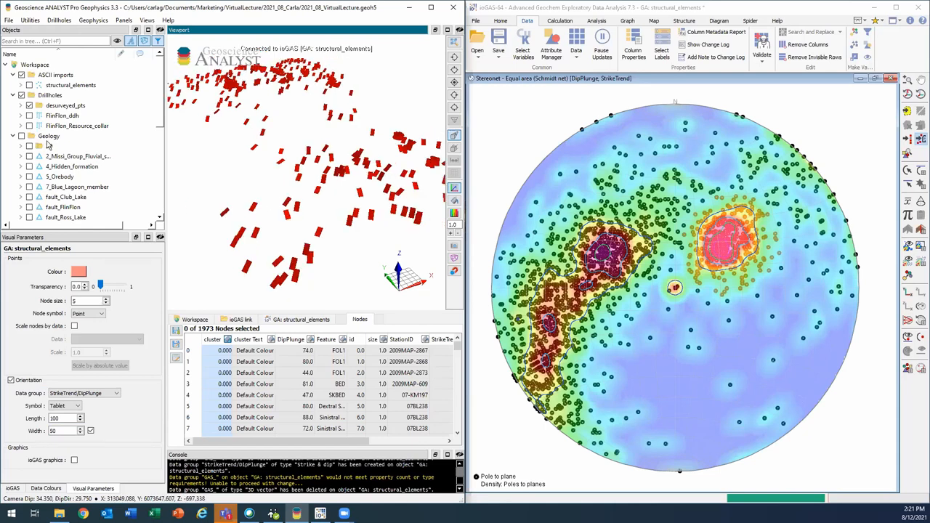
# Use View All on the Geology group so its map shows beneath the orientation tablets.
pyautogui.rightClick(50, 136)
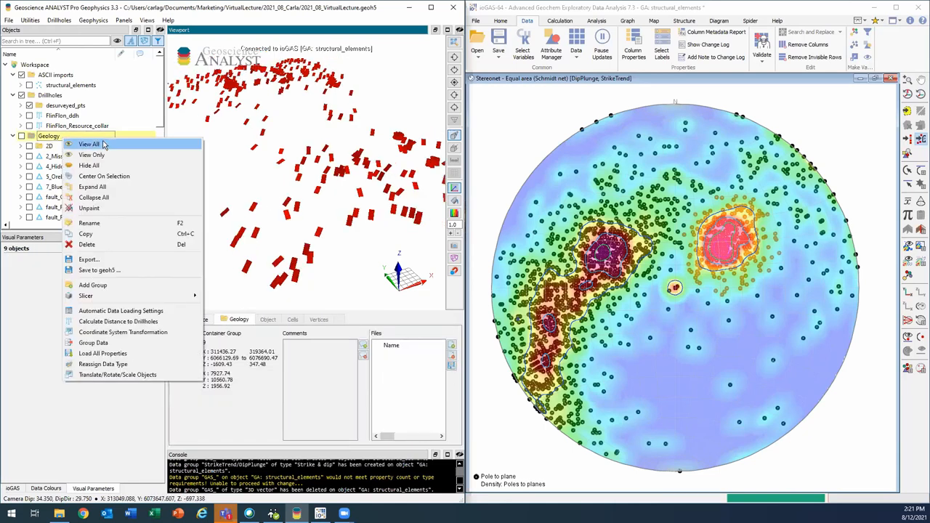
pyautogui.click(89, 144)
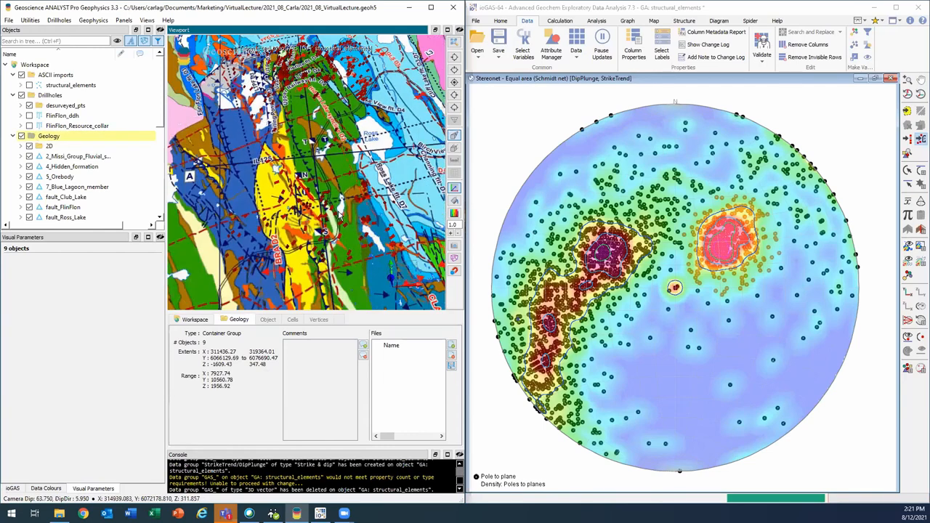
pyautogui.moveTo(264, 182)
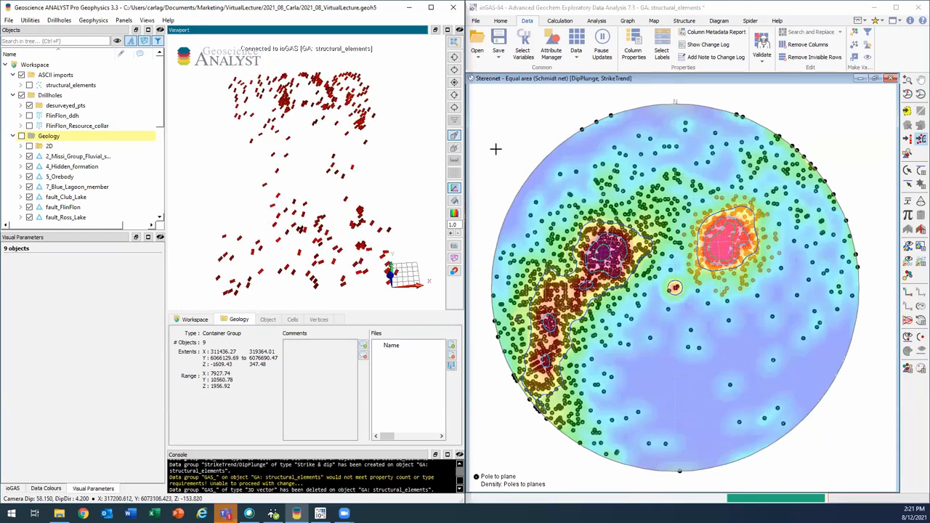
pyautogui.moveTo(584, 168)
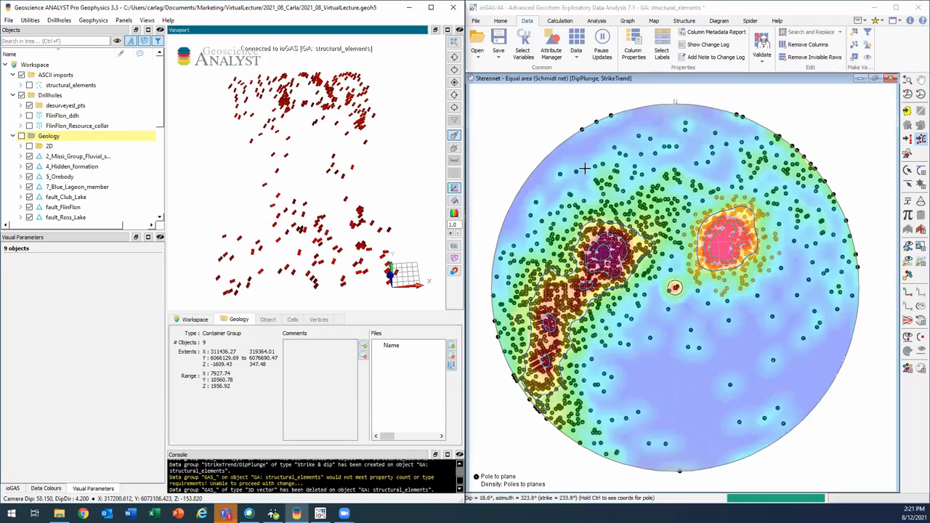
pyautogui.moveTo(636, 131)
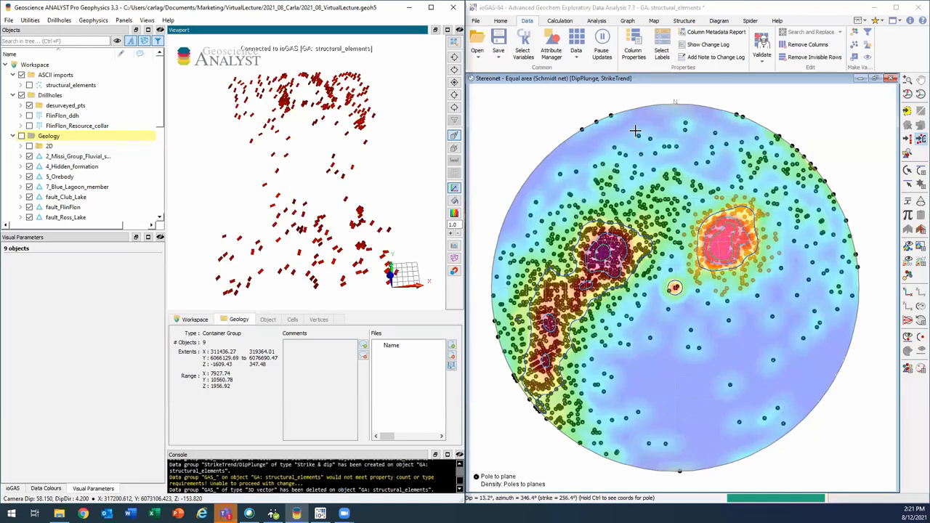
pyautogui.moveTo(354, 191)
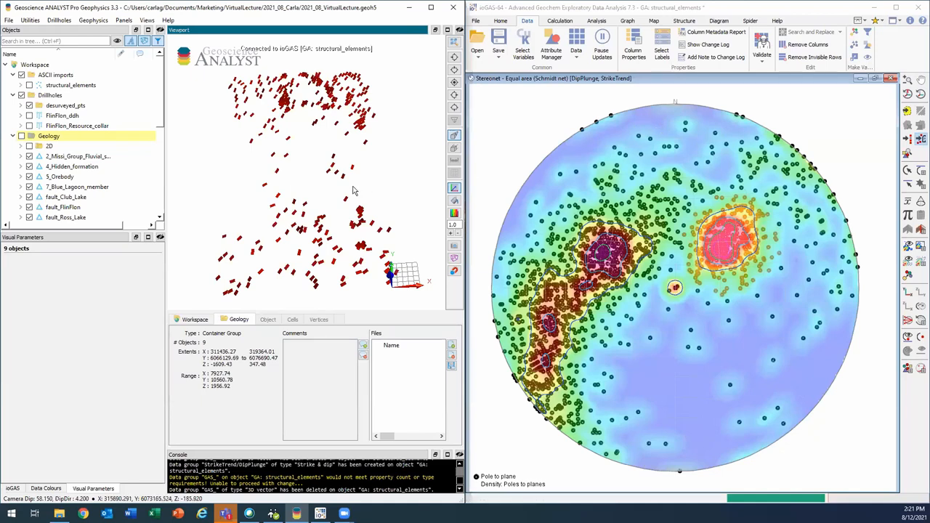
pyautogui.moveTo(321, 205)
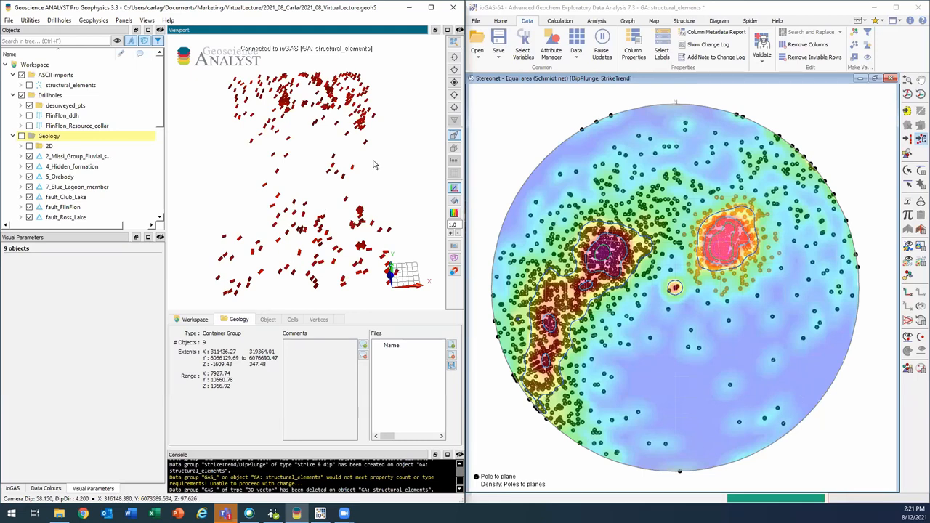
pyautogui.moveTo(327, 166)
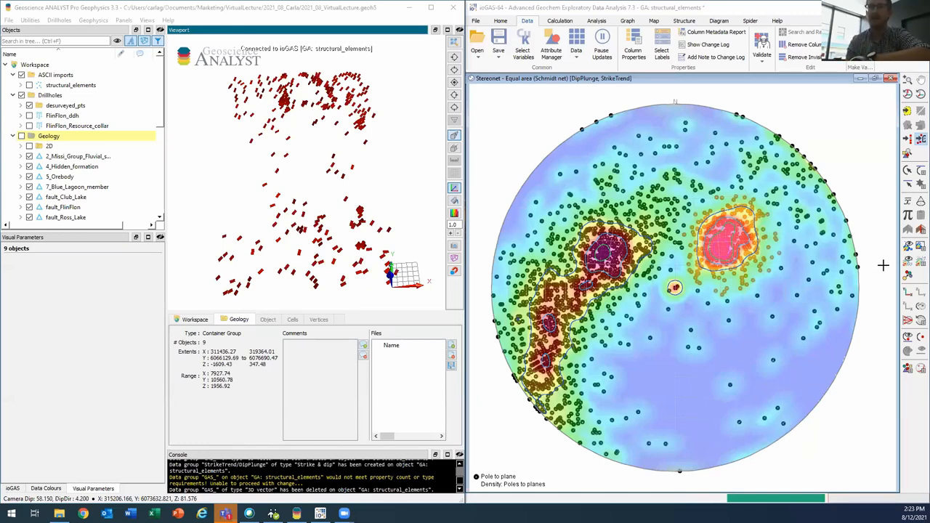
pyautogui.moveTo(921, 247)
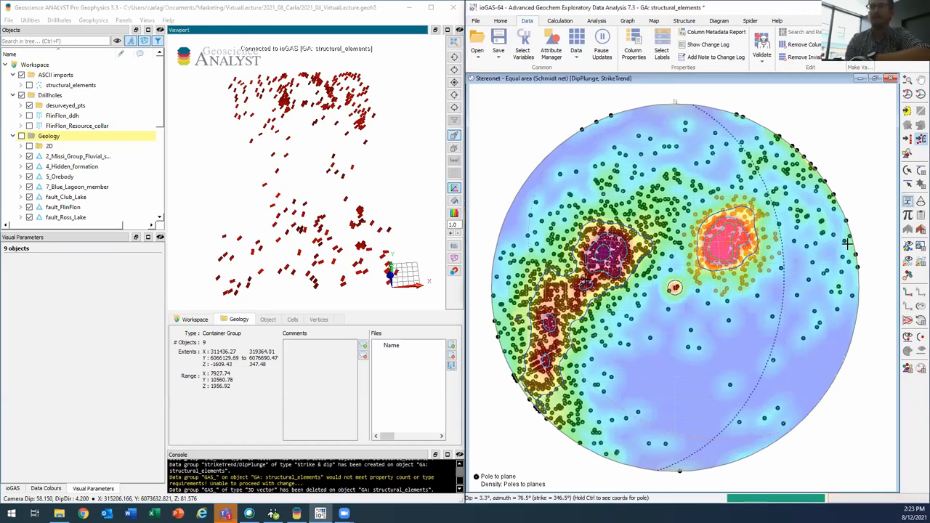
pyautogui.moveTo(828, 340)
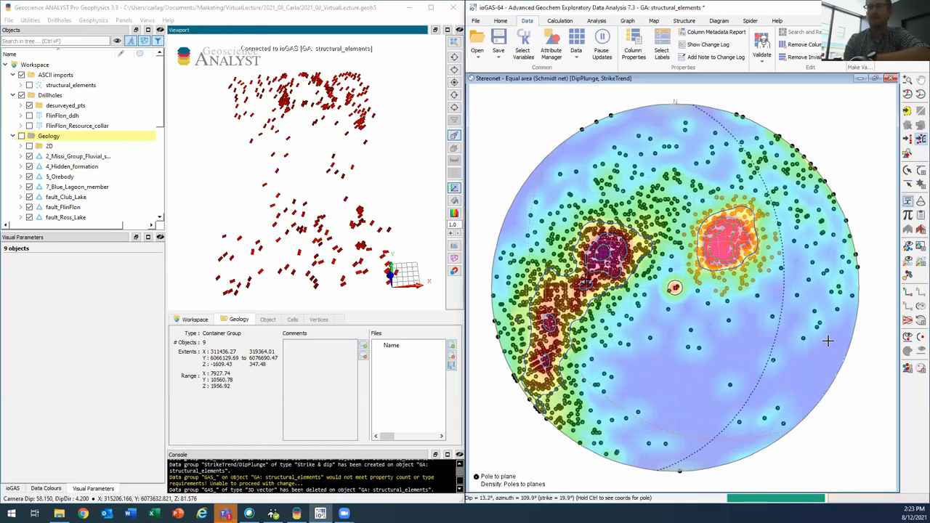